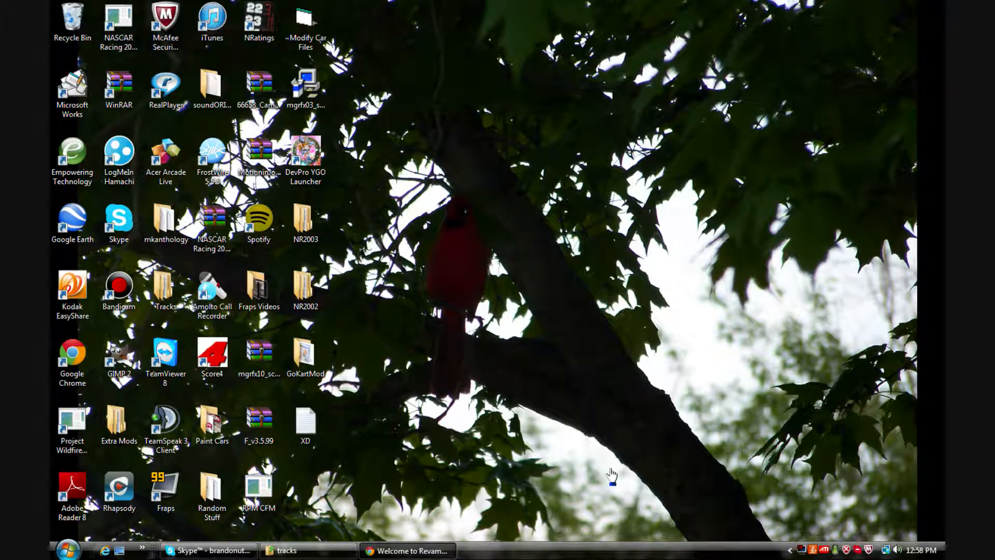
{"action": "mouse_move", "coordinate": [560, 471]}
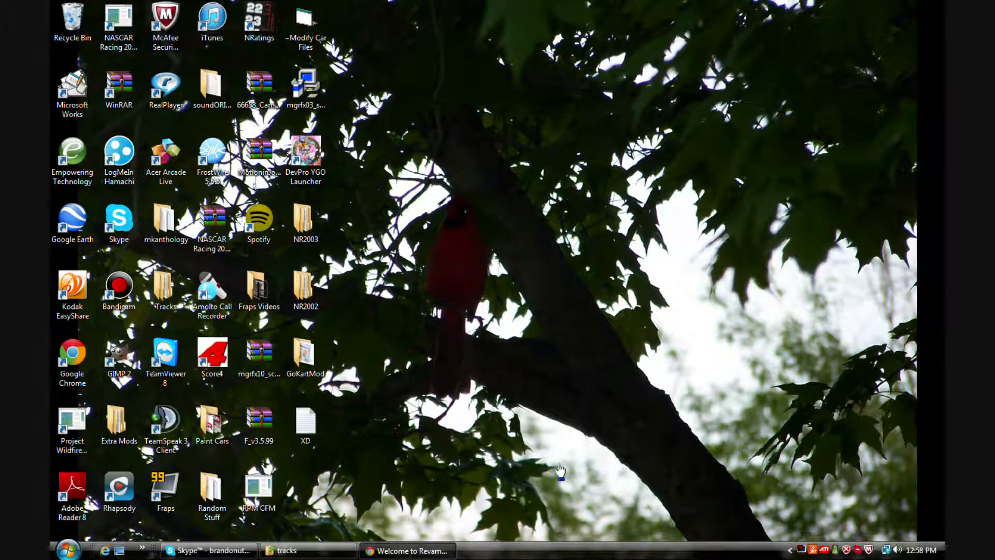
{"action": "mouse_move", "coordinate": [461, 485]}
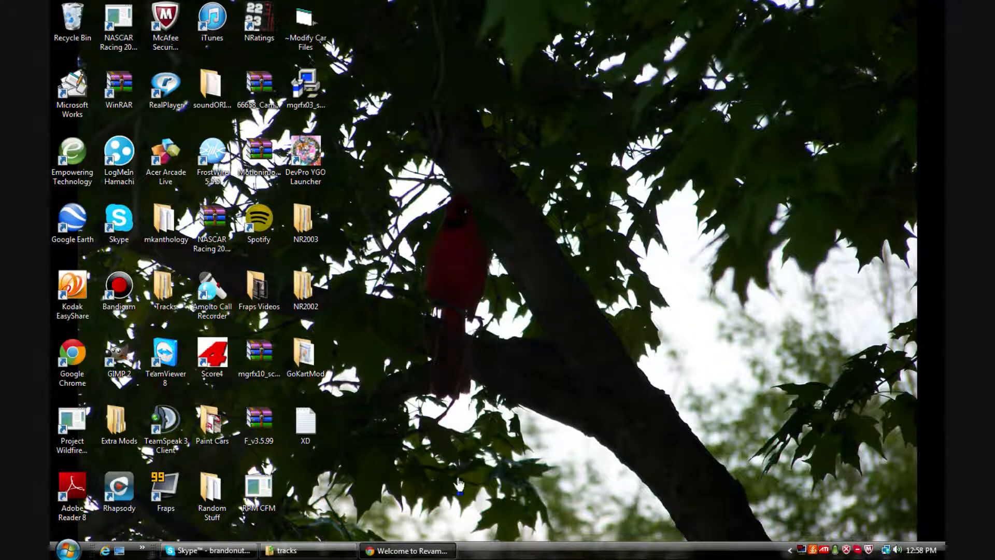
{"action": "mouse_move", "coordinate": [418, 505]}
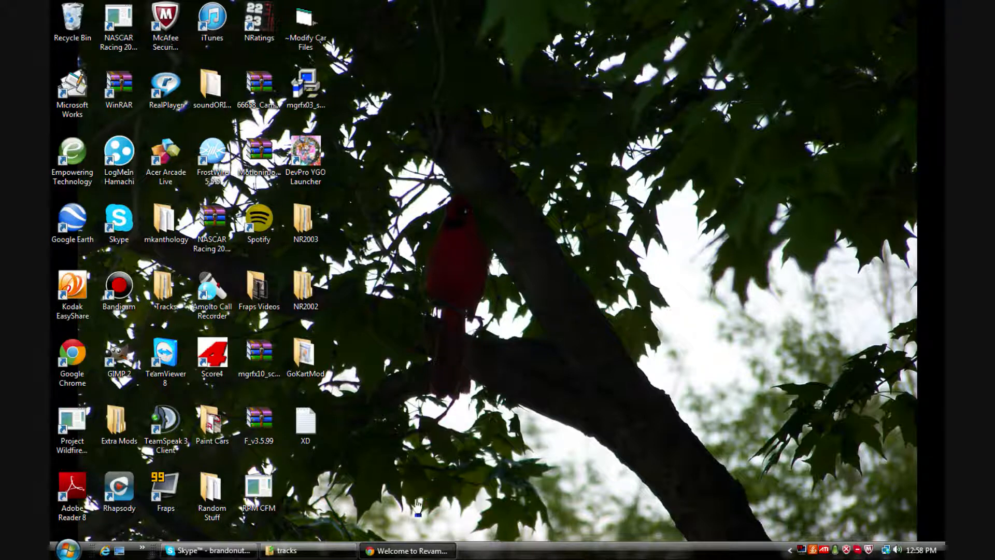
{"action": "mouse_move", "coordinate": [556, 361]}
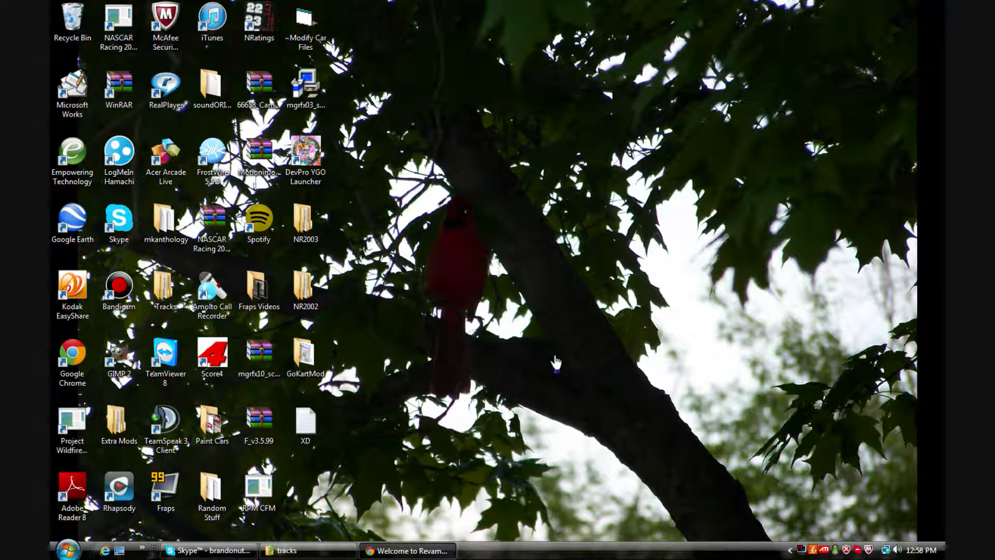
{"action": "mouse_move", "coordinate": [396, 404]}
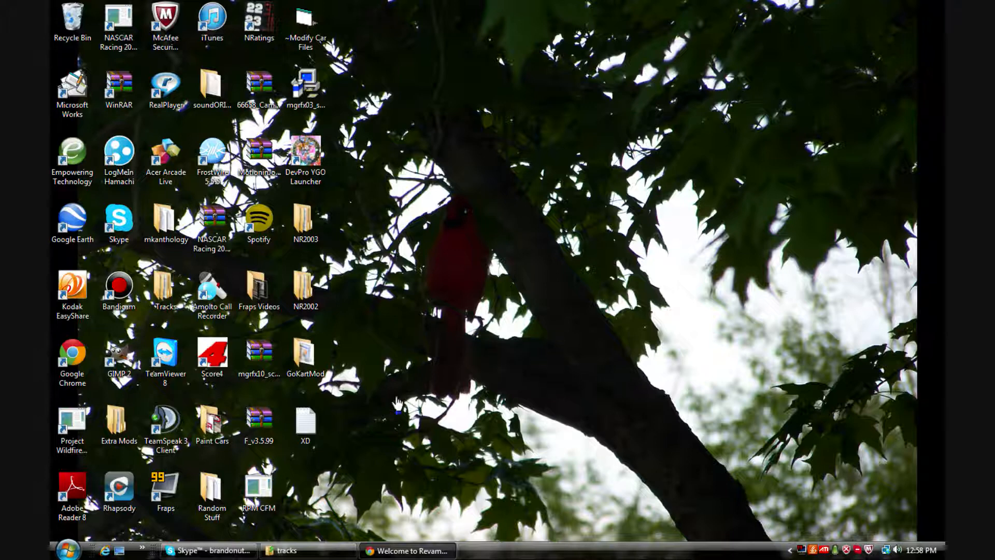
{"action": "mouse_move", "coordinate": [619, 359]}
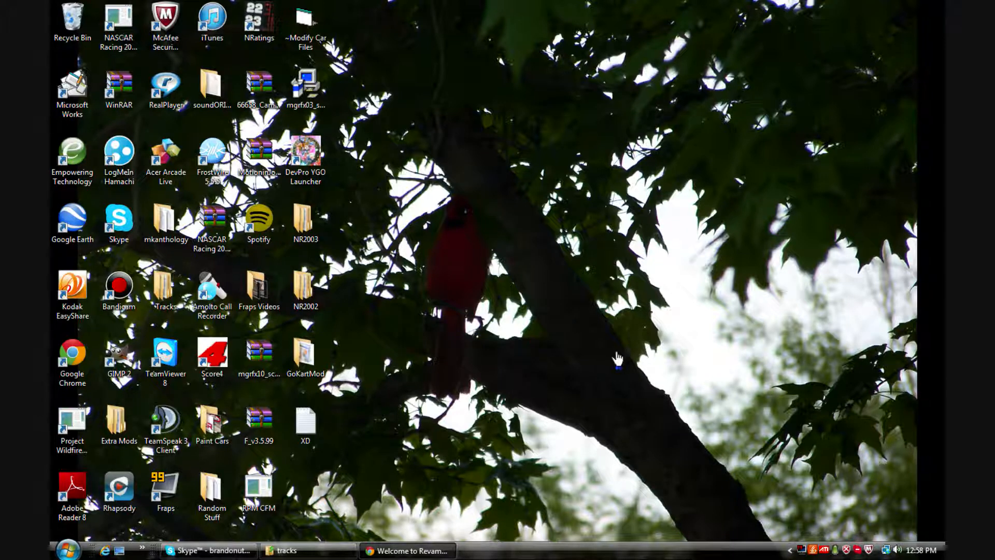
{"action": "mouse_move", "coordinate": [500, 343]}
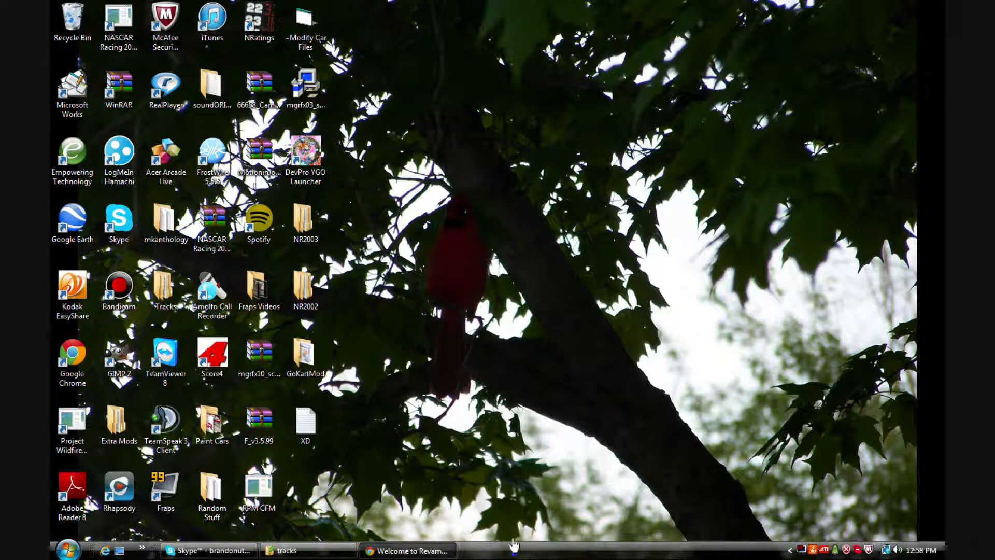
{"action": "mouse_move", "coordinate": [466, 511]}
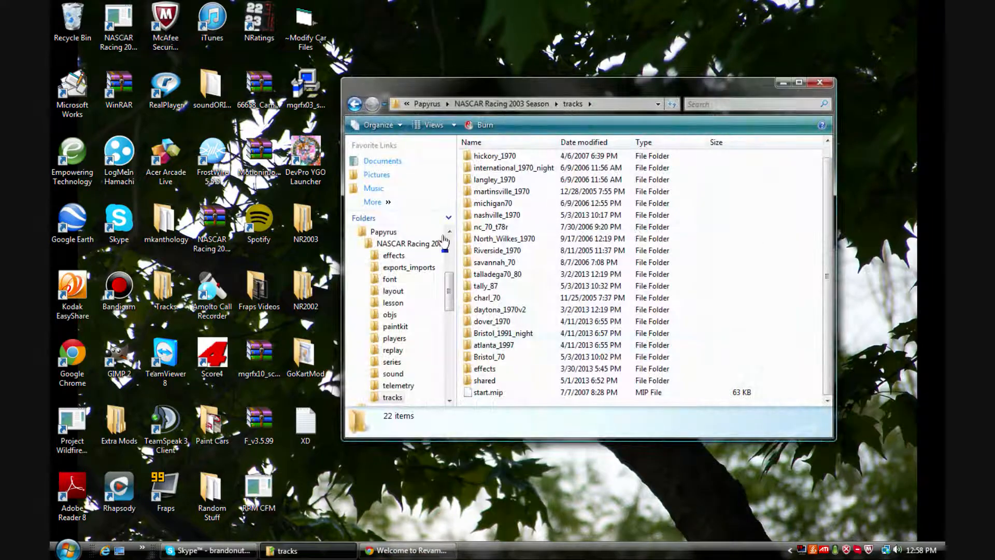
{"action": "mouse_move", "coordinate": [830, 323]}
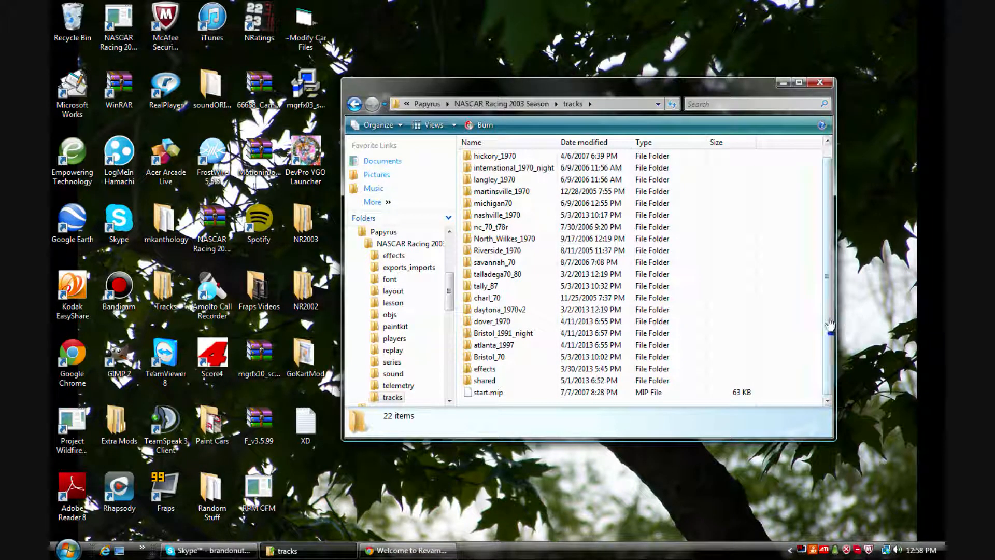
Restore the Revamped Reloaded site in Chrome maximized and go to its Downloads page.
{"action": "scroll", "scroll_direction": "up", "scroll_amount": 3}
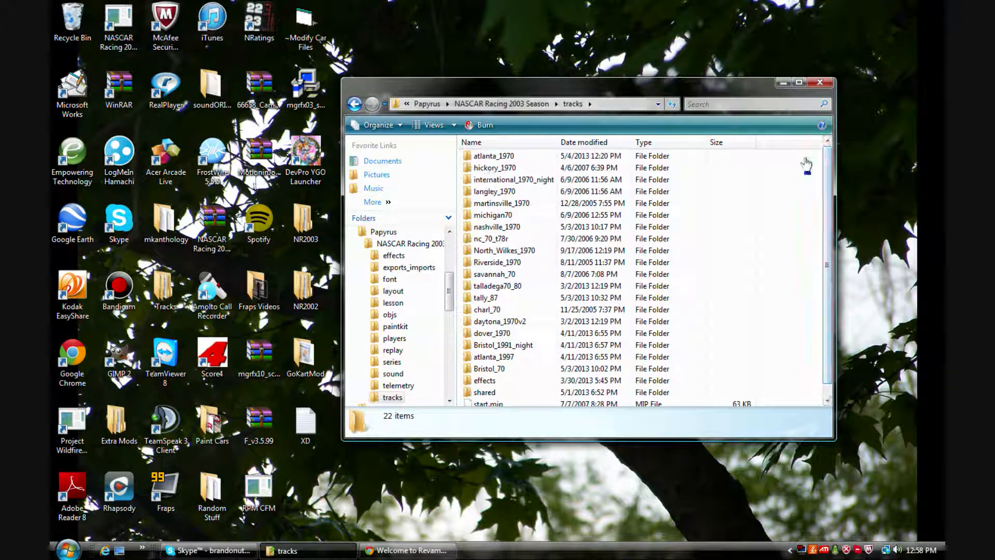
{"action": "scroll", "scroll_direction": "down", "scroll_amount": 3}
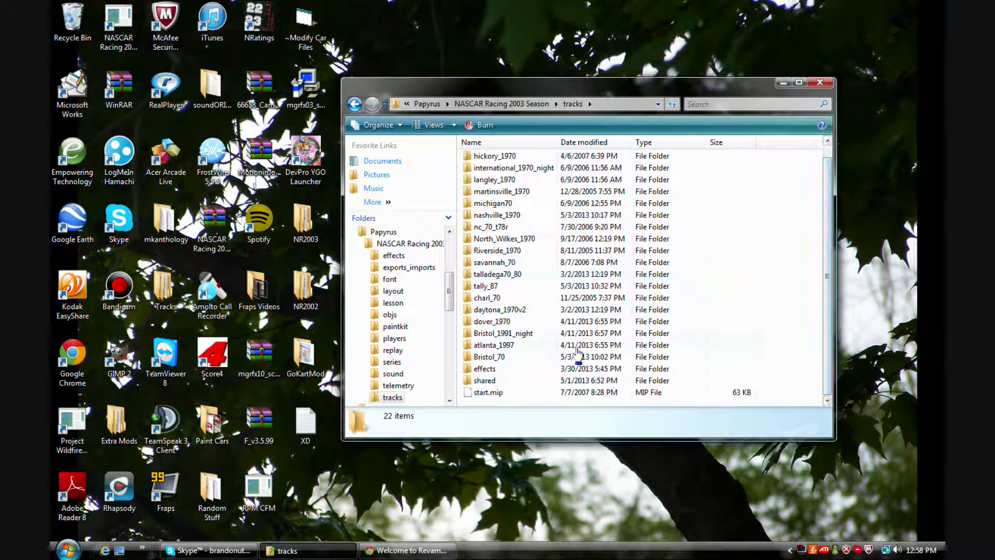
{"action": "mouse_move", "coordinate": [492, 385]}
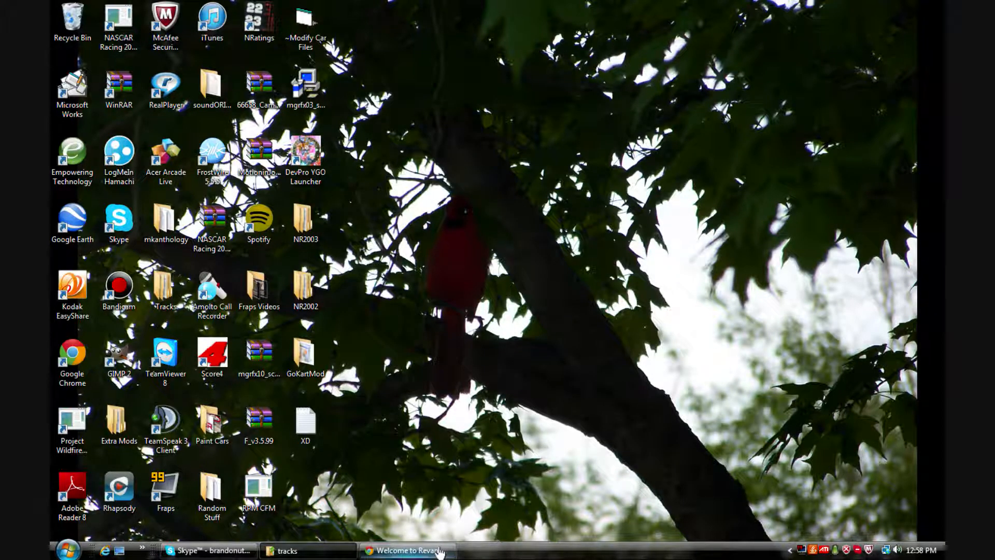
{"action": "left_click", "coordinate": [406, 551]}
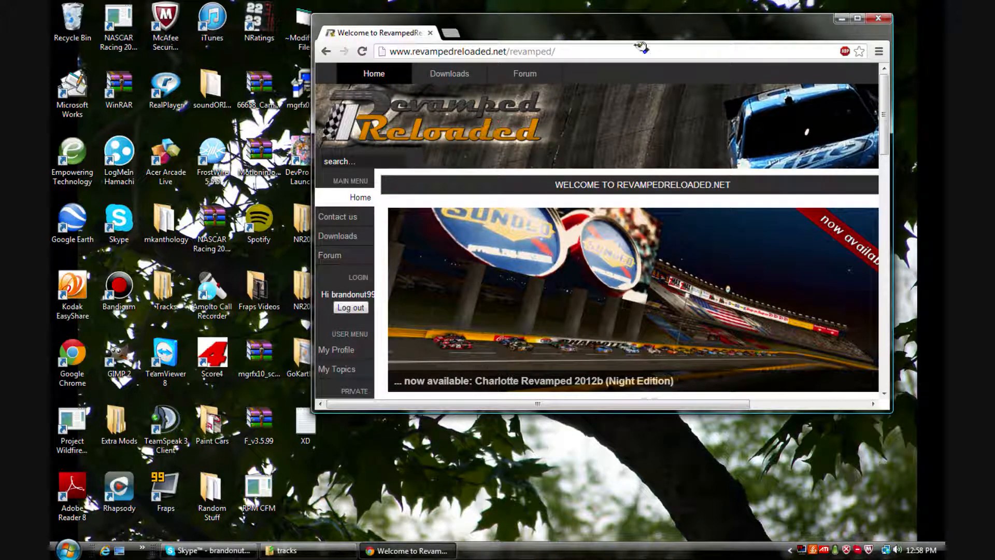
{"action": "left_click", "coordinate": [856, 18]}
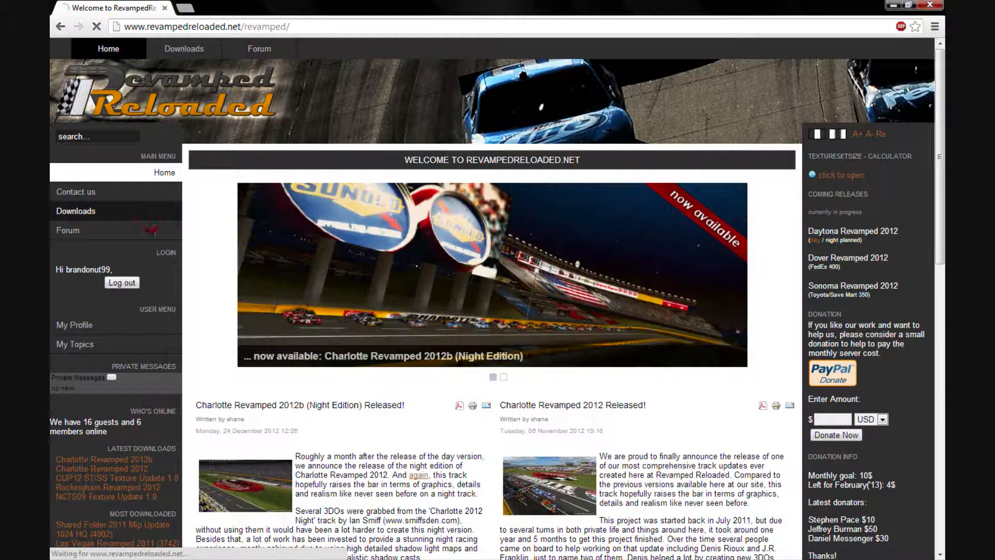
{"action": "left_click", "coordinate": [184, 49]}
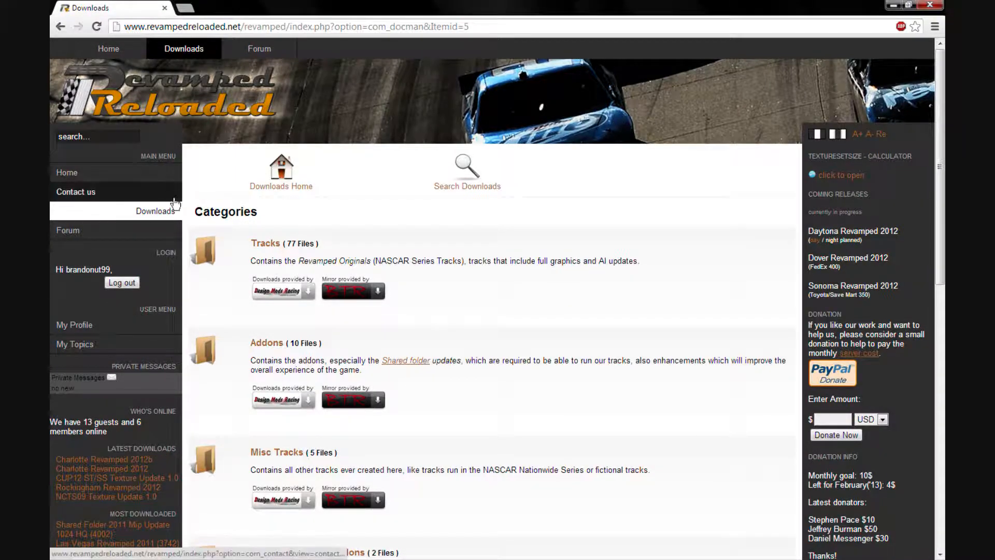
Enter the Addons download category from the Downloads list.
{"action": "scroll", "scroll_direction": "down", "scroll_amount": 3}
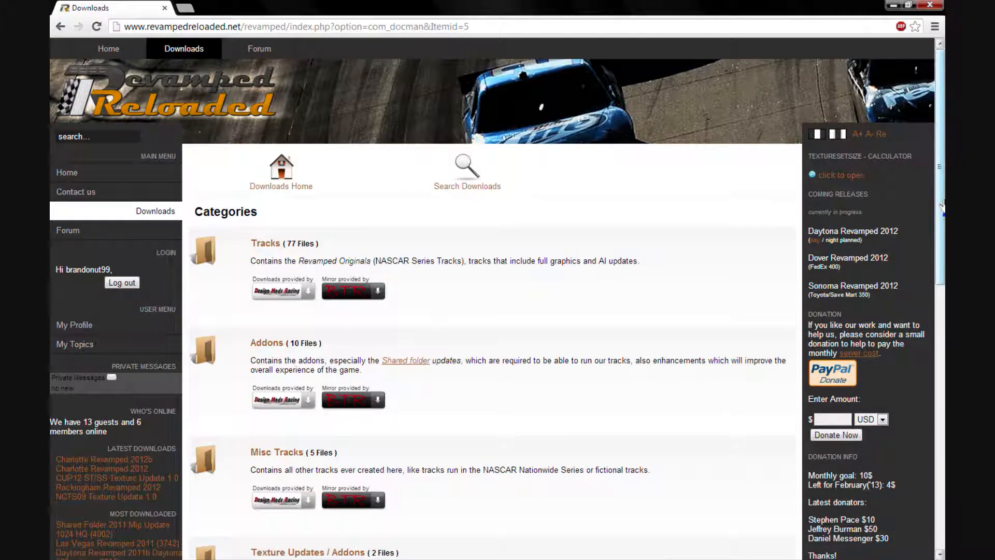
{"action": "scroll", "scroll_direction": "down", "scroll_amount": 3}
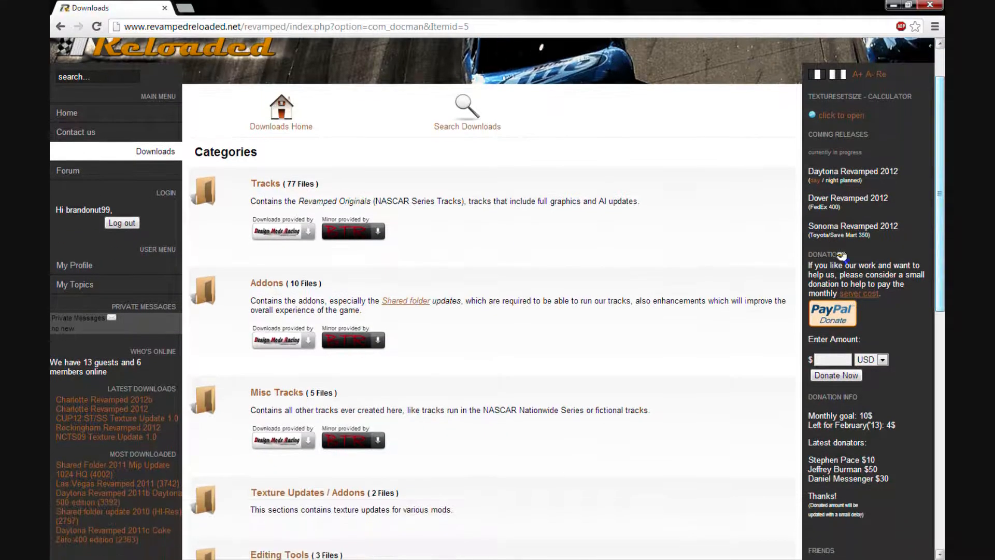
{"action": "mouse_move", "coordinate": [406, 301]}
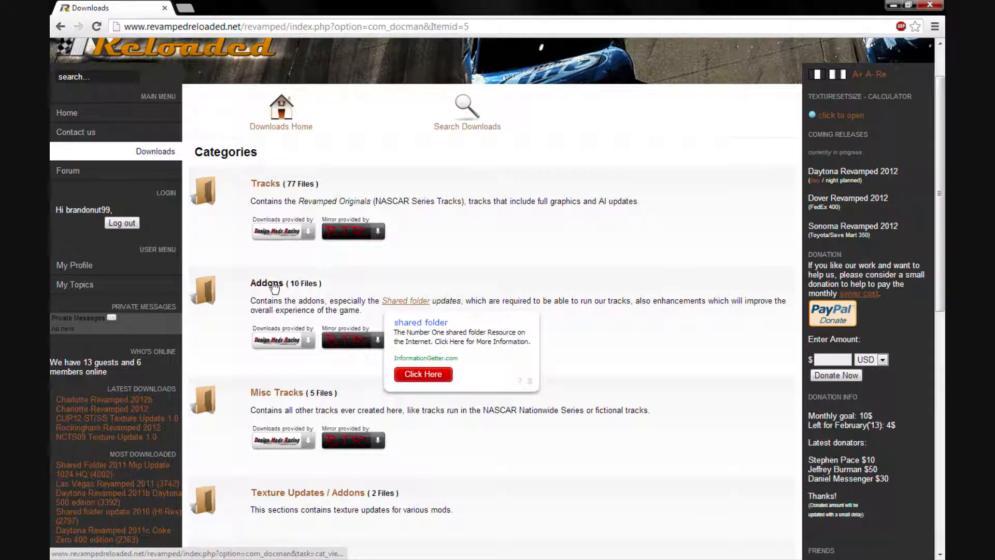
{"action": "left_click", "coordinate": [266, 283]}
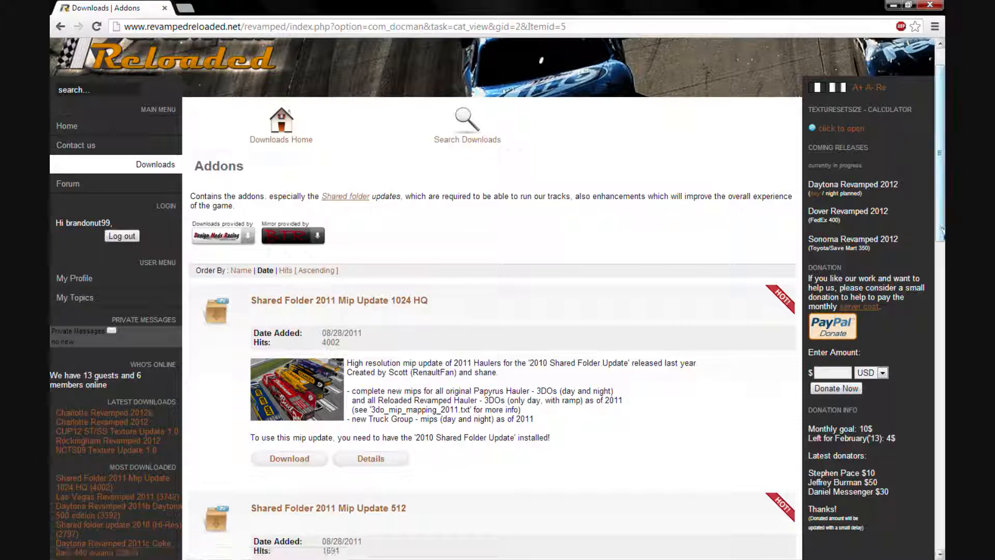
Reach the bottom of the Addons list and continue to its second page of files.
{"action": "scroll", "scroll_direction": "down", "scroll_amount": 3}
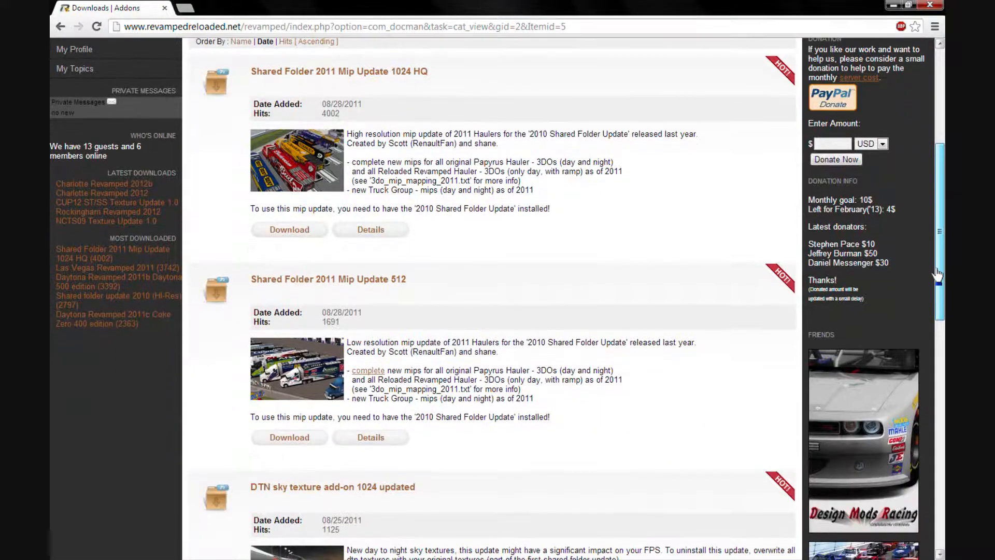
{"action": "scroll", "scroll_direction": "down", "scroll_amount": 3}
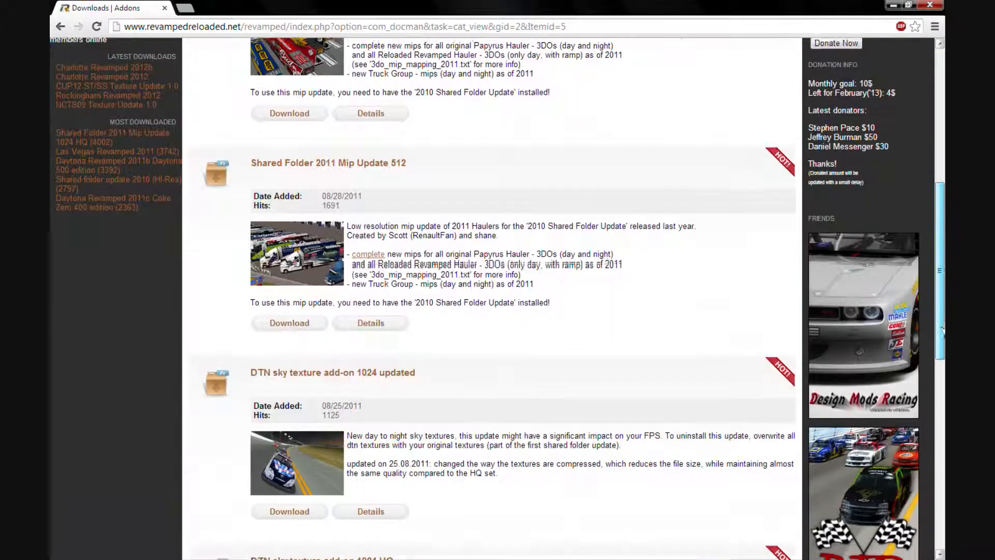
{"action": "scroll", "scroll_direction": "down", "scroll_amount": 3}
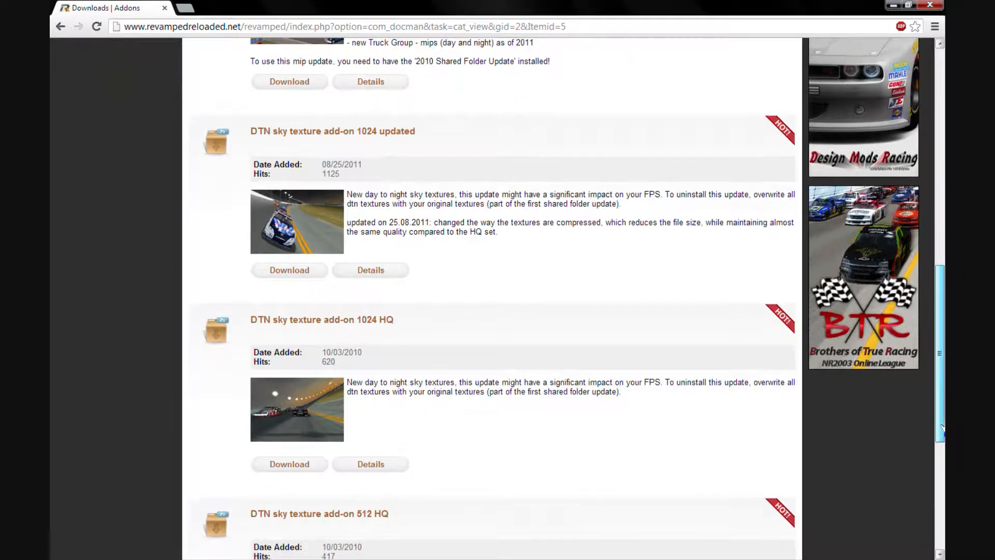
{"action": "scroll", "scroll_direction": "down", "scroll_amount": 3}
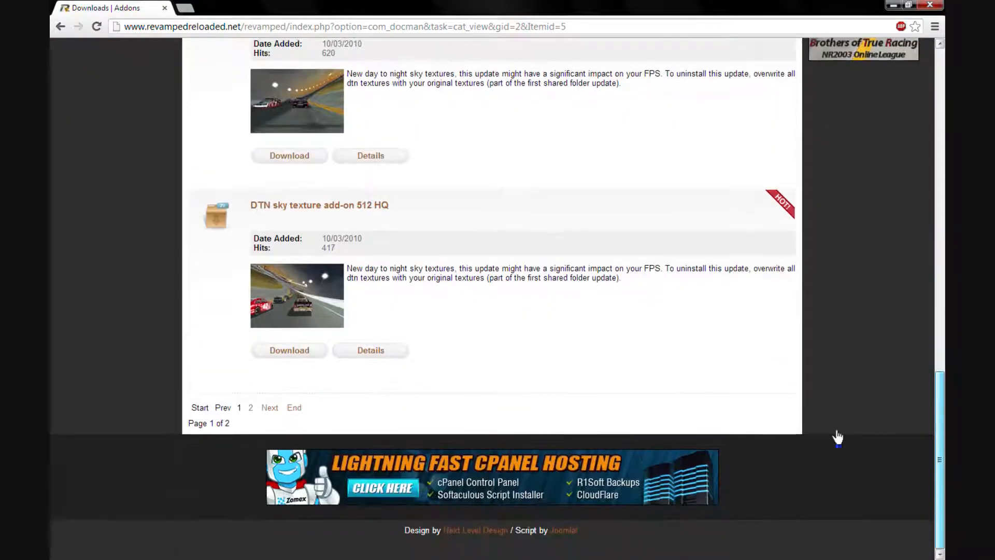
{"action": "left_click", "coordinate": [270, 407]}
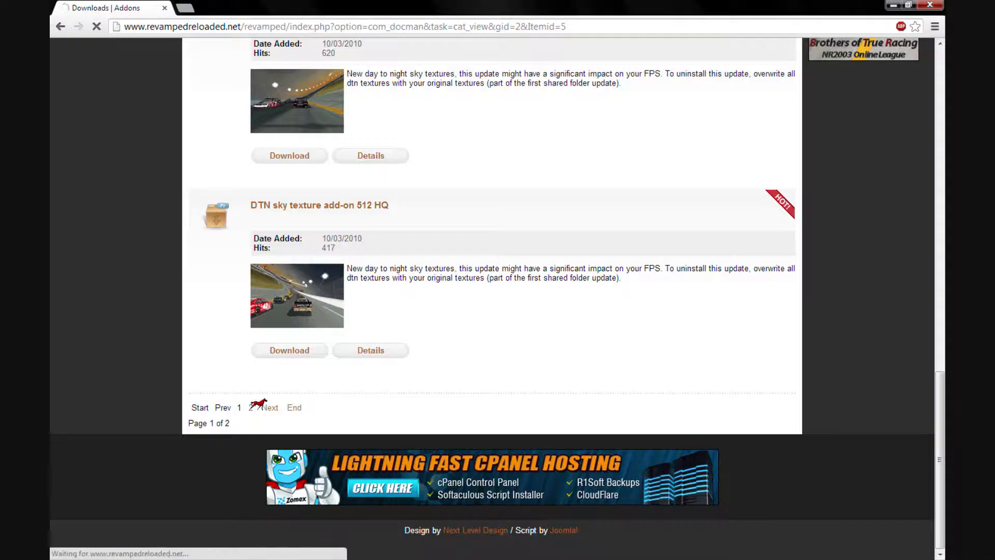
{"action": "left_click", "coordinate": [240, 407]}
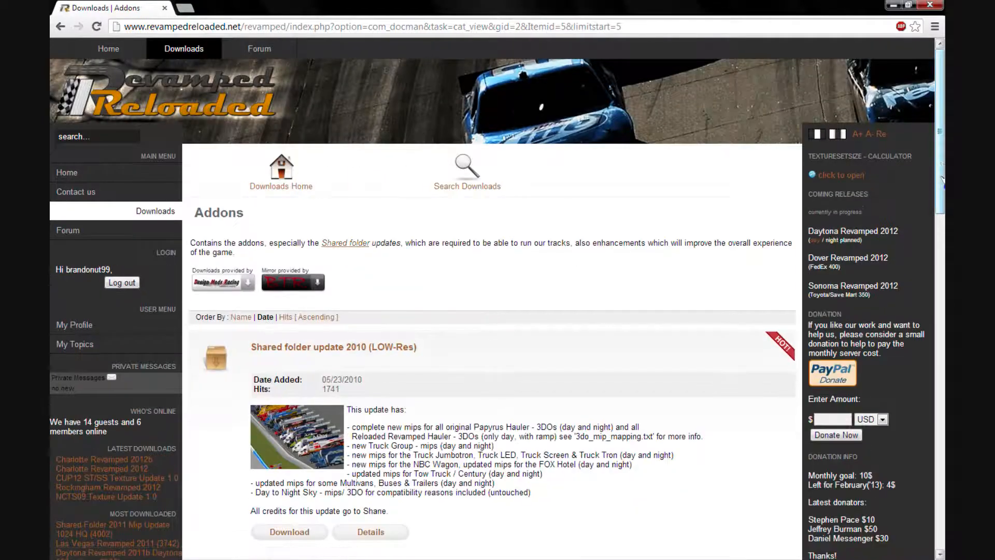
{"action": "scroll", "scroll_direction": "down", "scroll_amount": 3}
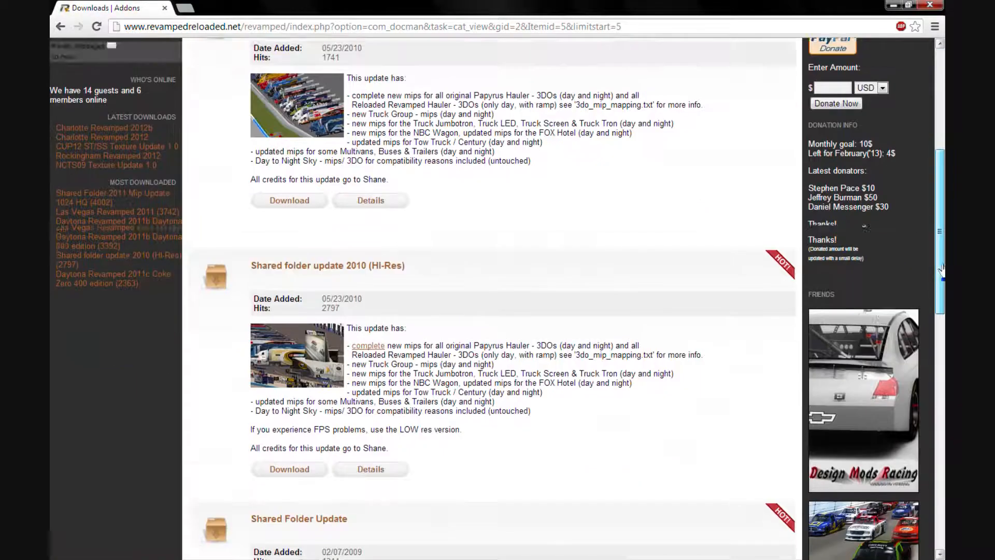
{"action": "scroll", "scroll_direction": "down", "scroll_amount": 3}
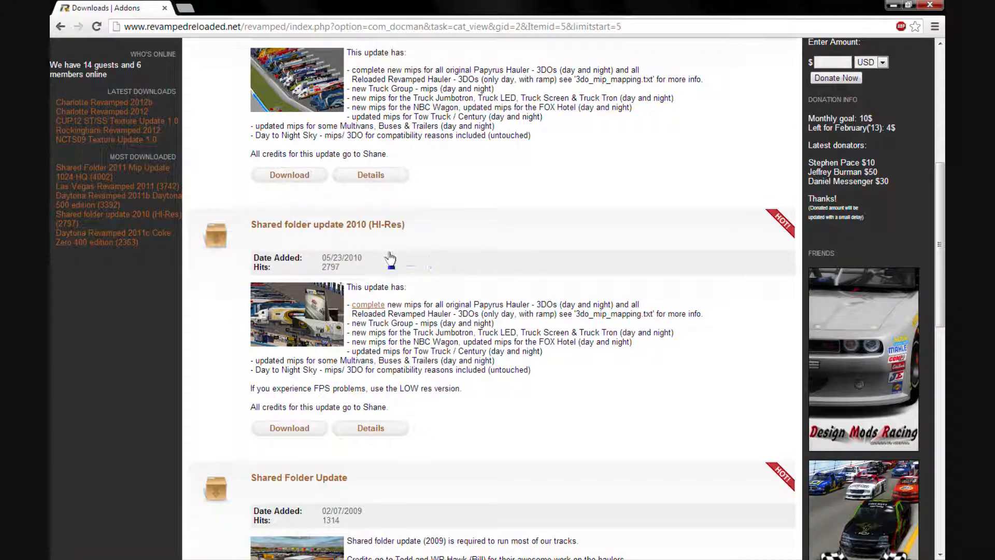
{"action": "mouse_move", "coordinate": [358, 228]}
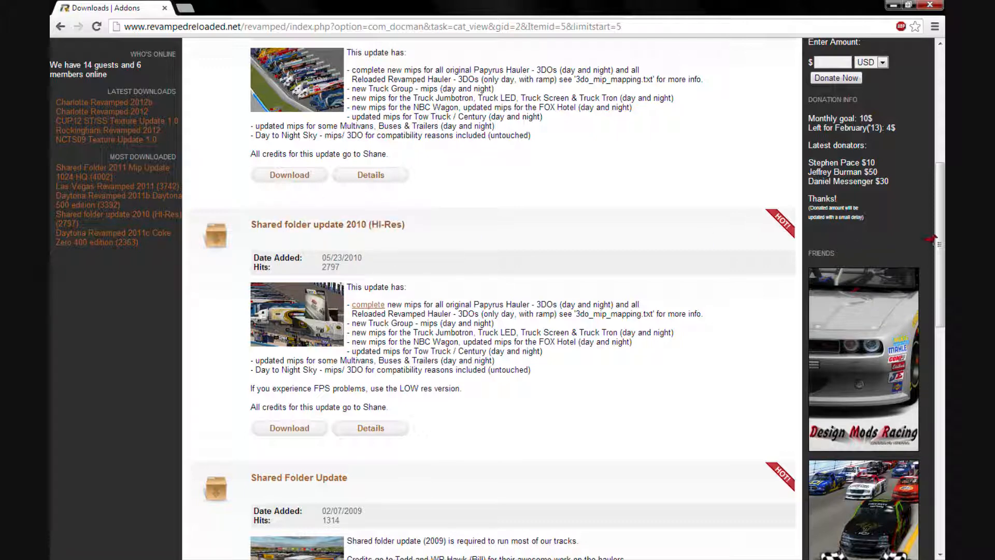
{"action": "scroll", "scroll_direction": "up", "scroll_amount": 3}
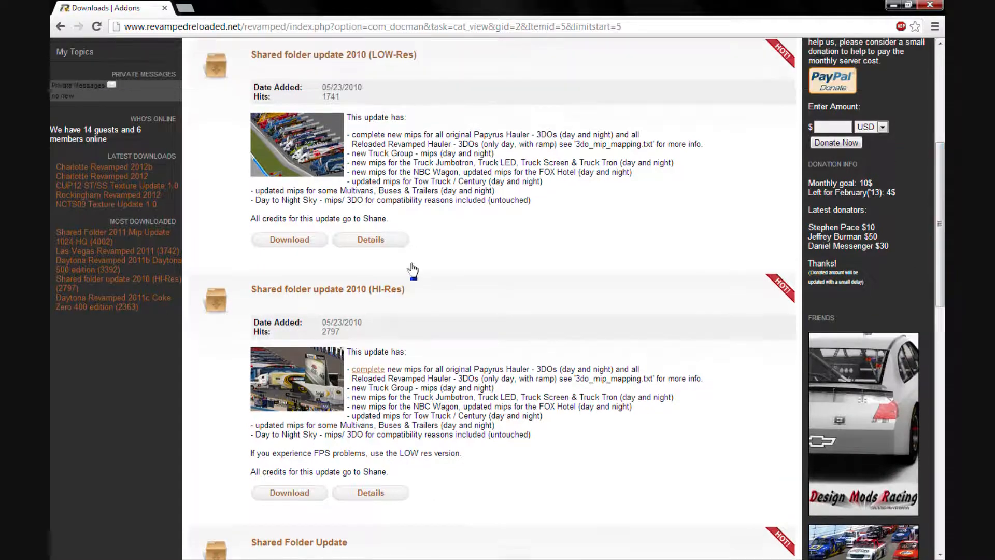
{"action": "mouse_move", "coordinate": [387, 289]}
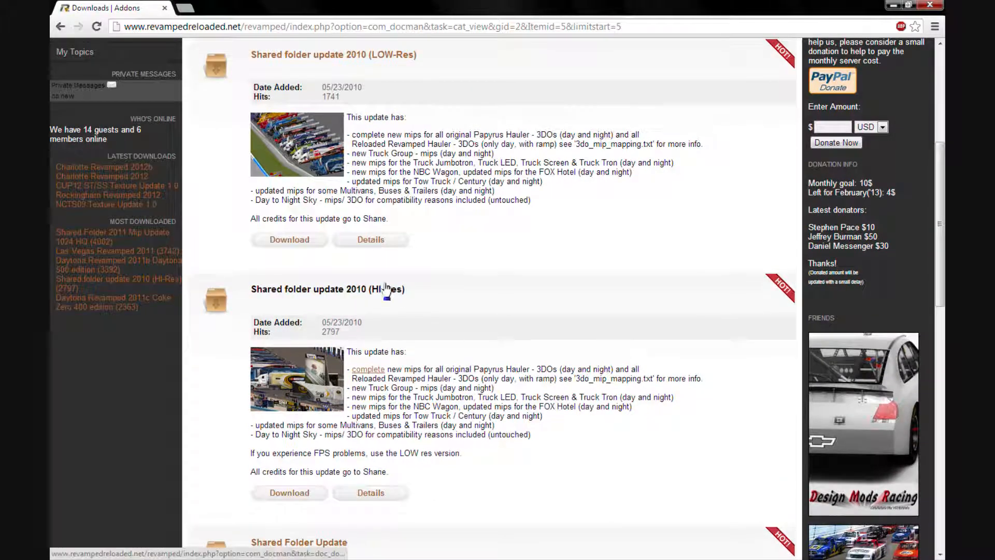
{"action": "scroll", "scroll_direction": "up", "scroll_amount": 3}
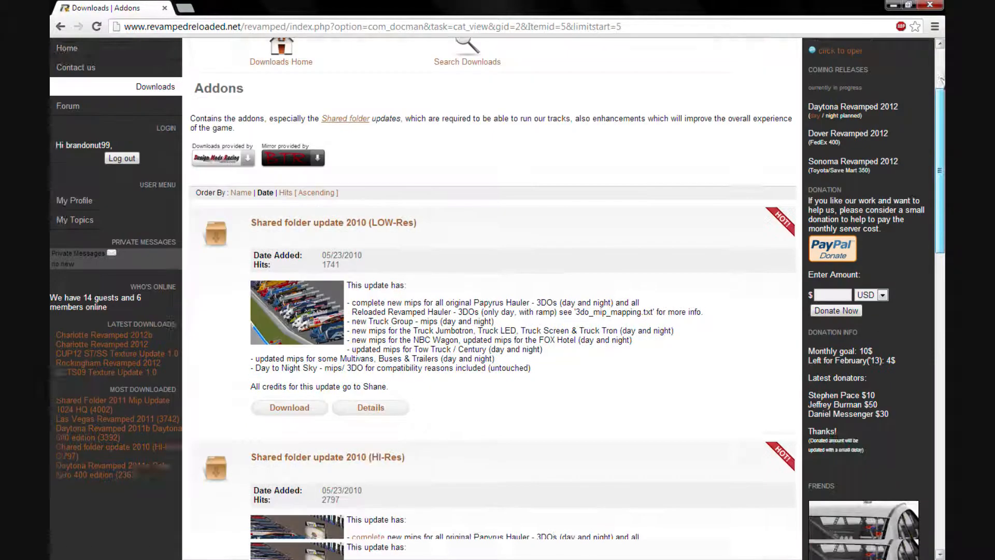
{"action": "scroll", "scroll_direction": "up", "scroll_amount": 3}
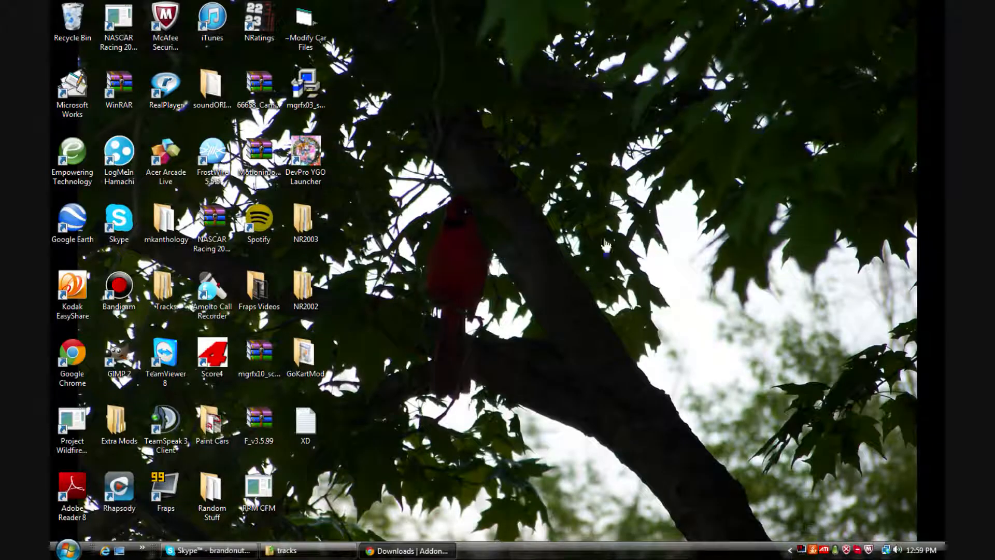
{"action": "mouse_move", "coordinate": [333, 555]}
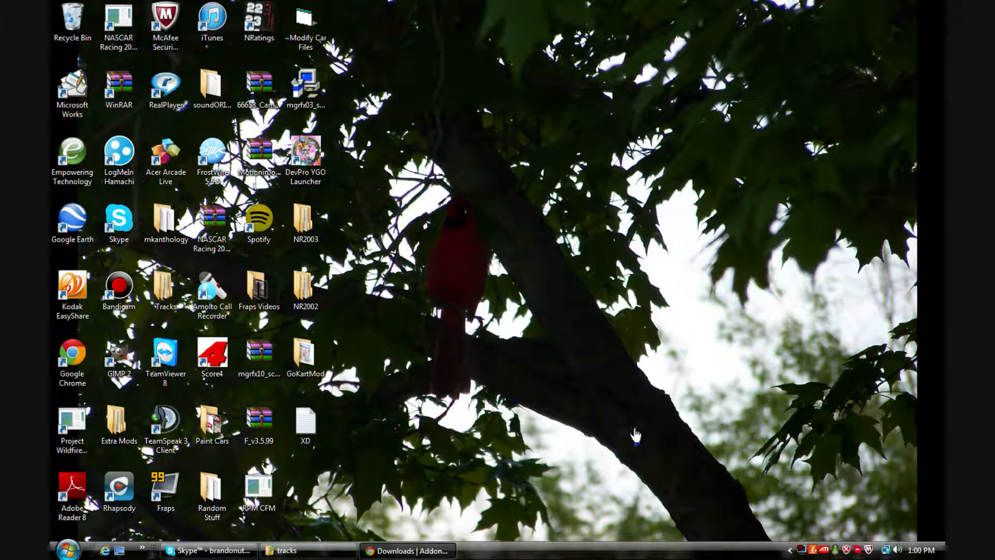
{"action": "mouse_move", "coordinate": [308, 550]}
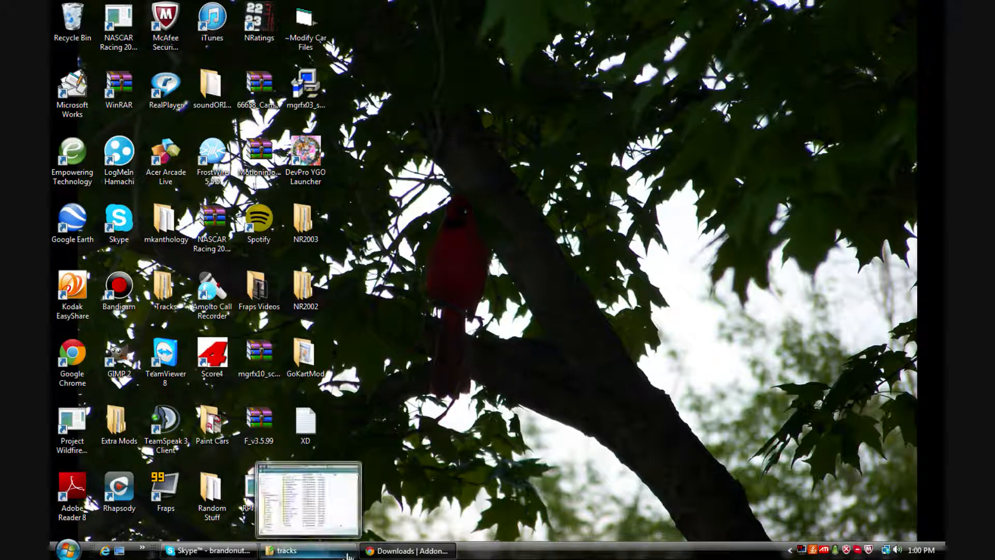
Restore the Explorer window and re-enter the tracks folder from the game folder.
{"action": "left_click", "coordinate": [308, 551]}
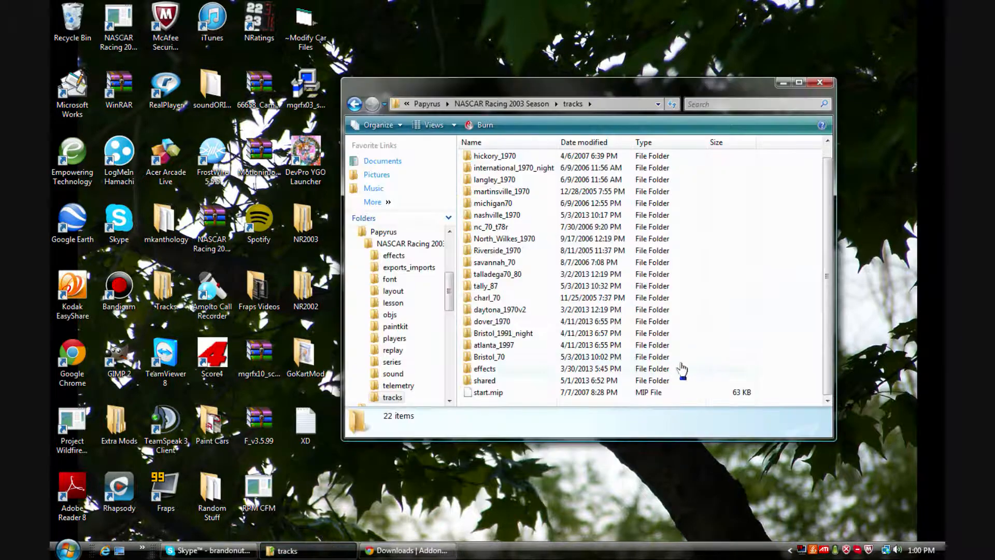
{"action": "scroll", "scroll_direction": "up", "scroll_amount": 3}
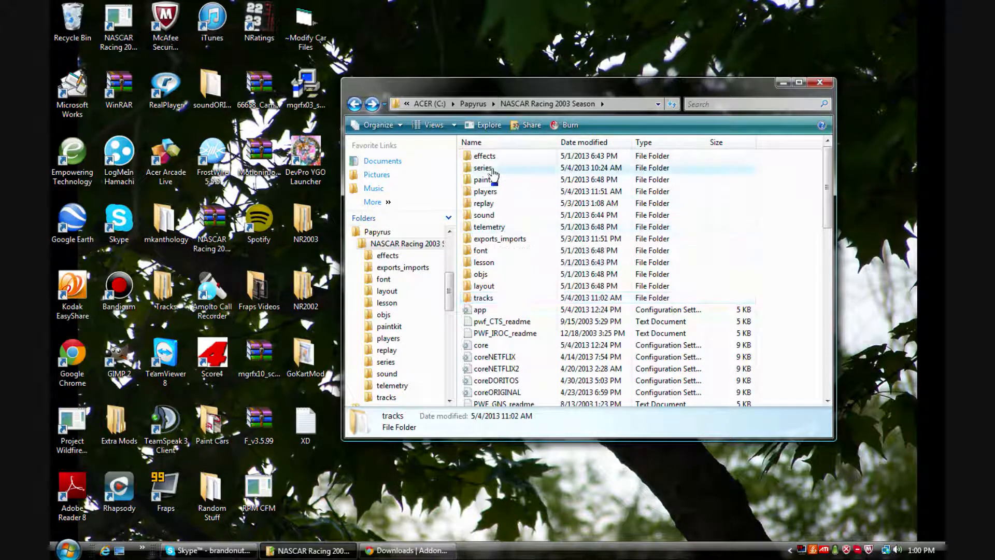
{"action": "double_click", "coordinate": [483, 168]}
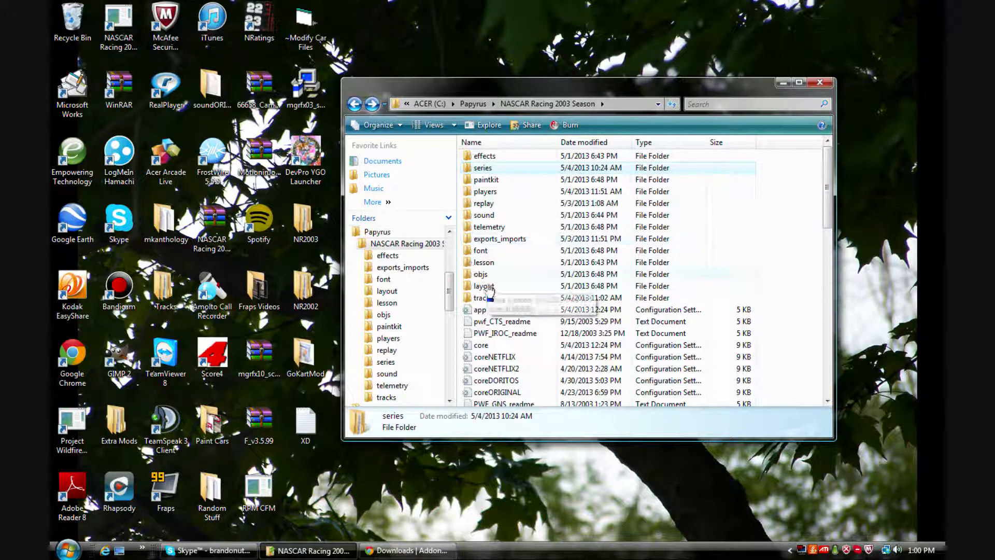
{"action": "double_click", "coordinate": [484, 297]}
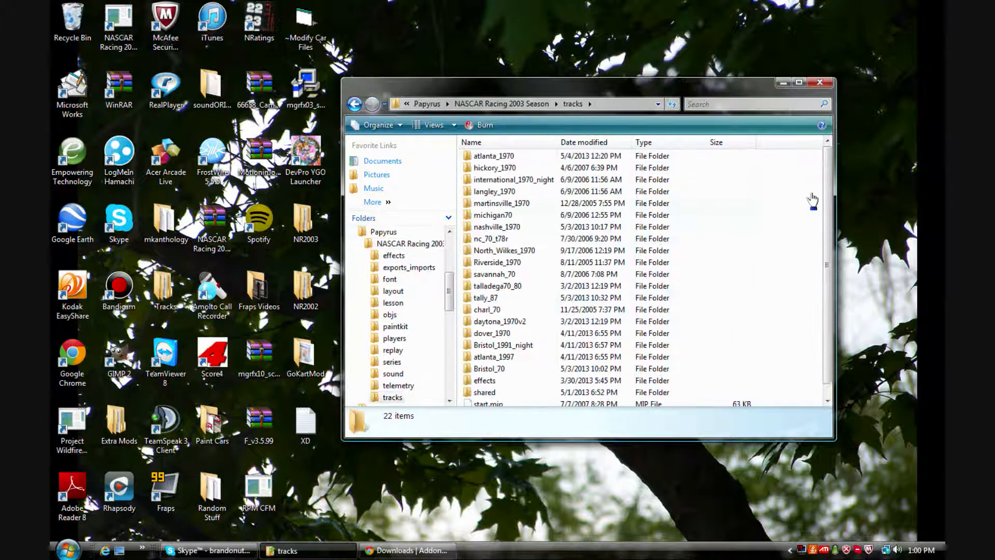
Look through the list of track folders down to atlanta_1970.
{"action": "scroll", "scroll_direction": "down", "scroll_amount": 3}
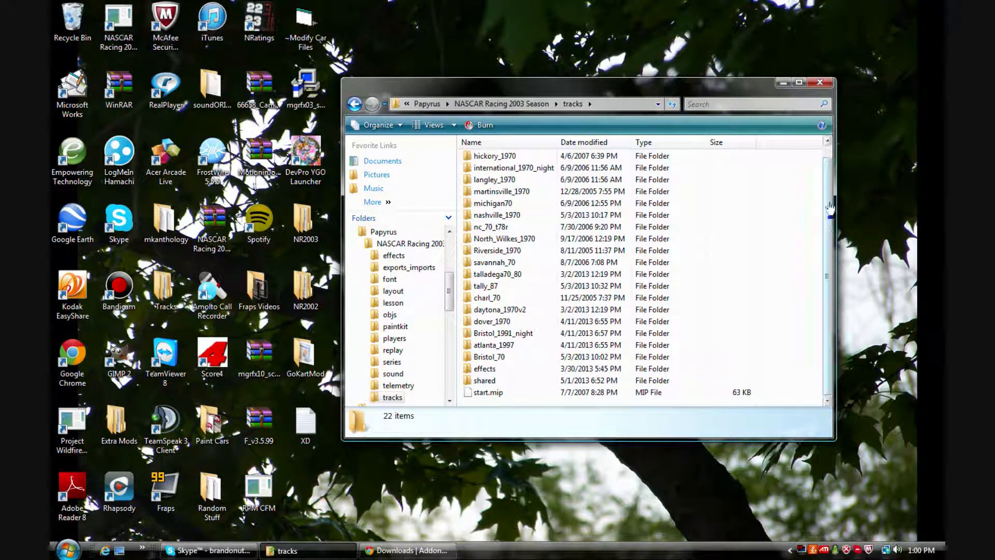
{"action": "scroll", "scroll_direction": "up", "scroll_amount": 3}
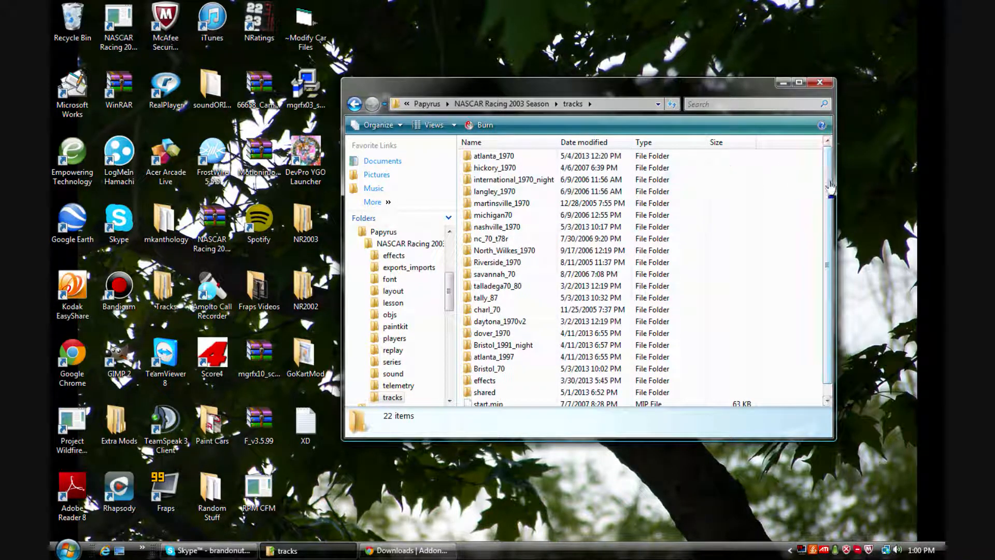
{"action": "scroll", "scroll_direction": "down", "scroll_amount": 3}
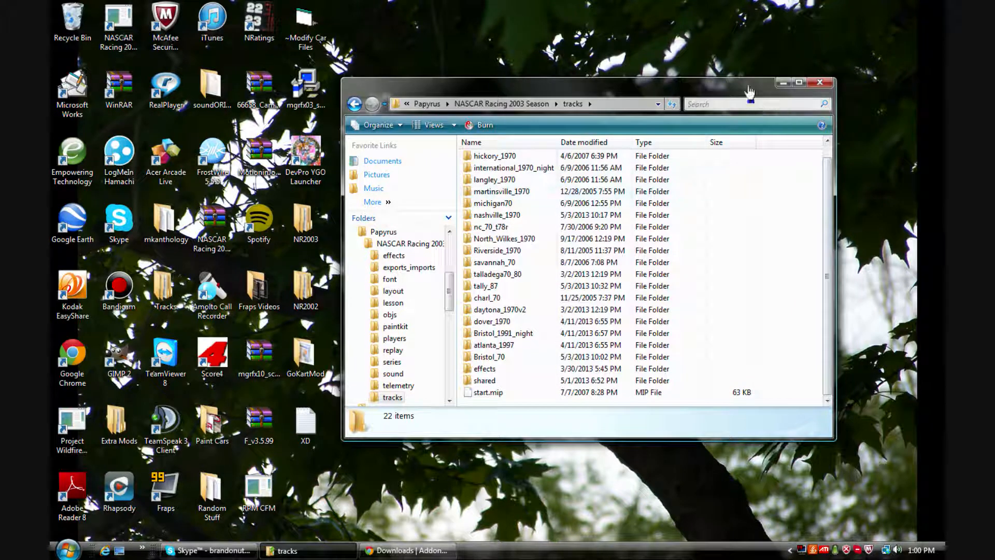
{"action": "scroll", "scroll_direction": "up", "scroll_amount": 3}
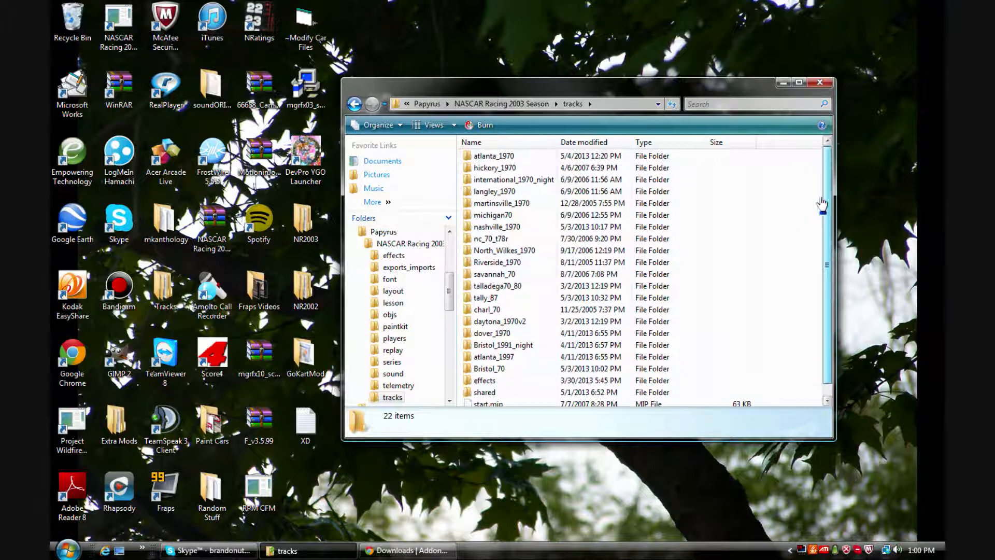
{"action": "mouse_move", "coordinate": [682, 92]}
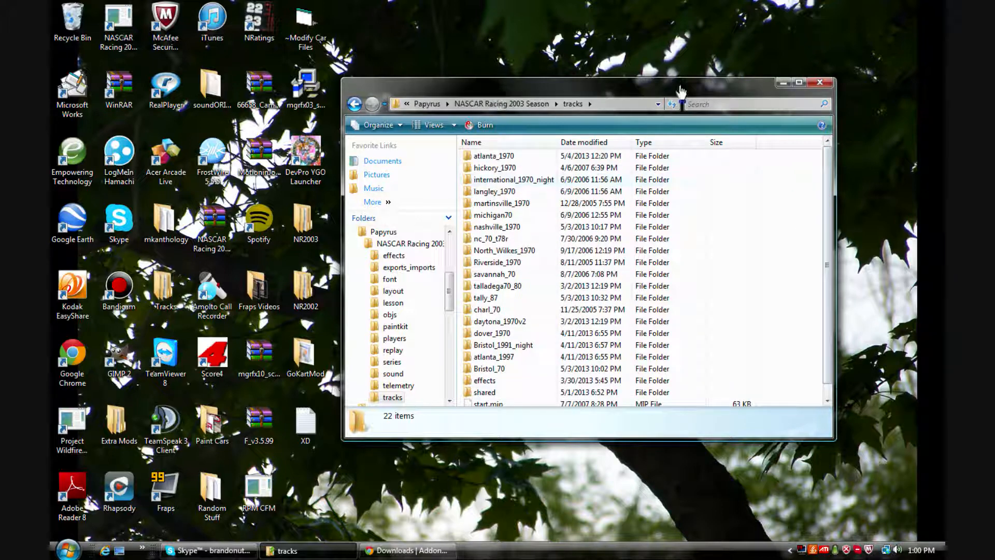
{"action": "mouse_move", "coordinate": [584, 174]}
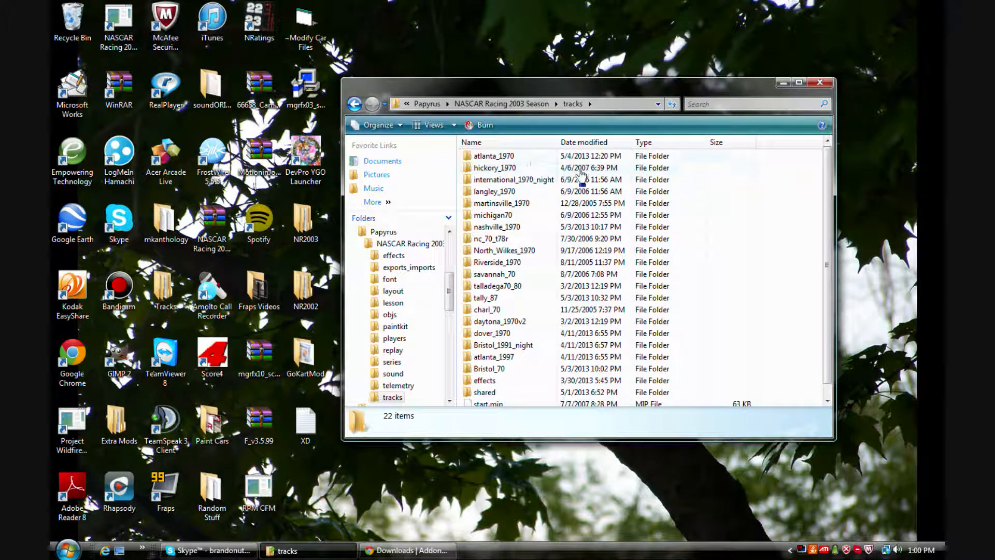
{"action": "mouse_move", "coordinate": [838, 188]}
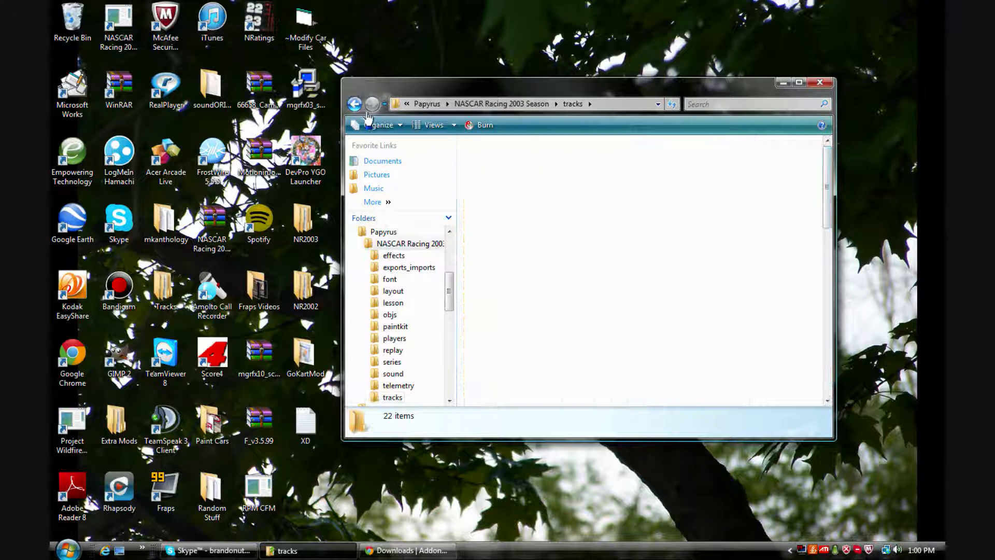
From the game's main folder, go into series and then the GN69ST series folder.
{"action": "left_click", "coordinate": [355, 104]}
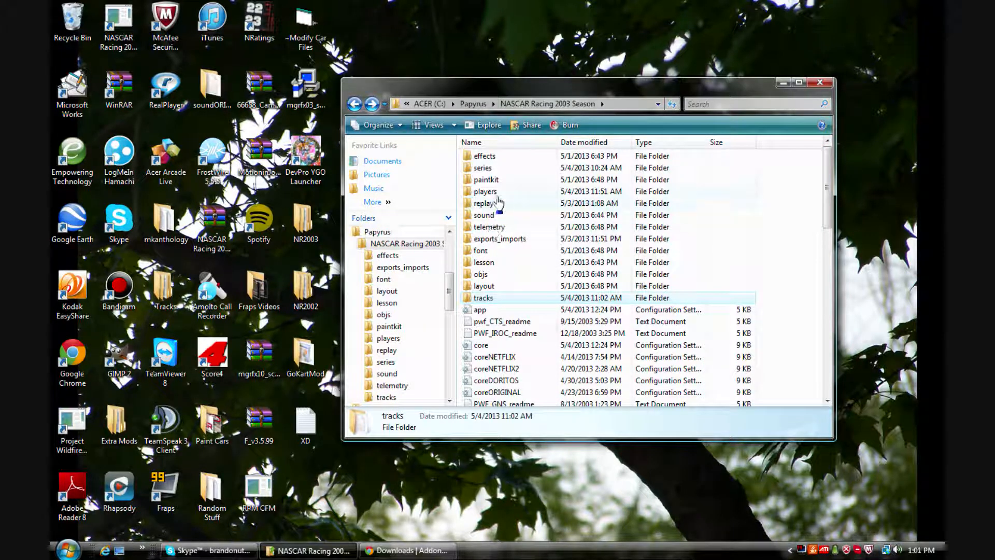
{"action": "left_click", "coordinate": [482, 168]}
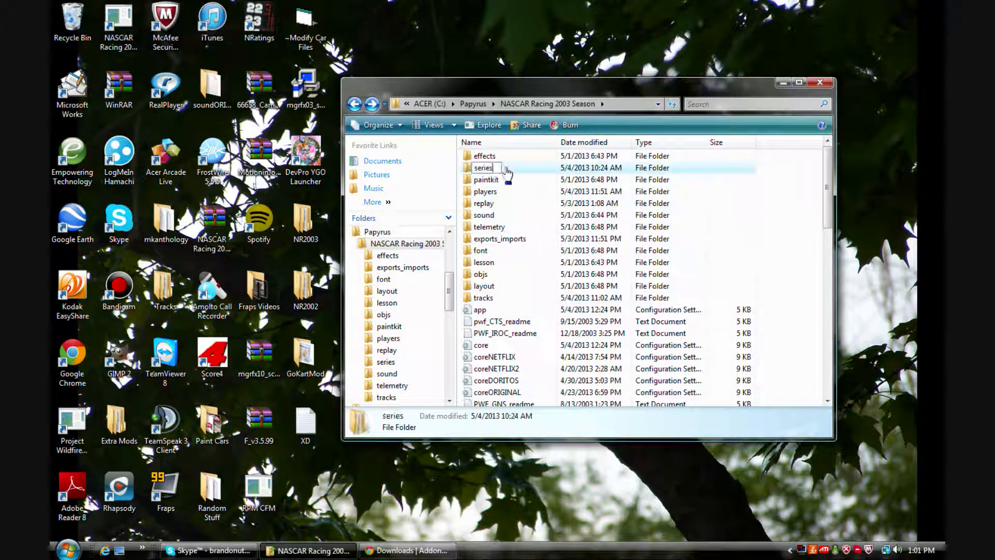
{"action": "double_click", "coordinate": [483, 168]}
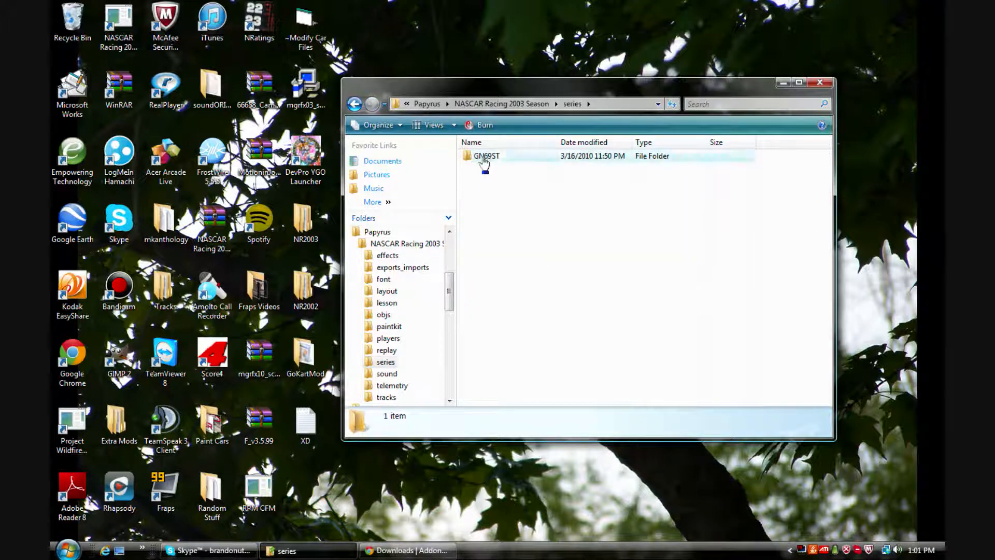
{"action": "double_click", "coordinate": [487, 156]}
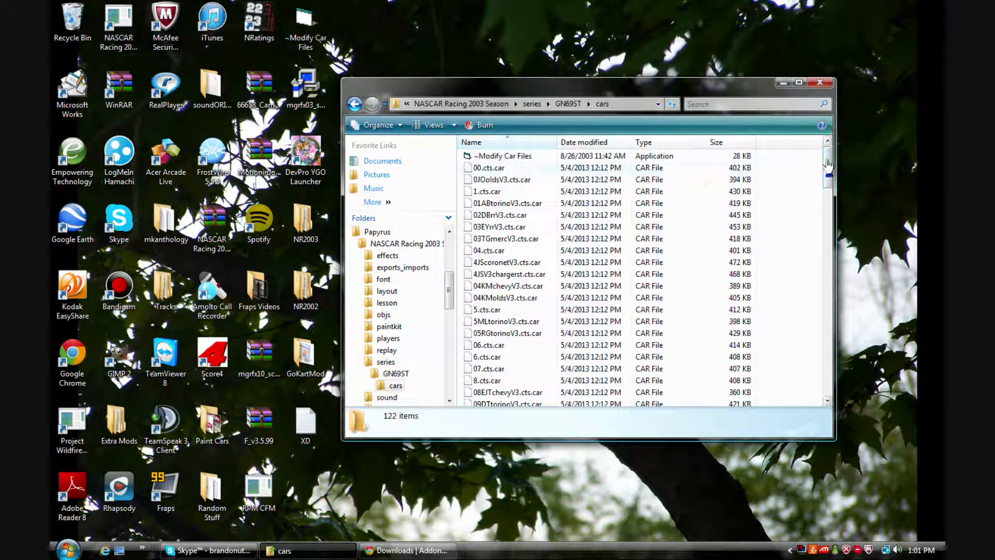
Browse GN69ST's cars files, then back out to the NASCAR Racing 2003 Season main folder.
{"action": "scroll", "scroll_direction": "down", "scroll_amount": 3}
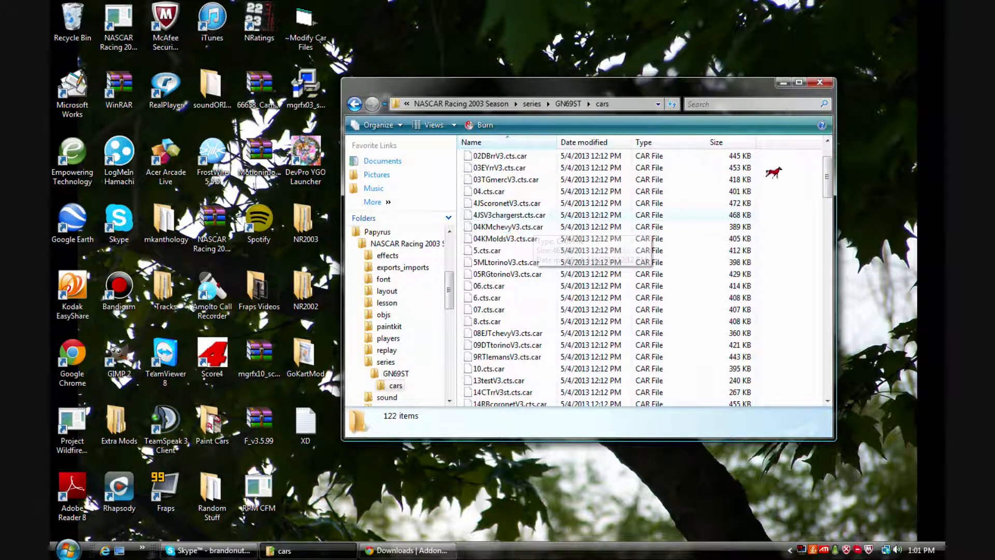
{"action": "scroll", "scroll_direction": "down", "scroll_amount": 3}
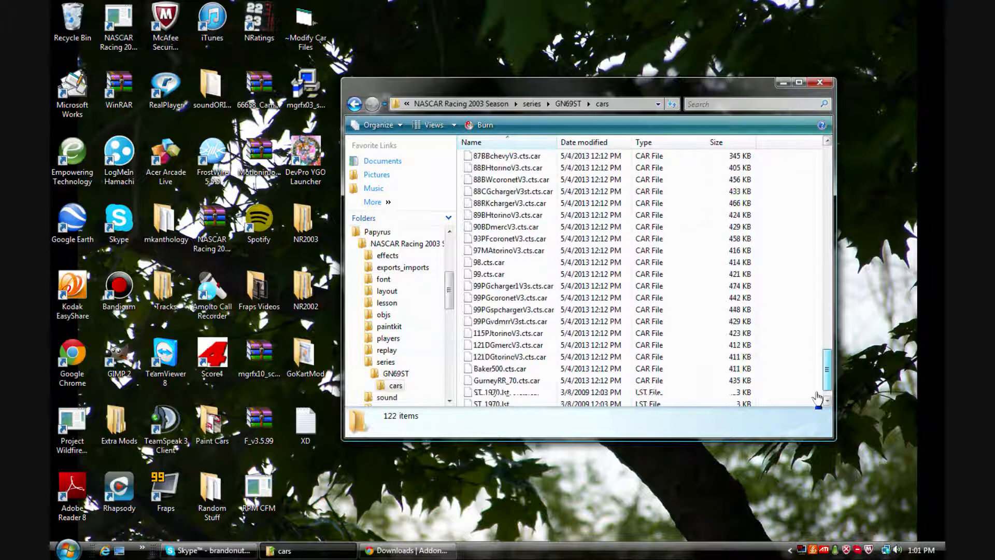
{"action": "scroll", "scroll_direction": "up", "scroll_amount": 3}
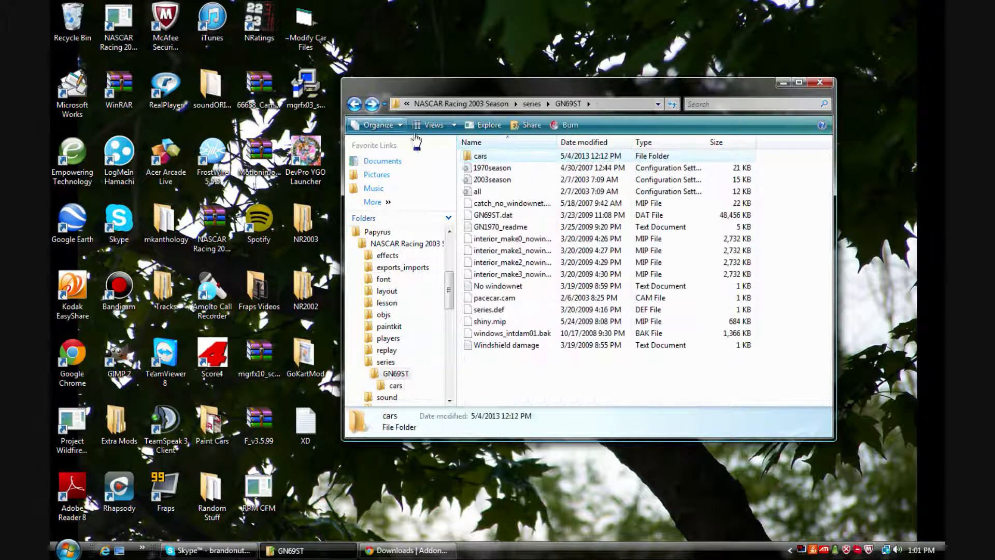
{"action": "left_click", "coordinate": [354, 103]}
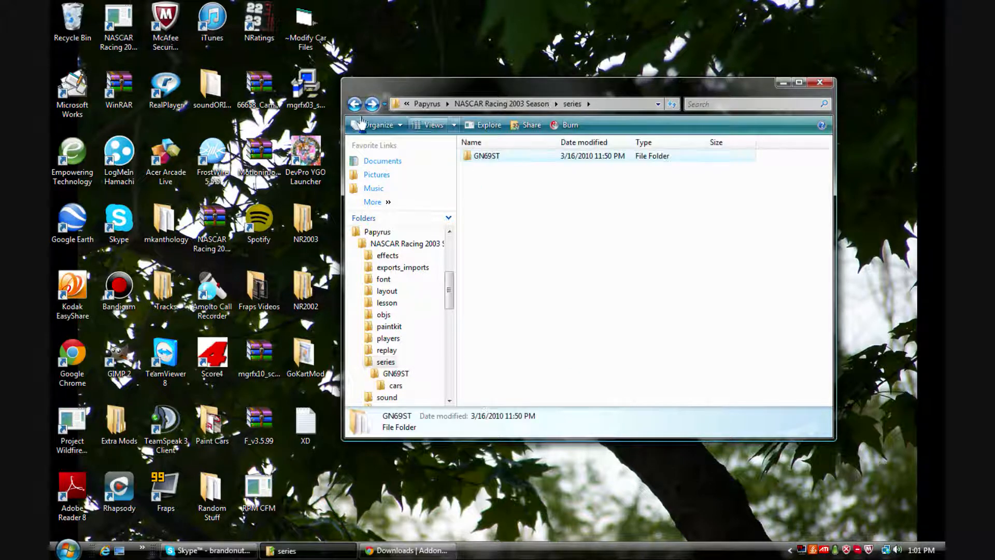
{"action": "left_click", "coordinate": [354, 103]}
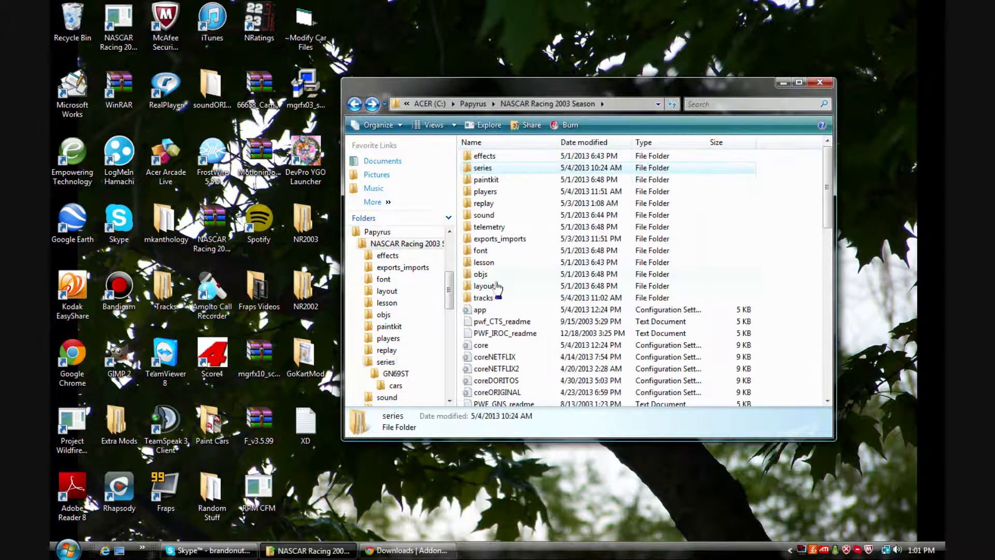
{"action": "mouse_move", "coordinate": [502, 204]}
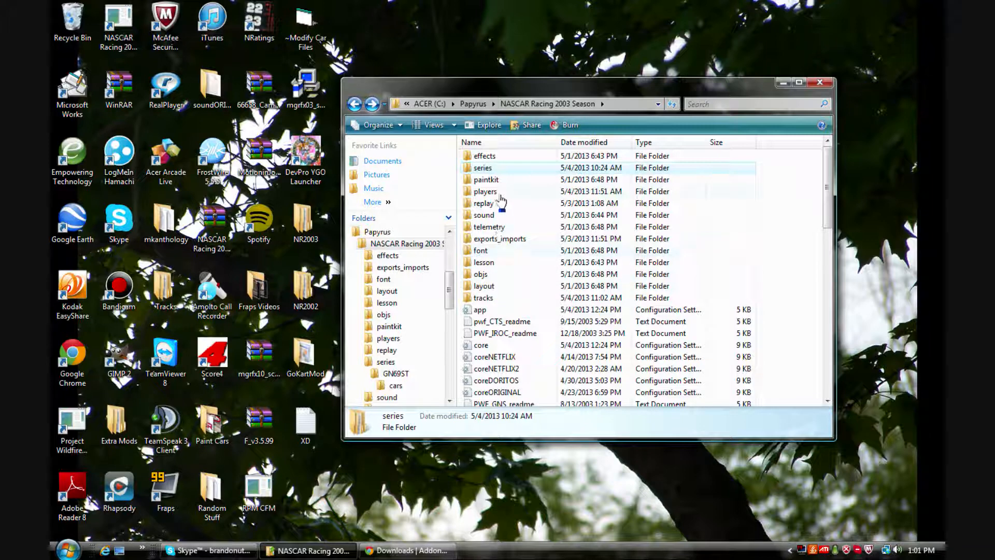
Enter tracks, then Bristol_70, and look over its 26 setup, sim and track data files.
{"action": "double_click", "coordinate": [483, 297]}
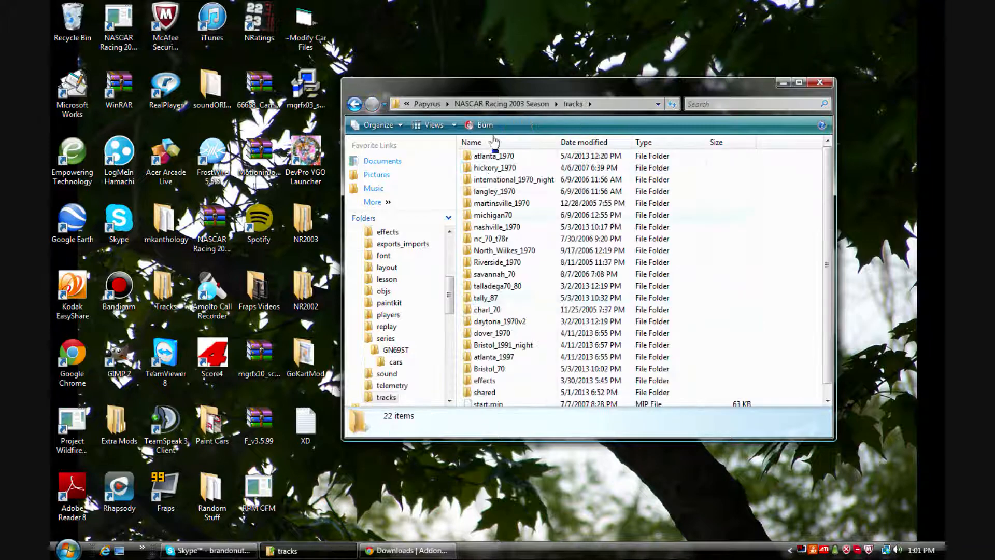
{"action": "mouse_move", "coordinate": [517, 163]}
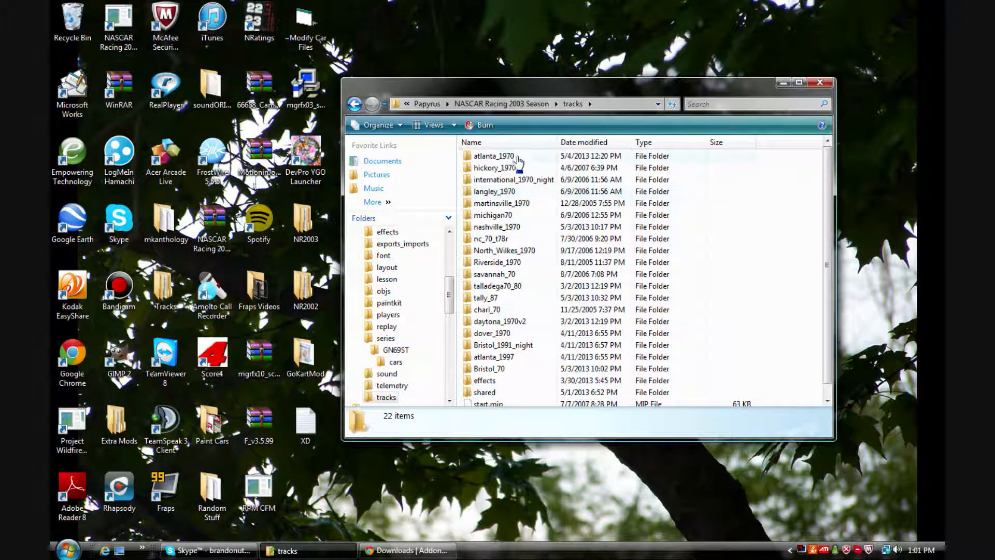
{"action": "mouse_move", "coordinate": [575, 205]}
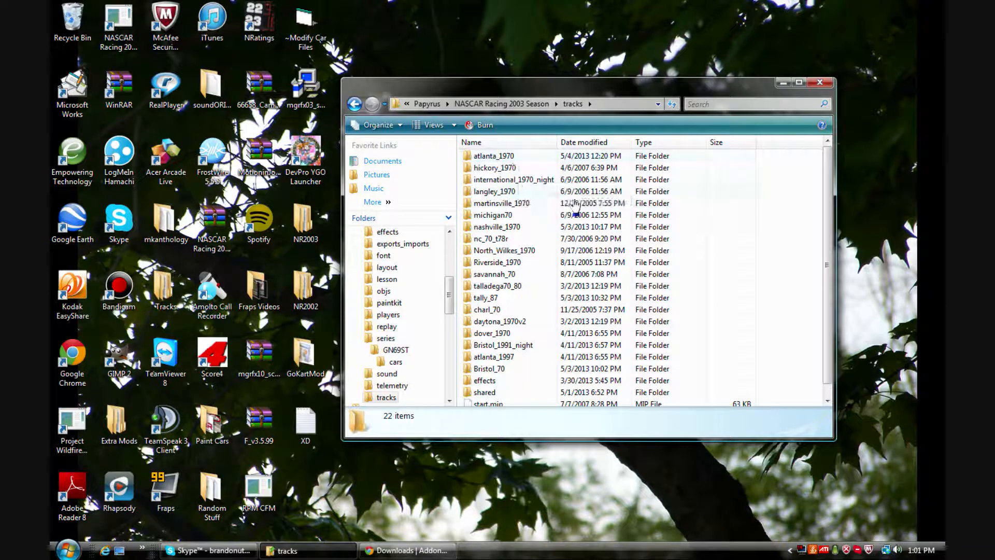
{"action": "mouse_move", "coordinate": [828, 204]}
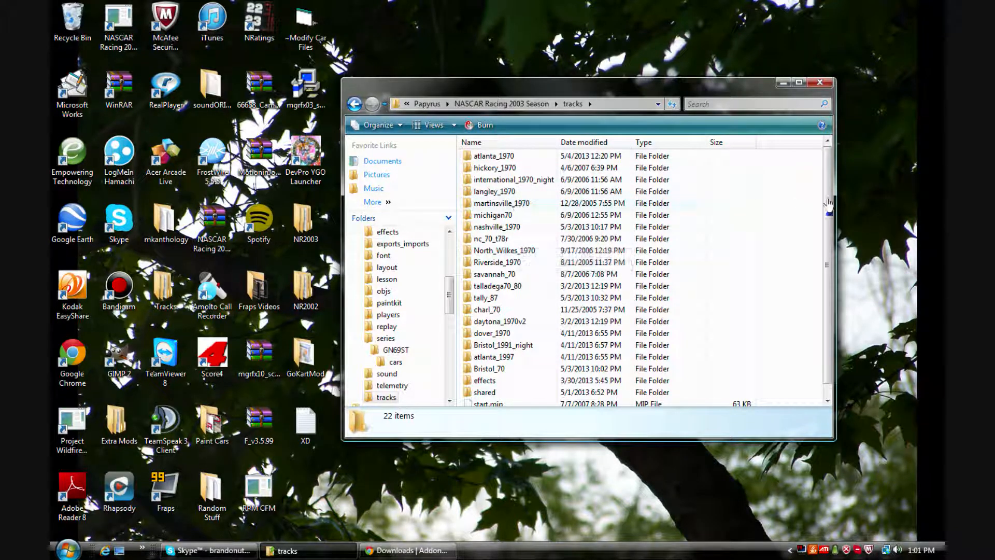
{"action": "scroll", "scroll_direction": "down", "scroll_amount": 3}
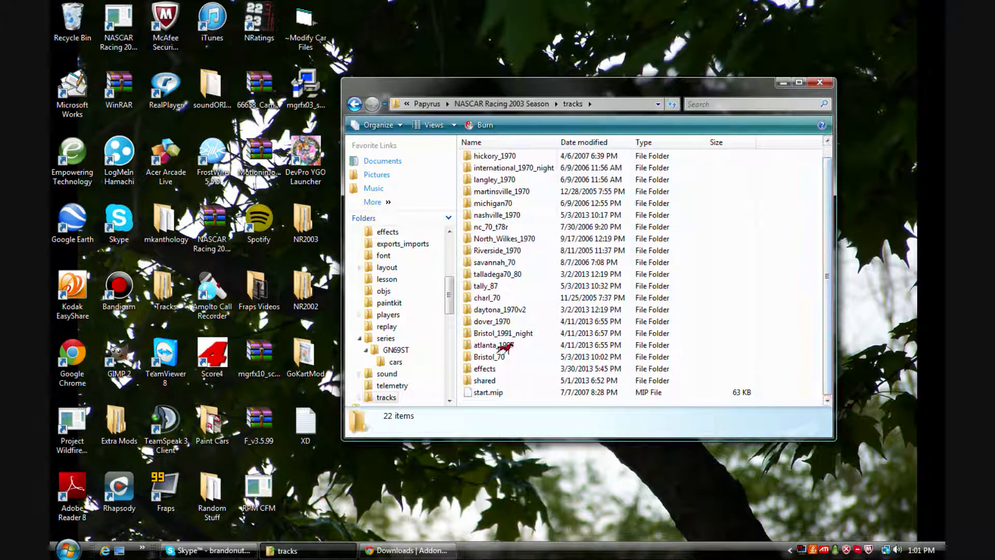
{"action": "double_click", "coordinate": [488, 355]}
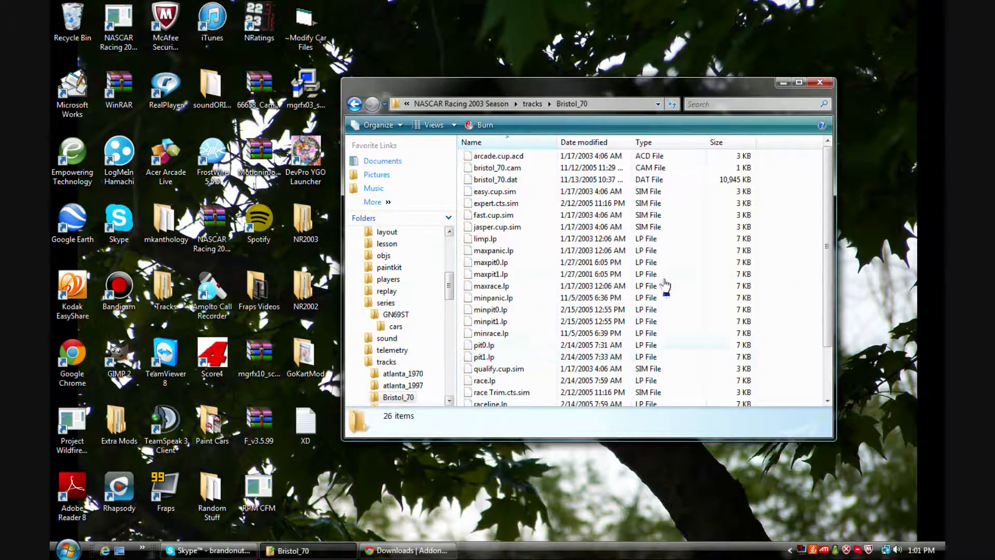
{"action": "mouse_move", "coordinate": [825, 203]}
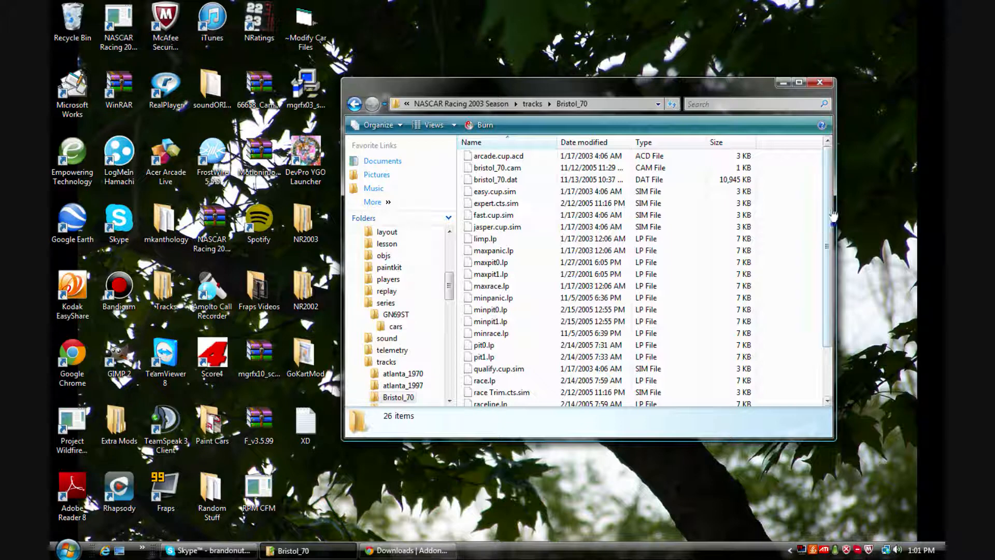
{"action": "mouse_move", "coordinate": [516, 216]}
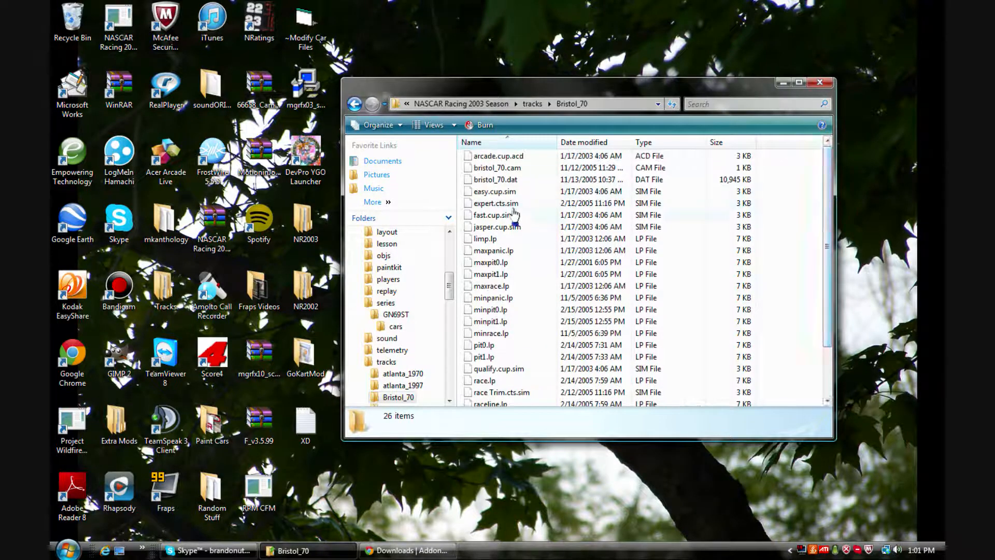
{"action": "mouse_move", "coordinate": [508, 203]}
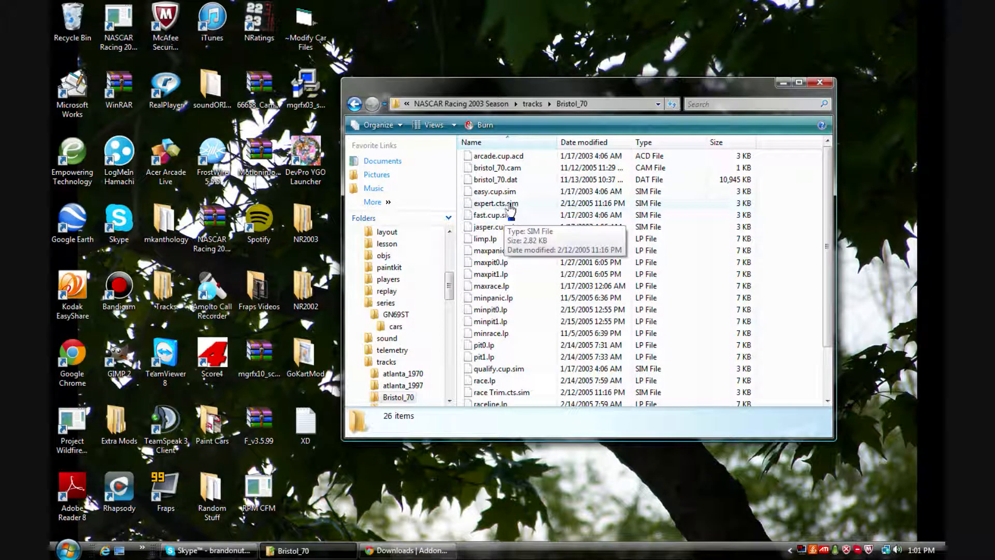
{"action": "mouse_move", "coordinate": [676, 215]}
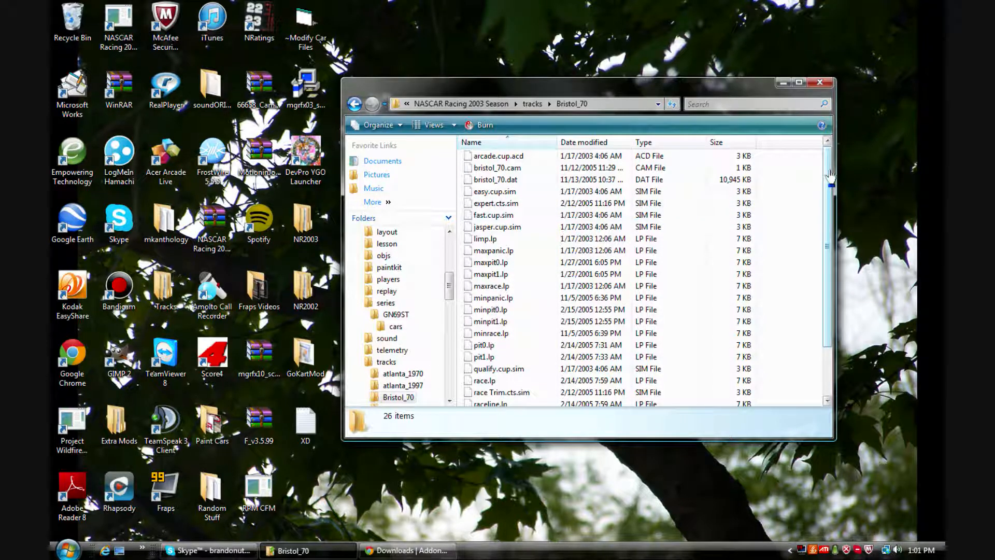
{"action": "scroll", "scroll_direction": "down", "scroll_amount": 3}
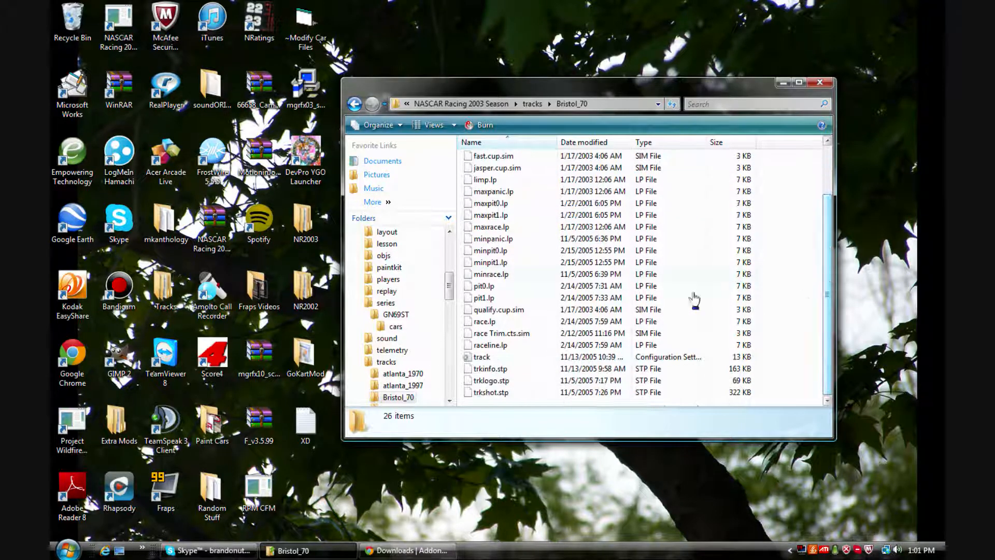
{"action": "mouse_move", "coordinate": [530, 371]}
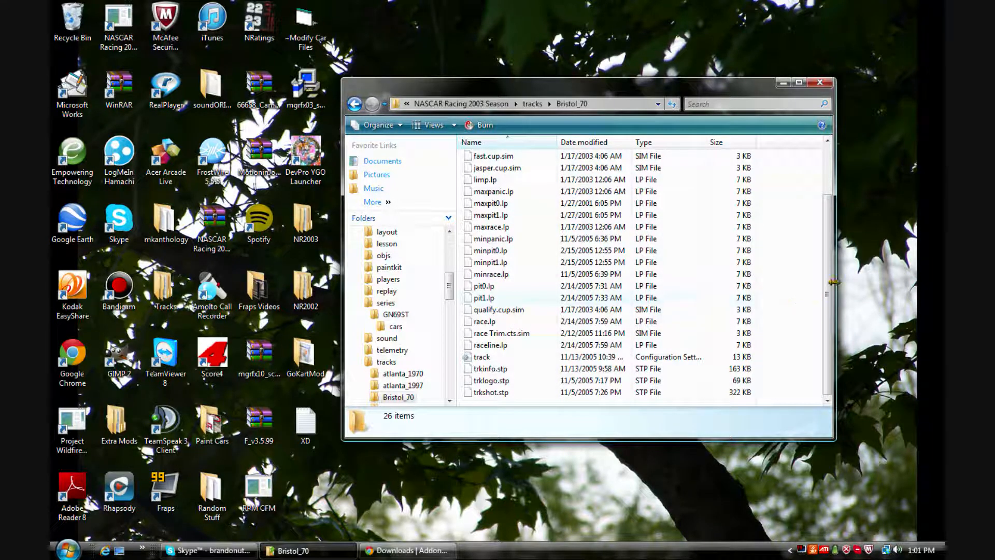
{"action": "scroll", "scroll_direction": "up", "scroll_amount": 3}
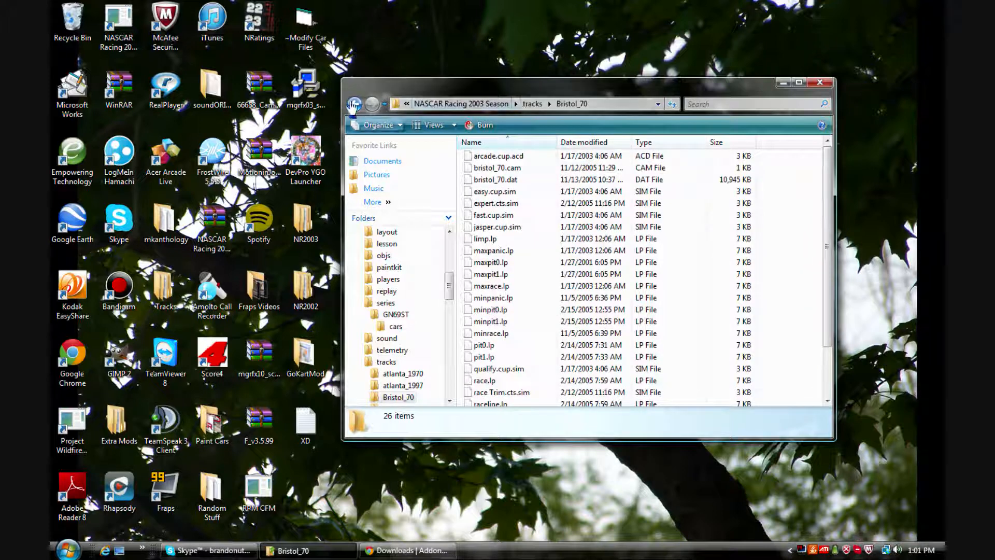
Return to the tracks list and enter the charl_70 track folder.
{"action": "left_click", "coordinate": [355, 104]}
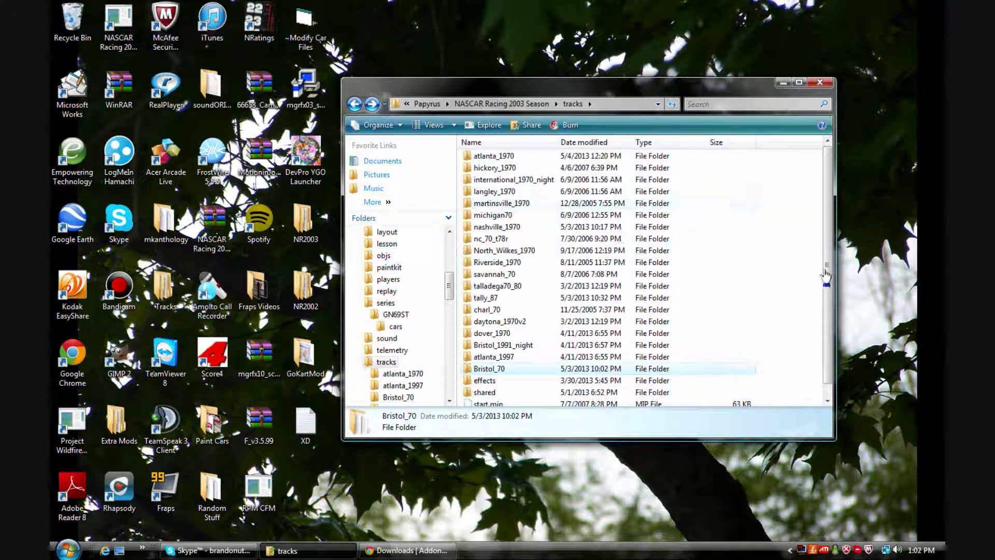
{"action": "scroll", "scroll_direction": "down", "scroll_amount": 3}
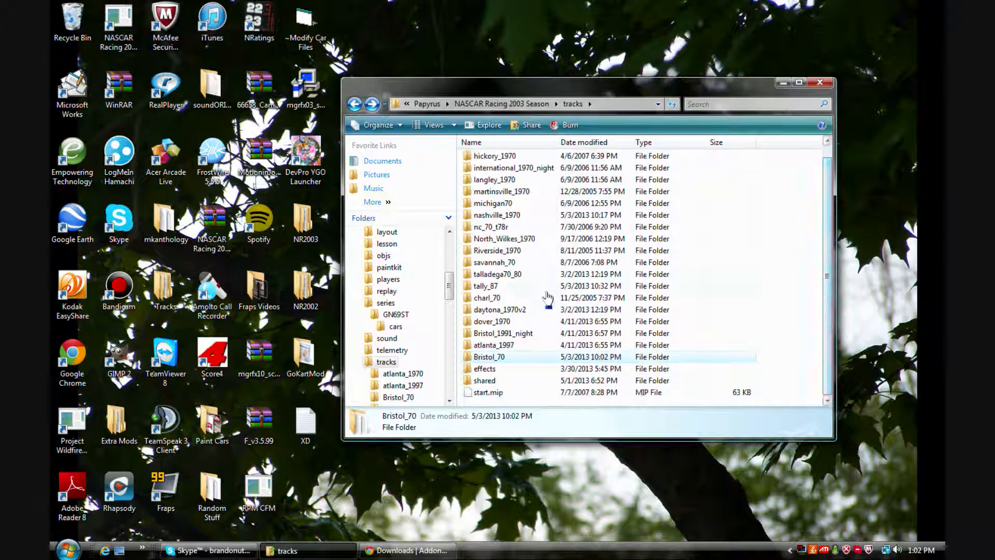
{"action": "scroll", "scroll_direction": "up", "scroll_amount": 3}
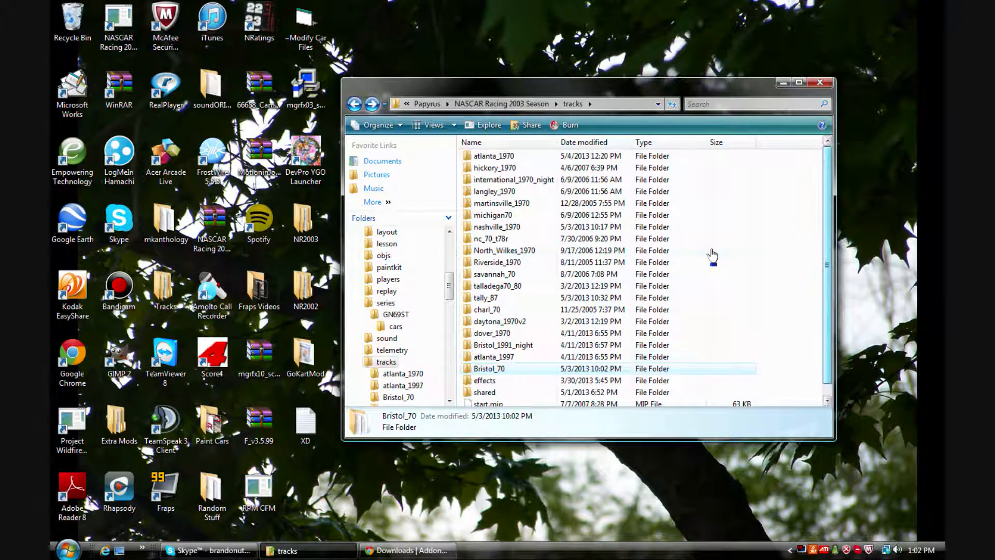
{"action": "mouse_move", "coordinate": [584, 271]}
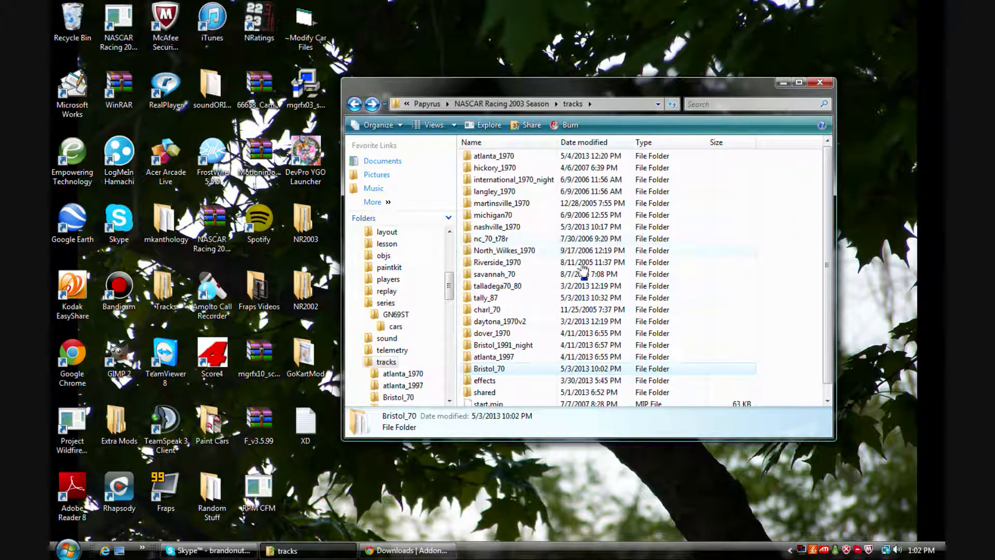
{"action": "mouse_move", "coordinate": [500, 313]}
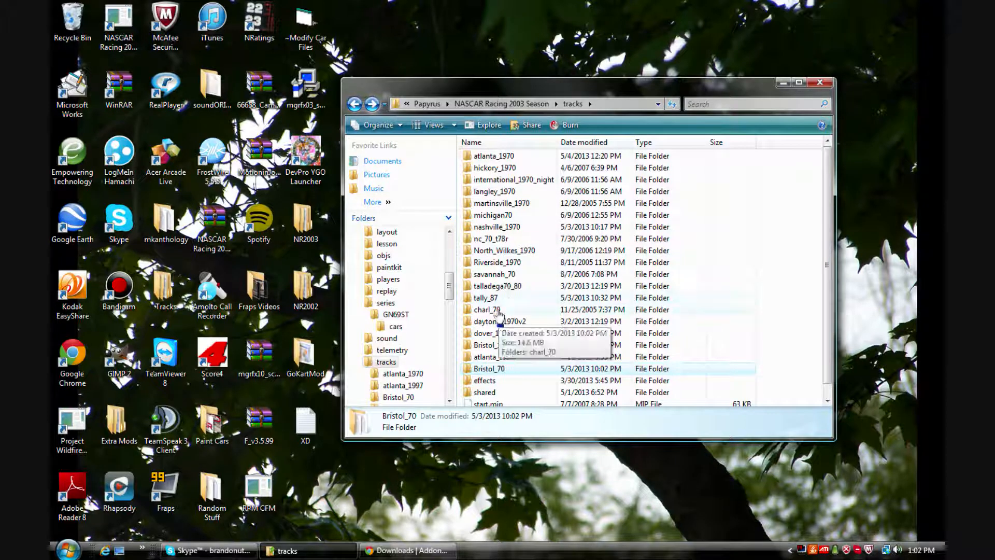
{"action": "double_click", "coordinate": [487, 309]}
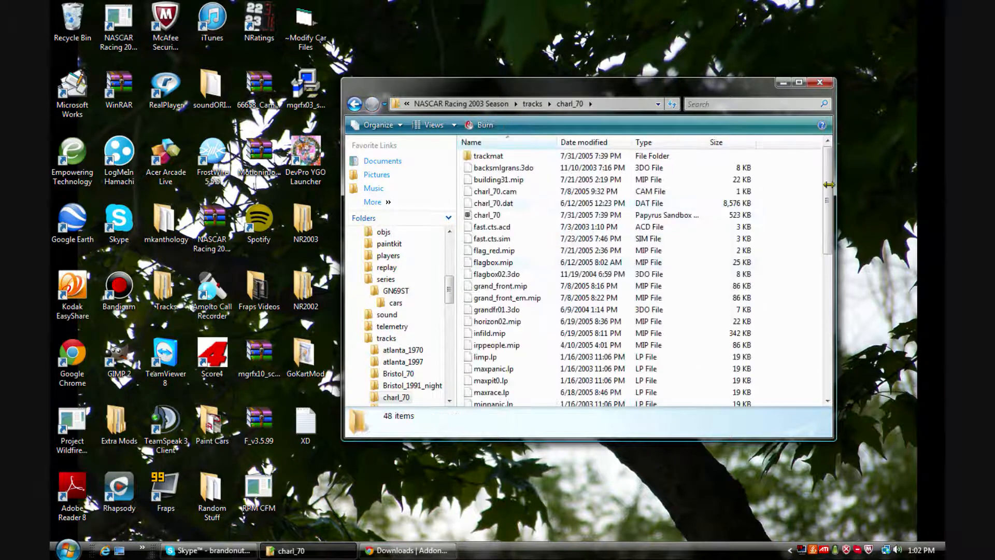
{"action": "scroll", "scroll_direction": "down", "scroll_amount": 3}
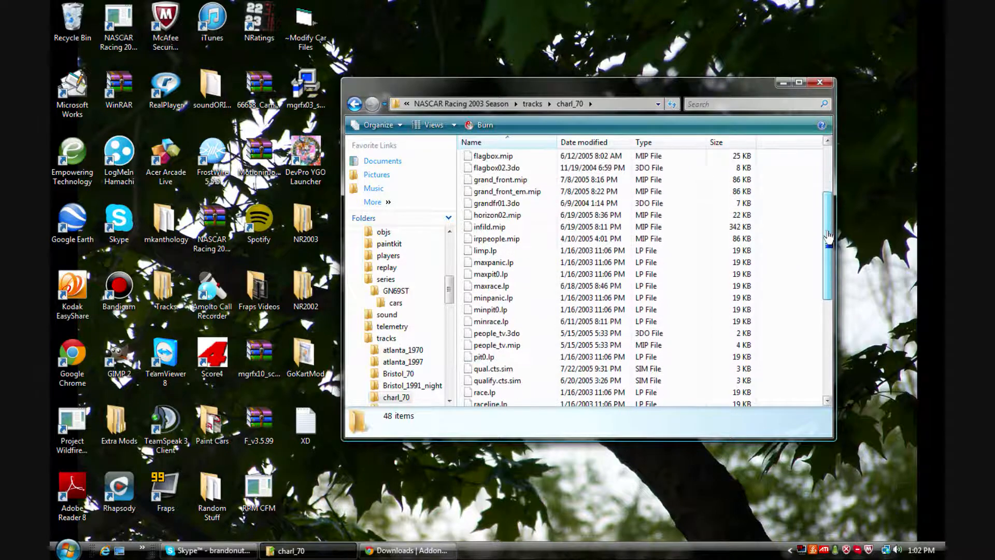
{"action": "scroll", "scroll_direction": "down", "scroll_amount": 3}
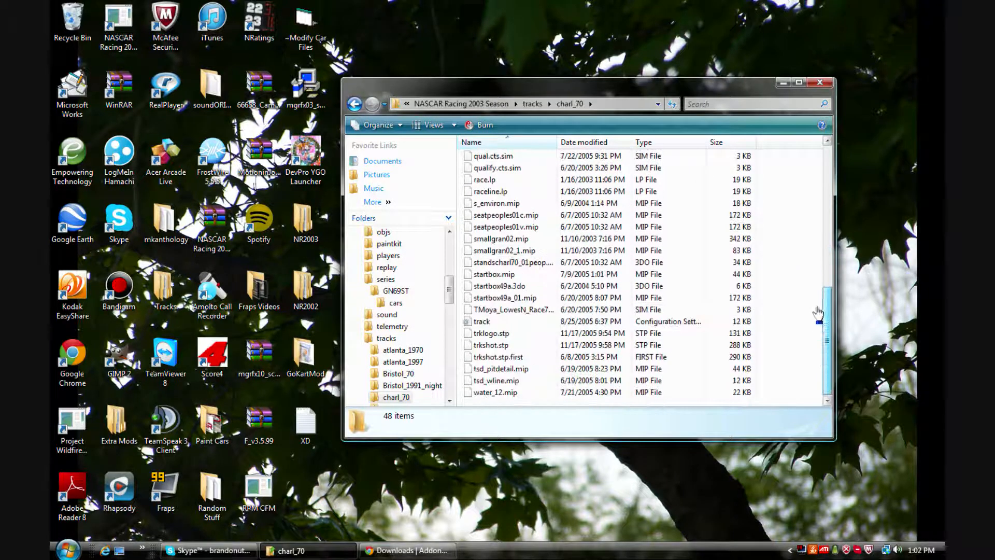
{"action": "scroll", "scroll_direction": "up", "scroll_amount": 3}
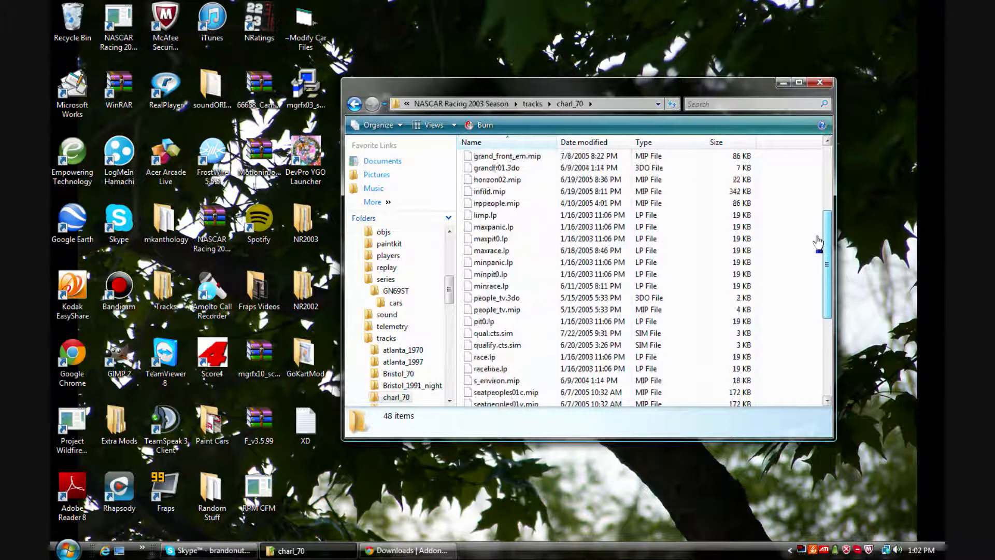
{"action": "scroll", "scroll_direction": "up", "scroll_amount": 3}
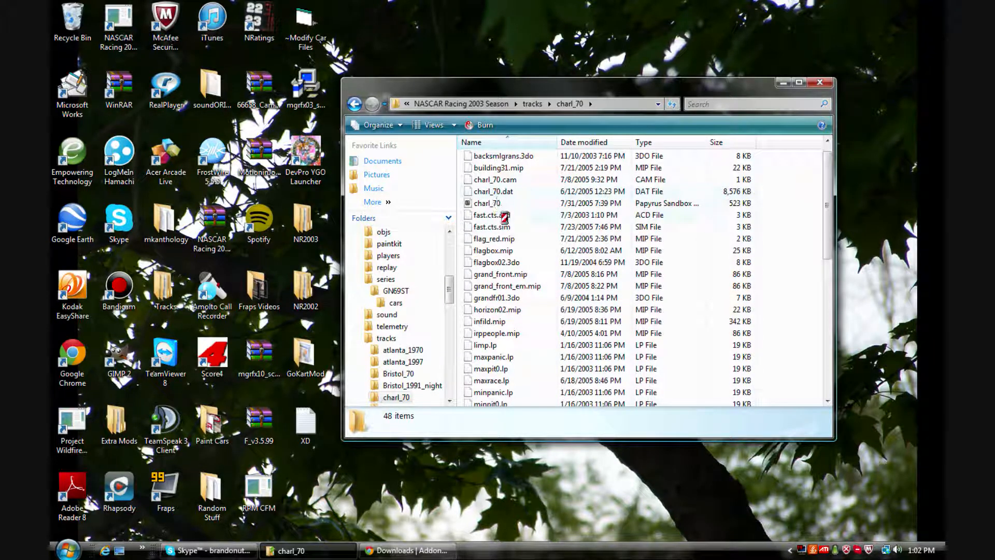
{"action": "right_click", "coordinate": [489, 215]}
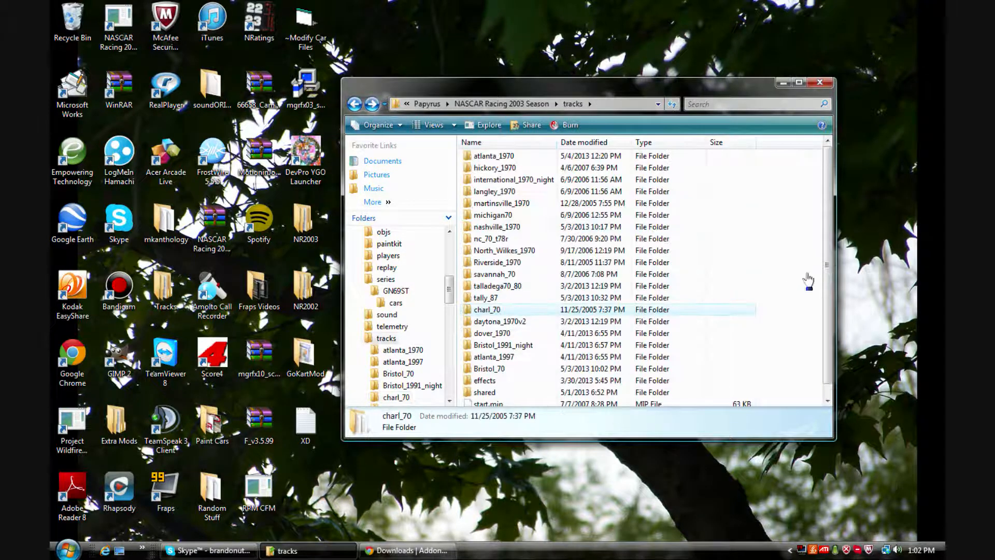
{"action": "scroll", "scroll_direction": "down", "scroll_amount": 3}
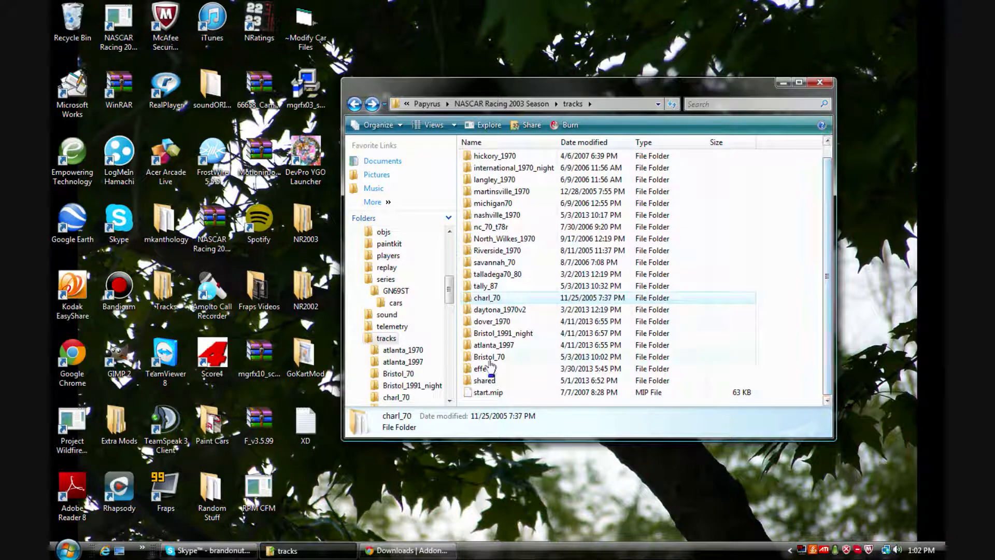
Check Bristol_70 without pasting, then go into charl_70 and locate fast.cts.sim.
{"action": "double_click", "coordinate": [490, 356]}
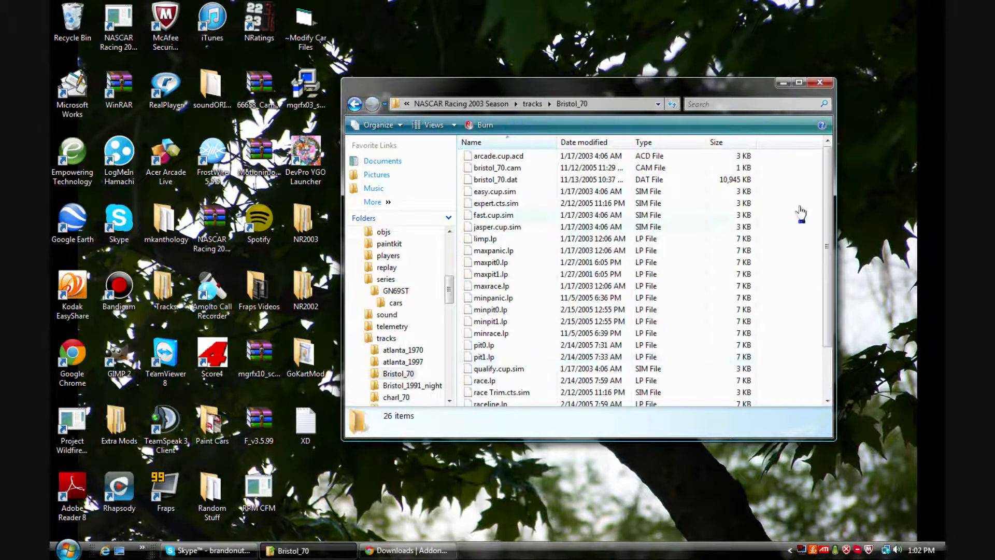
{"action": "scroll", "scroll_direction": "down", "scroll_amount": 3}
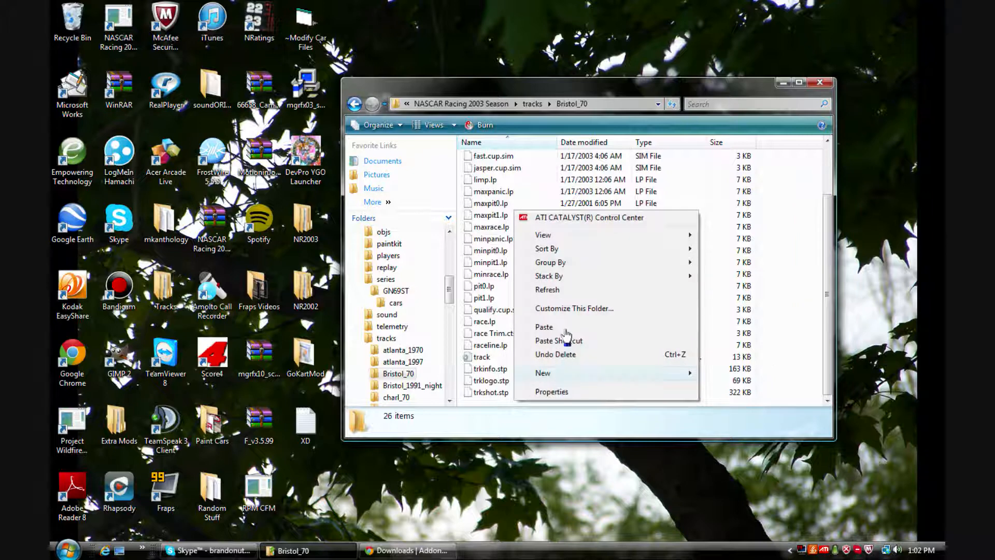
{"action": "left_click", "coordinate": [544, 327]}
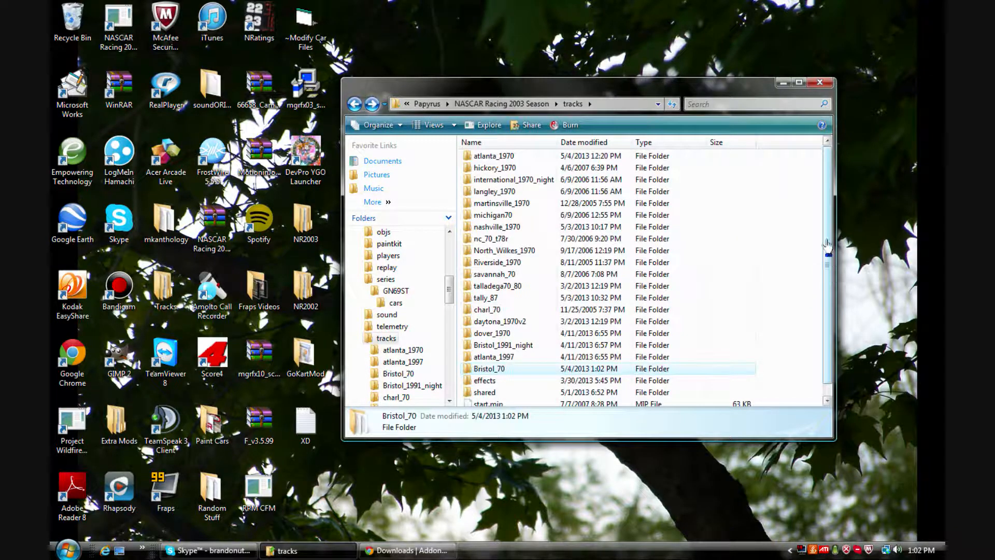
{"action": "mouse_move", "coordinate": [505, 314]}
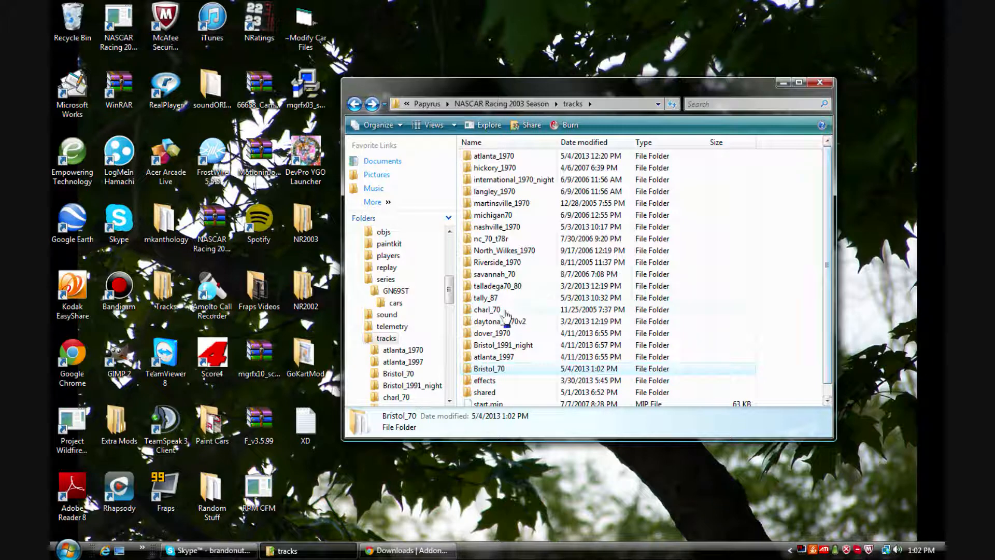
{"action": "double_click", "coordinate": [486, 309]}
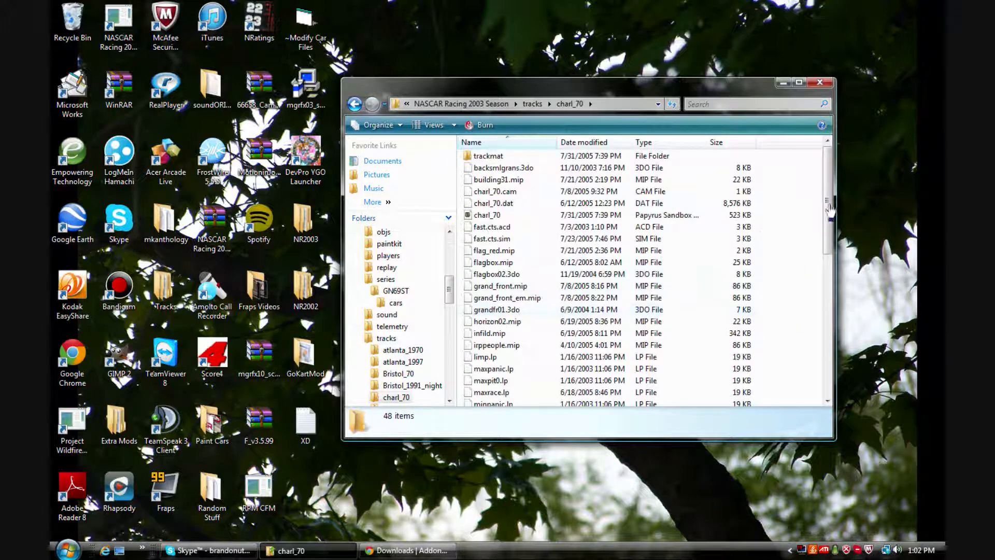
{"action": "scroll", "scroll_direction": "down", "scroll_amount": 3}
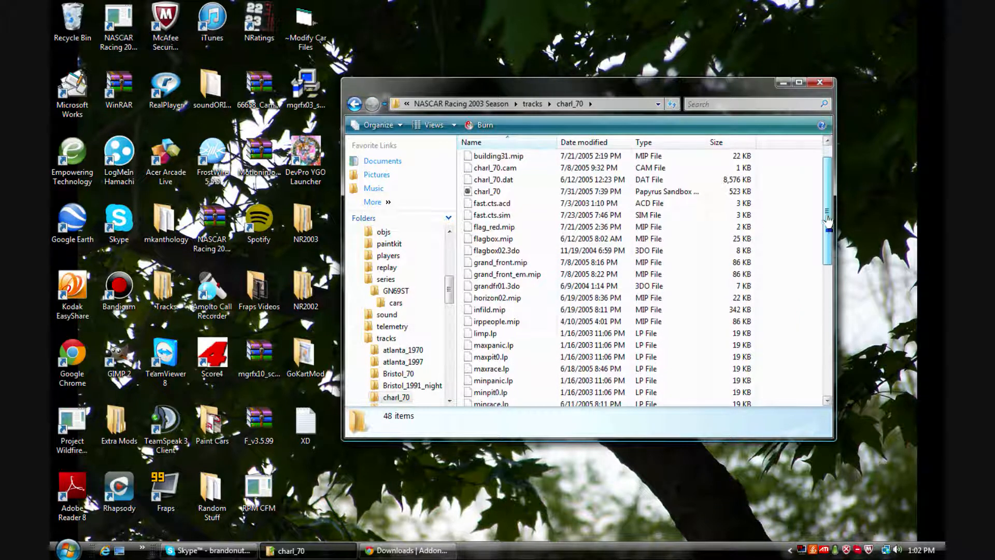
Copy fast.cts.sim from charl_70, paste it into Bristol_70, and return to the tracks list.
{"action": "right_click", "coordinate": [492, 214]}
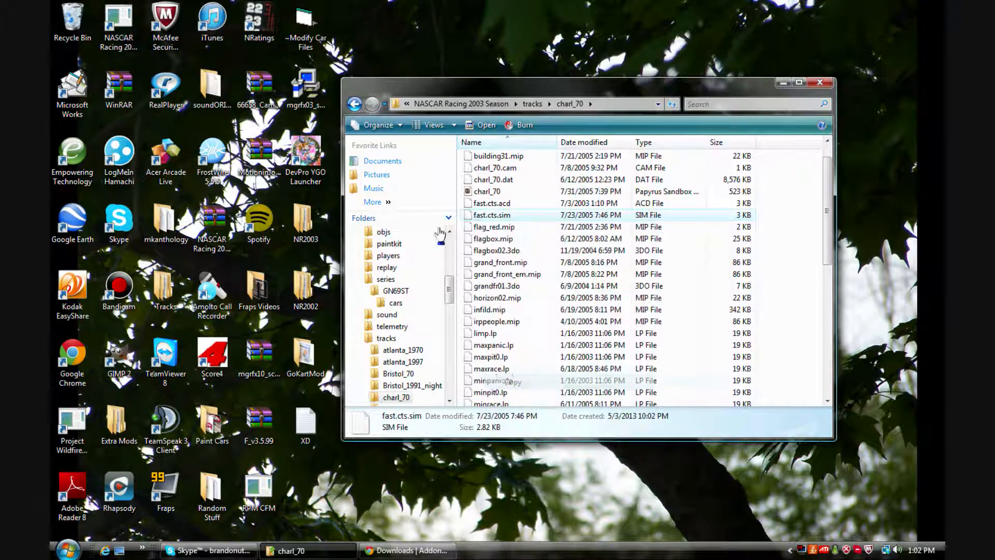
{"action": "left_click", "coordinate": [356, 104]}
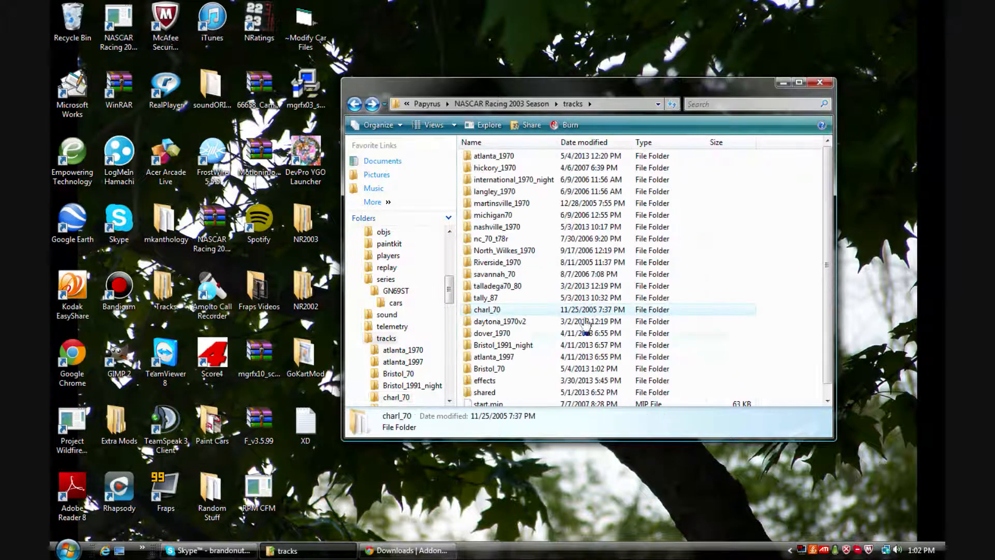
{"action": "left_click", "coordinate": [489, 368]}
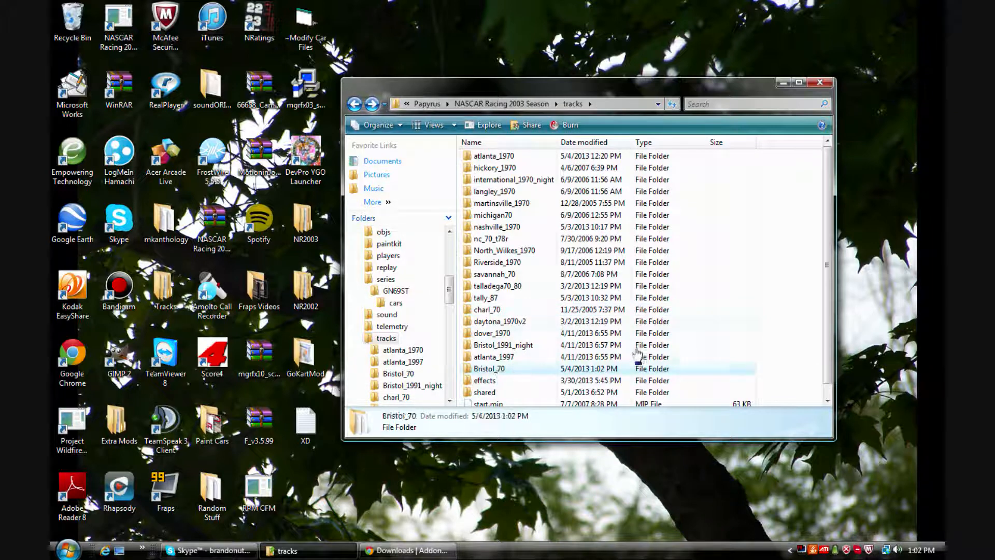
{"action": "double_click", "coordinate": [489, 369]}
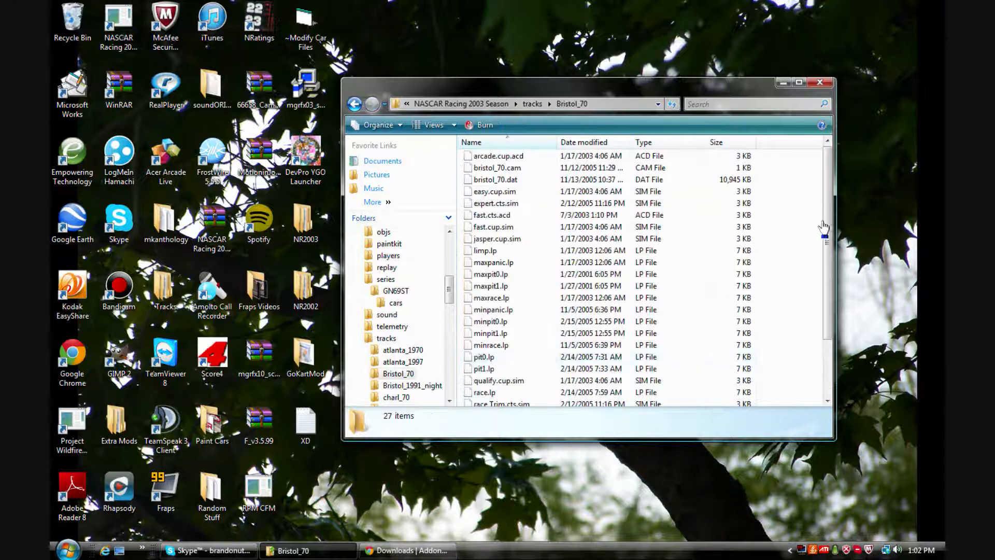
{"action": "right_click", "coordinate": [553, 409]}
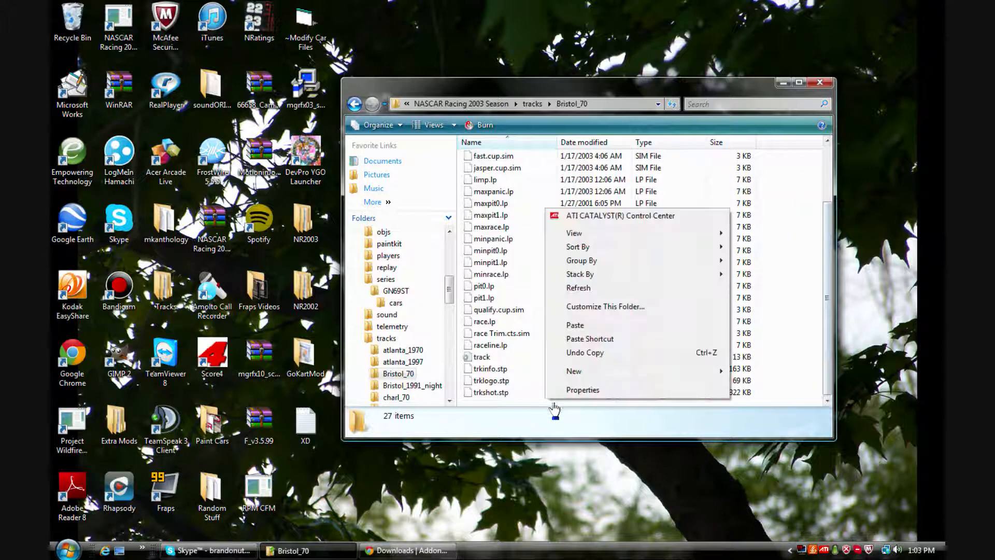
{"action": "left_click", "coordinate": [575, 324]}
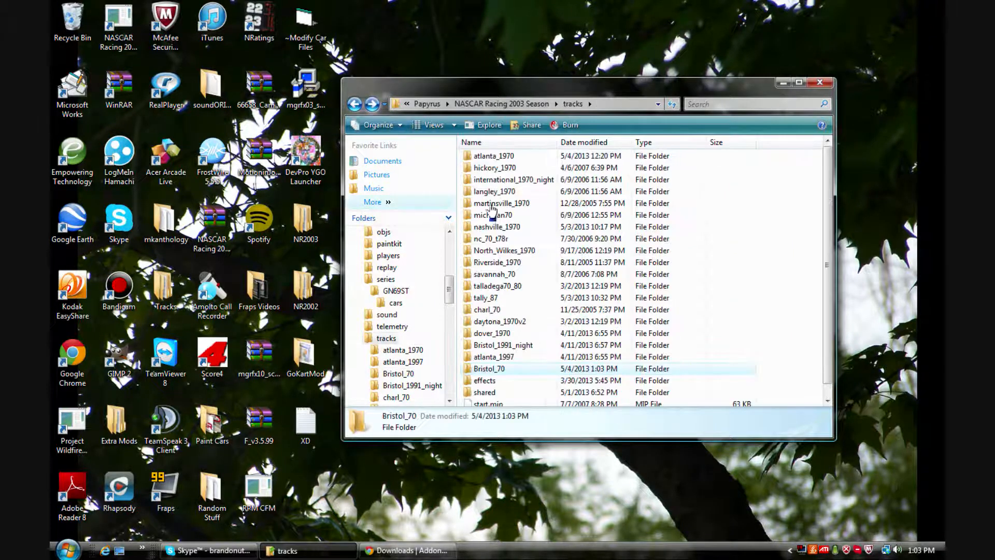
{"action": "mouse_move", "coordinate": [559, 234]}
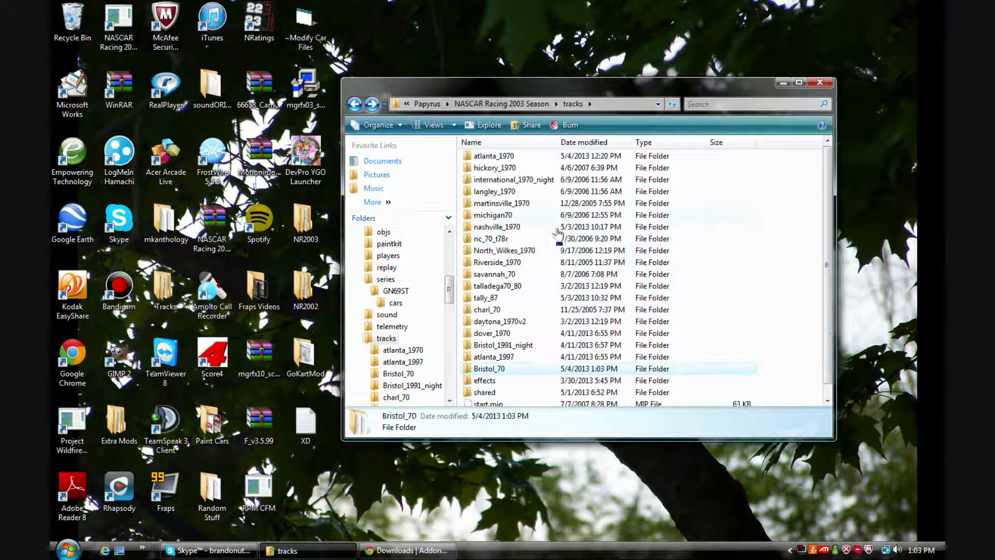
Copy qual.cts.sim from charl_70 and paste it into the Bristol_70 folder.
{"action": "double_click", "coordinate": [488, 309]}
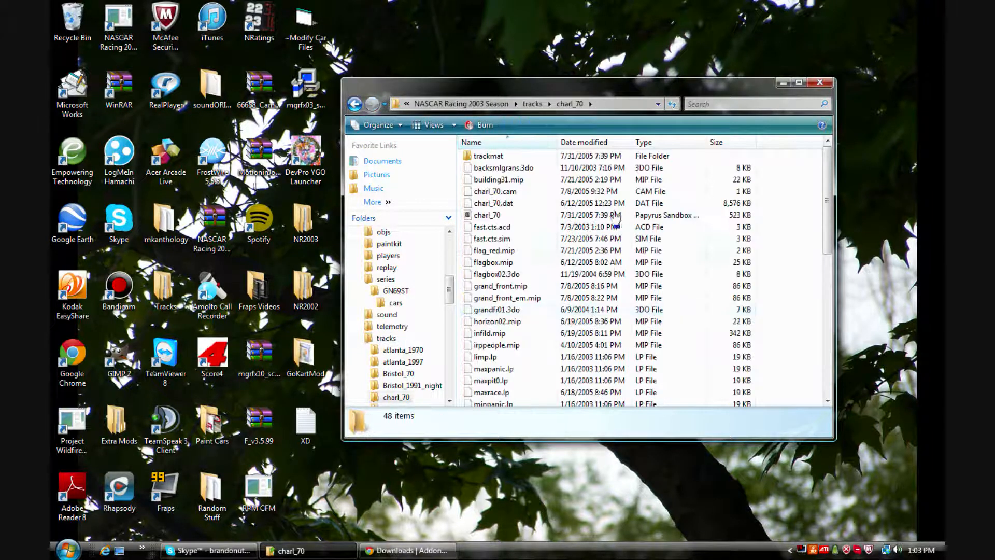
{"action": "scroll", "scroll_direction": "down", "scroll_amount": 3}
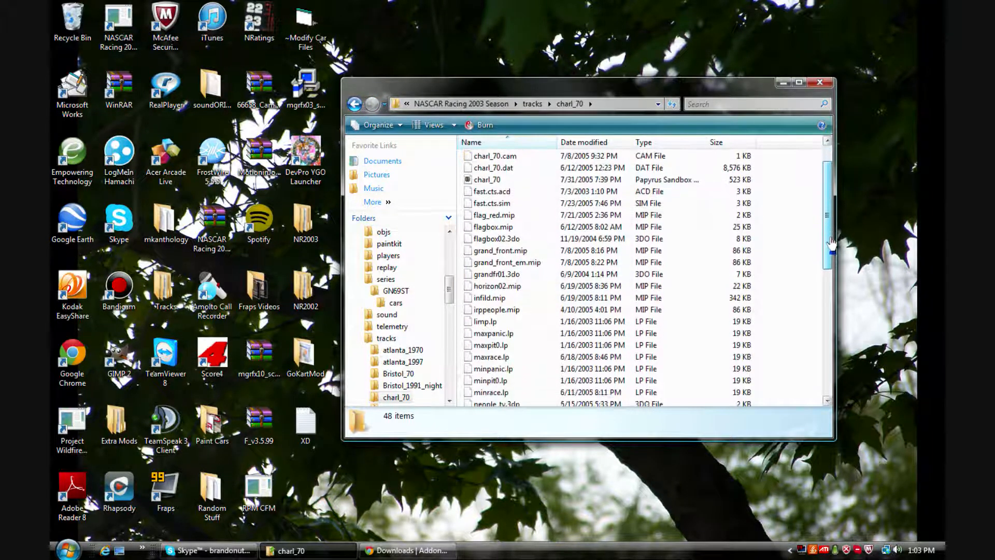
{"action": "scroll", "scroll_direction": "down", "scroll_amount": 3}
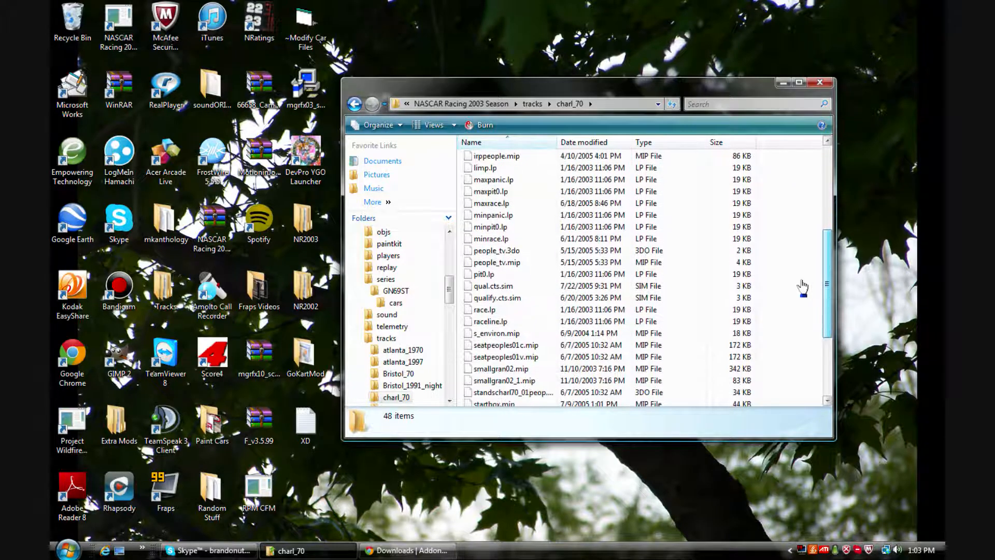
{"action": "left_click", "coordinate": [493, 287]}
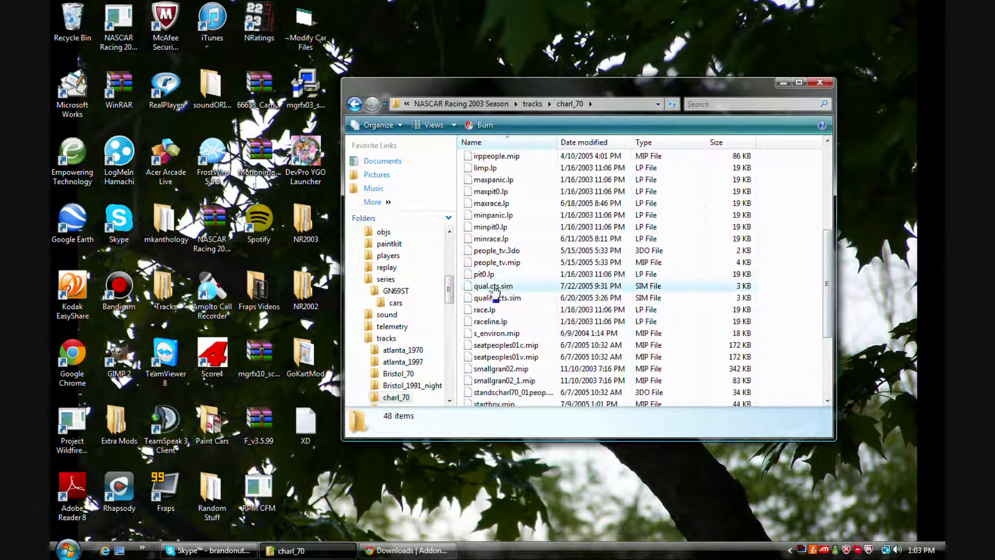
{"action": "right_click", "coordinate": [492, 286]}
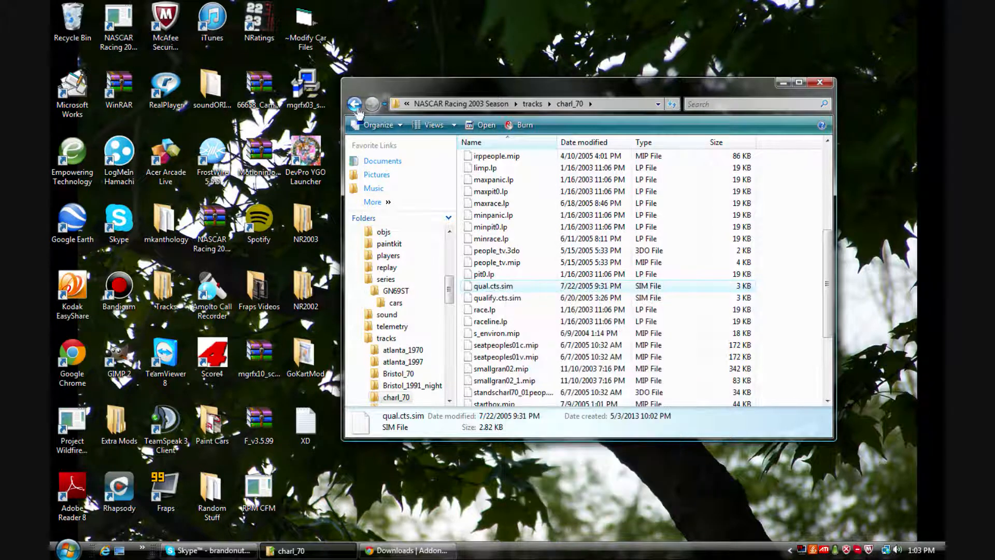
{"action": "left_click", "coordinate": [354, 104]}
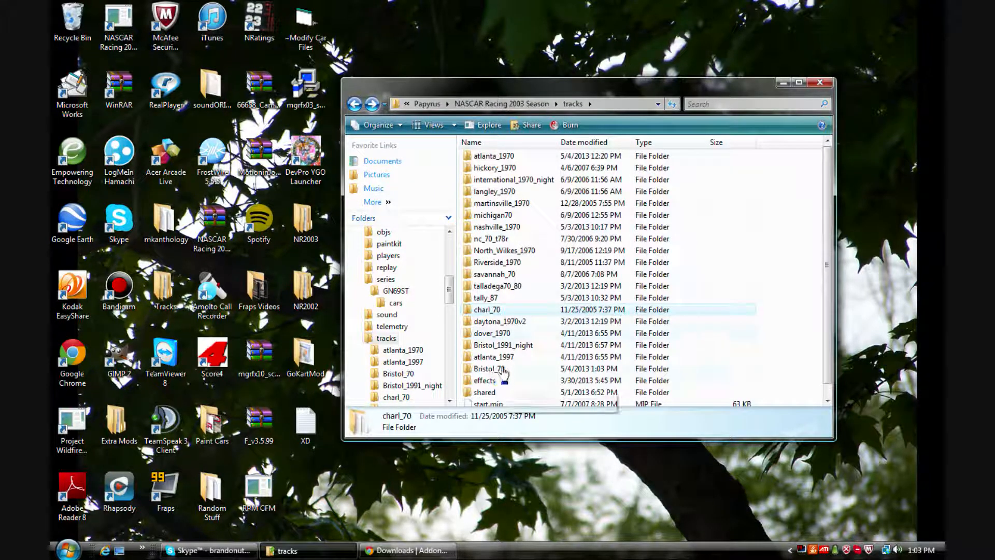
{"action": "double_click", "coordinate": [489, 368]}
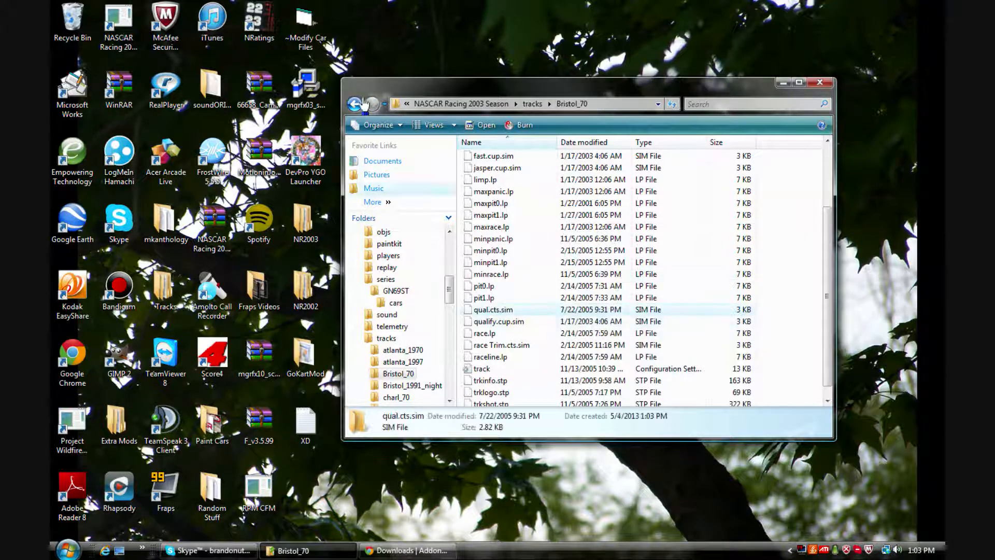
Back in charl_70, locate qualify.cts.sim and bring up its copy options.
{"action": "left_click", "coordinate": [354, 104]}
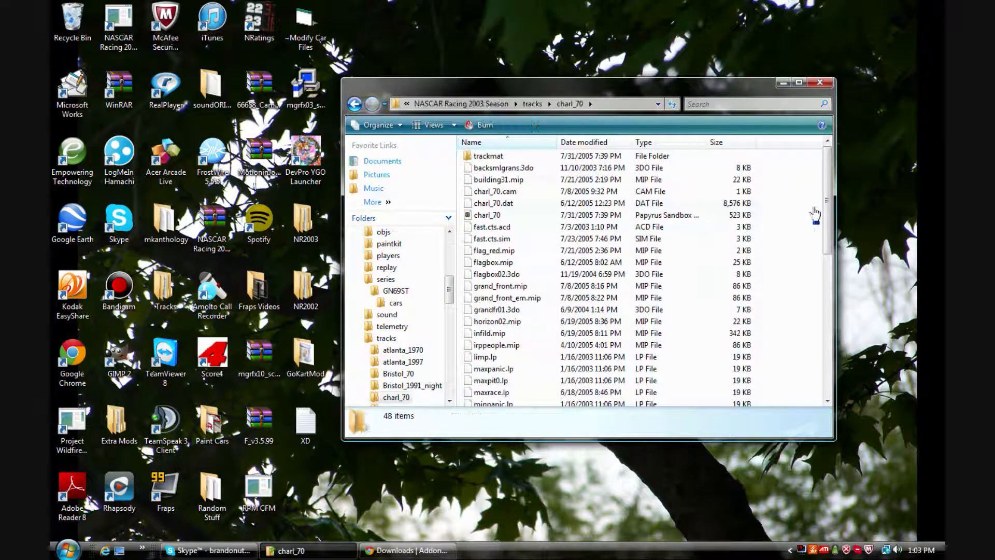
{"action": "scroll", "scroll_direction": "down", "scroll_amount": 3}
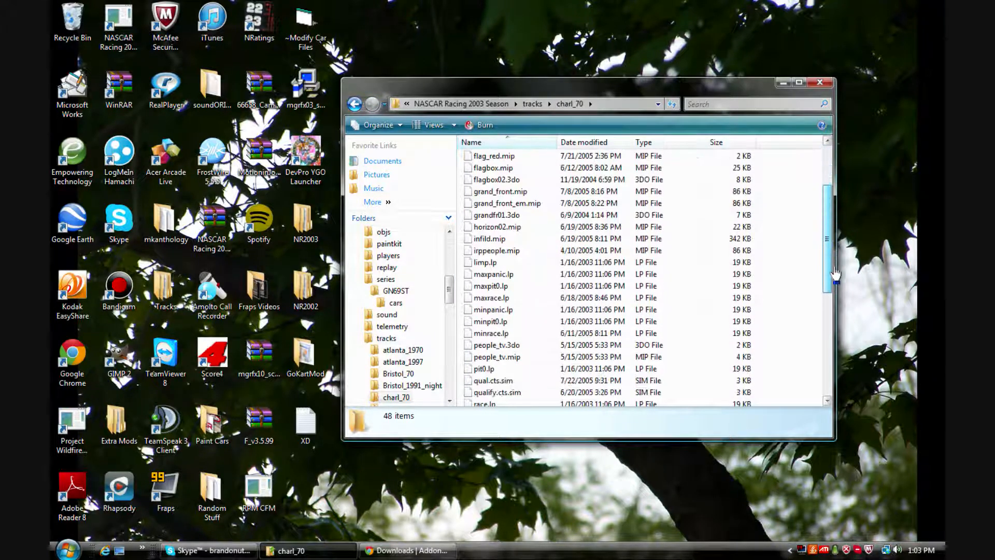
{"action": "scroll", "scroll_direction": "down", "scroll_amount": 3}
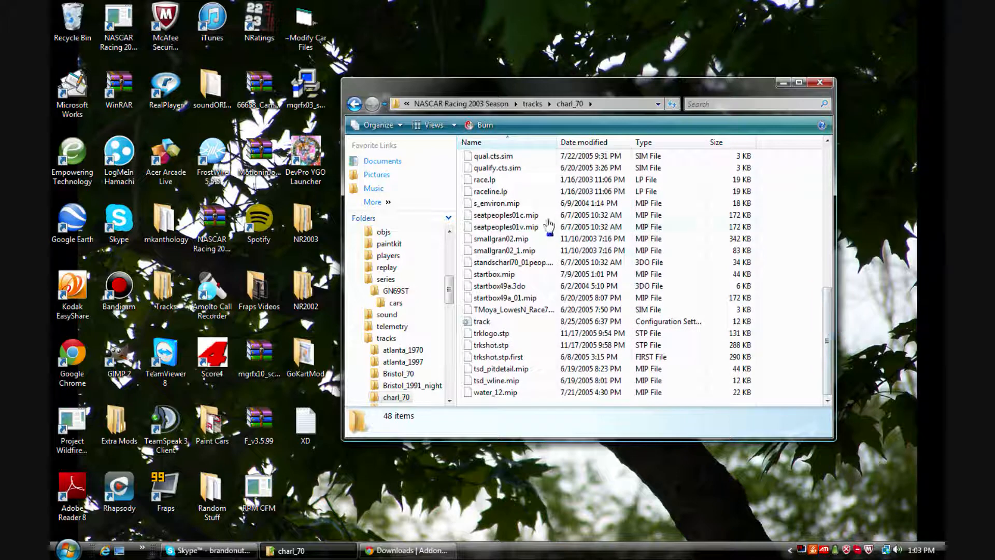
{"action": "right_click", "coordinate": [496, 168]}
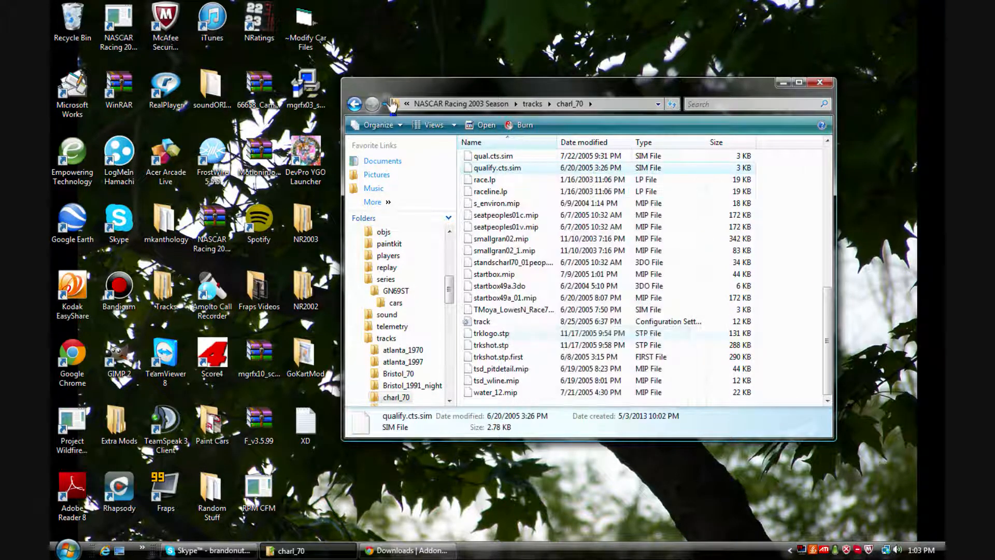
Paste qualify.cts.sim into the Bristol_70 track folder.
{"action": "left_click", "coordinate": [355, 104]}
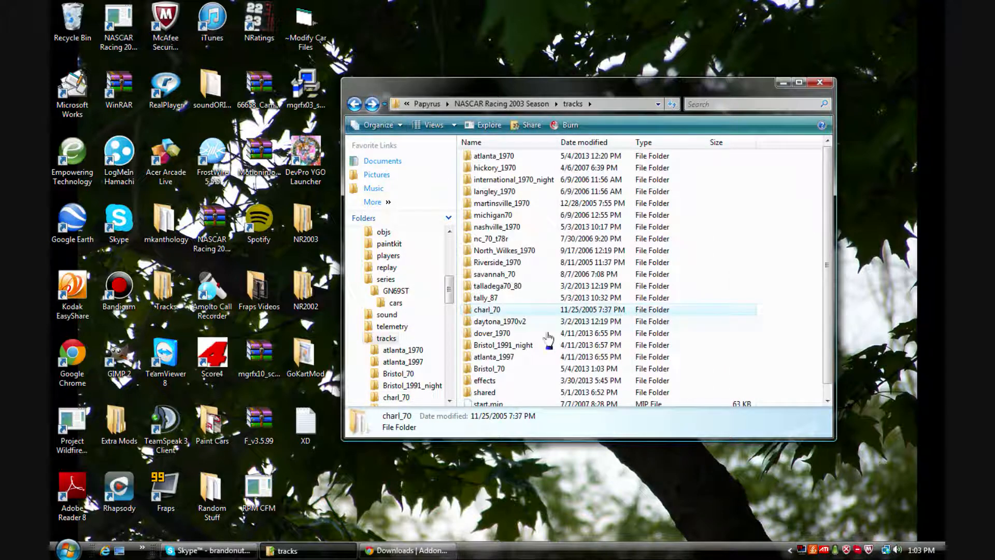
{"action": "scroll", "scroll_direction": "down", "scroll_amount": 3}
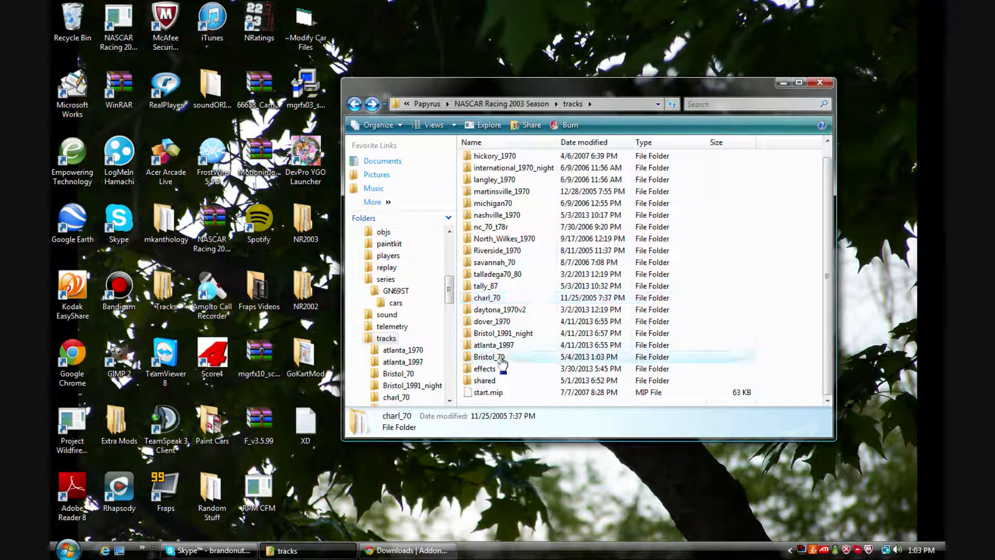
{"action": "double_click", "coordinate": [488, 356]}
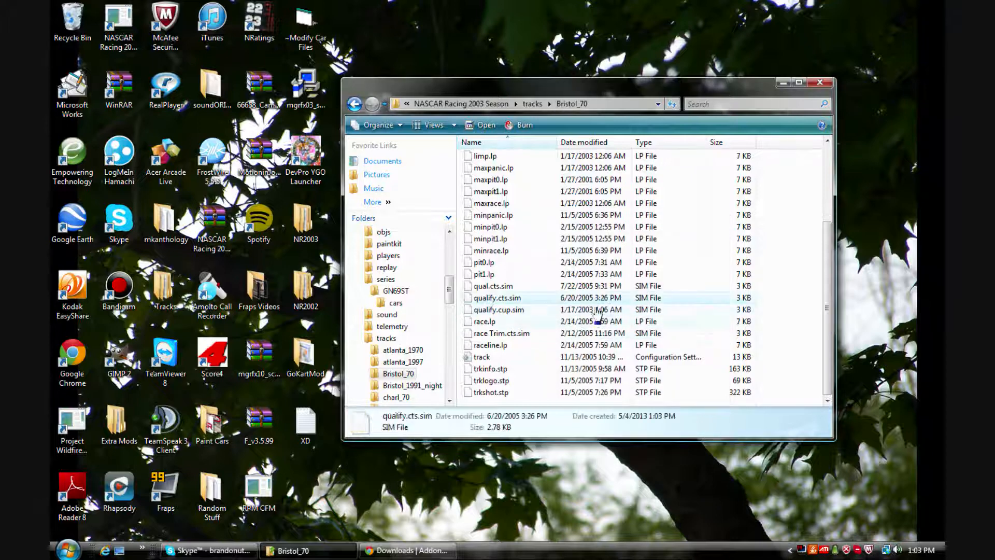
{"action": "mouse_move", "coordinate": [497, 297]}
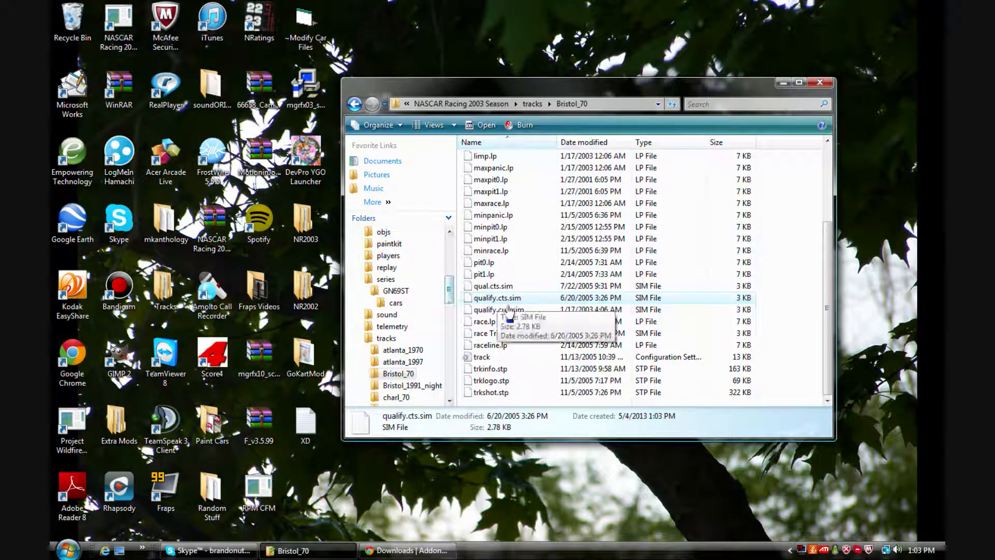
{"action": "mouse_move", "coordinate": [497, 311]}
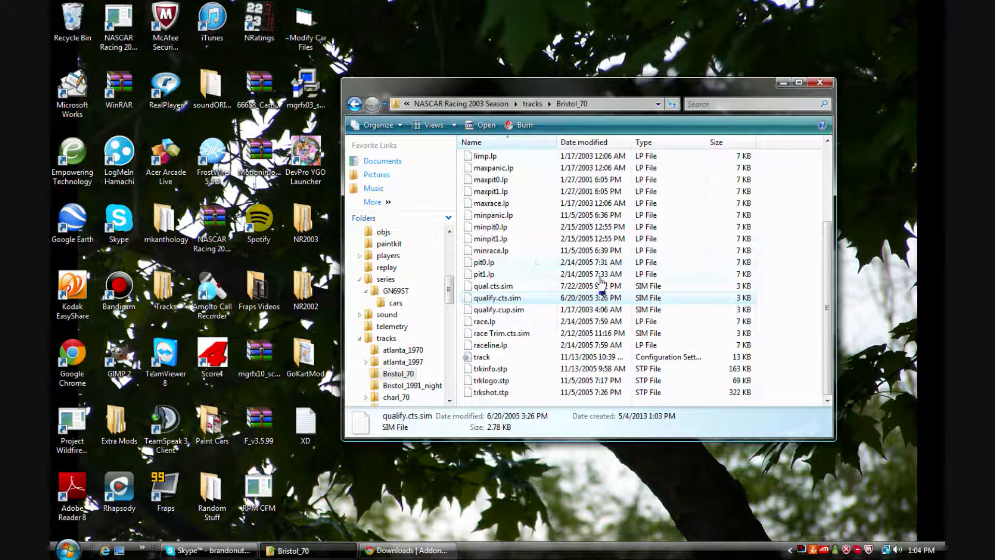
{"action": "left_click", "coordinate": [497, 297]}
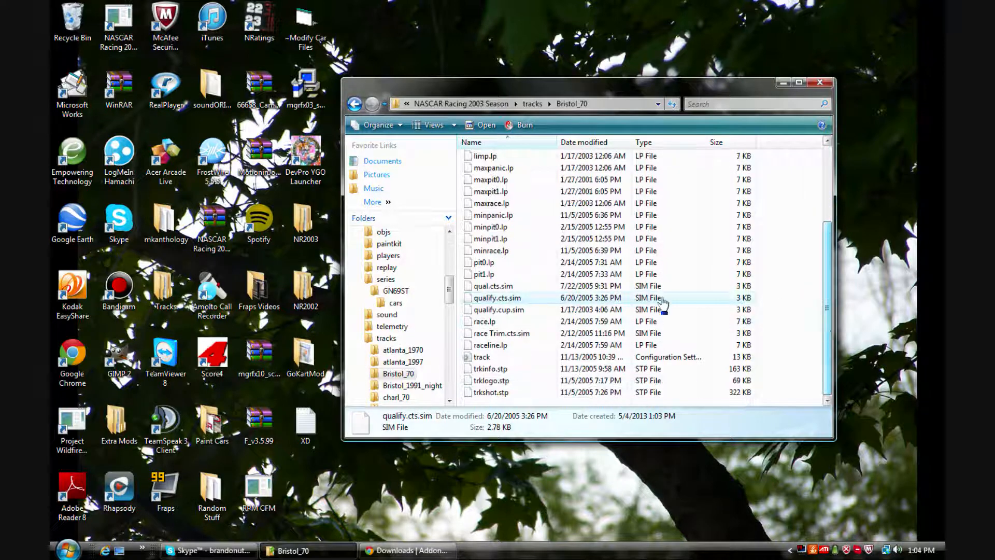
{"action": "mouse_move", "coordinate": [497, 297]}
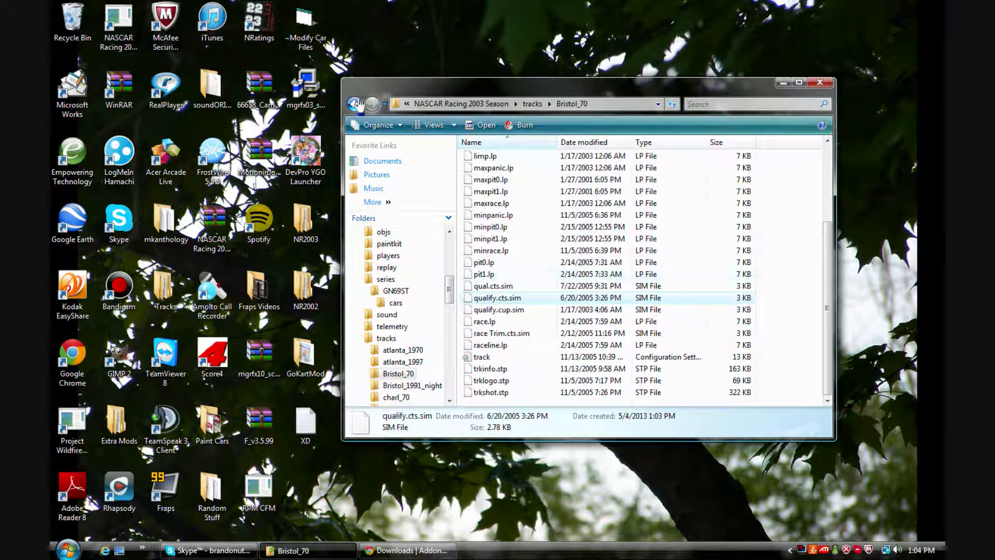
Back out to the game's main folder and close the Explorer window to the desktop.
{"action": "left_click", "coordinate": [356, 104]}
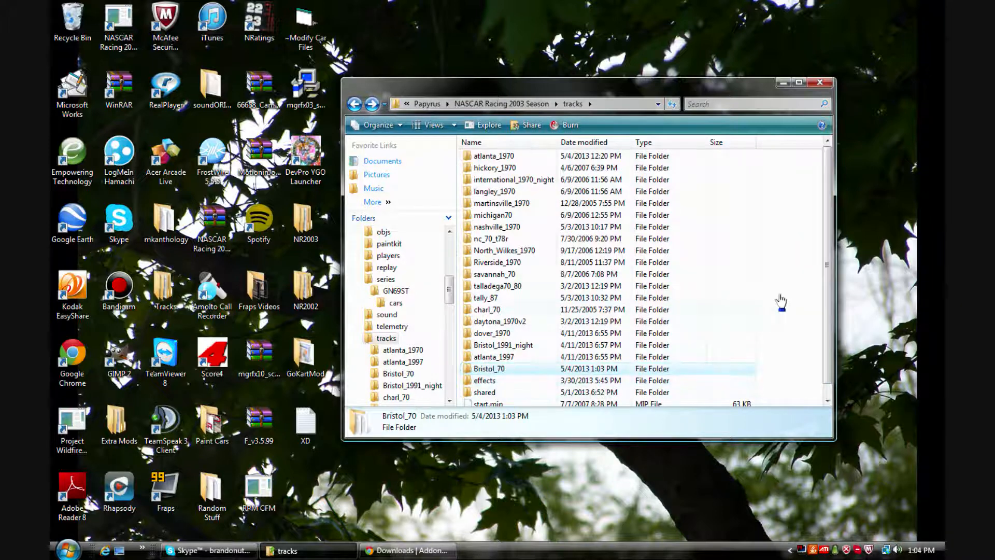
{"action": "scroll", "scroll_direction": "down", "scroll_amount": 3}
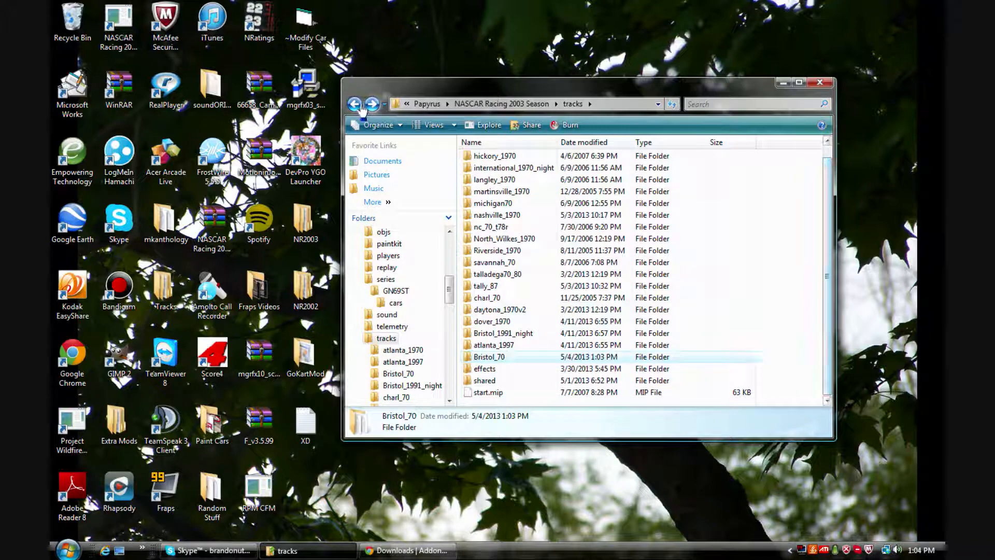
{"action": "left_click", "coordinate": [354, 103]}
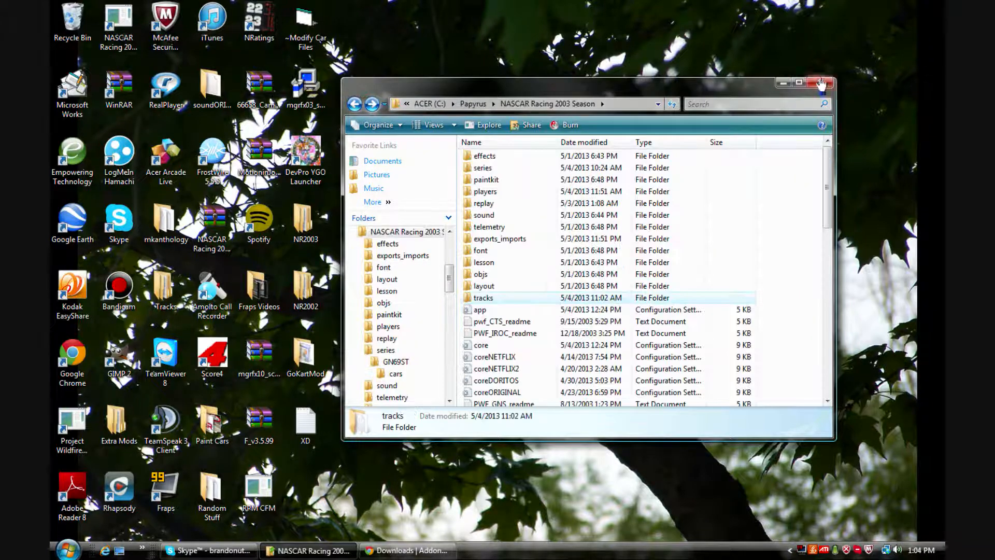
{"action": "left_click", "coordinate": [821, 83]}
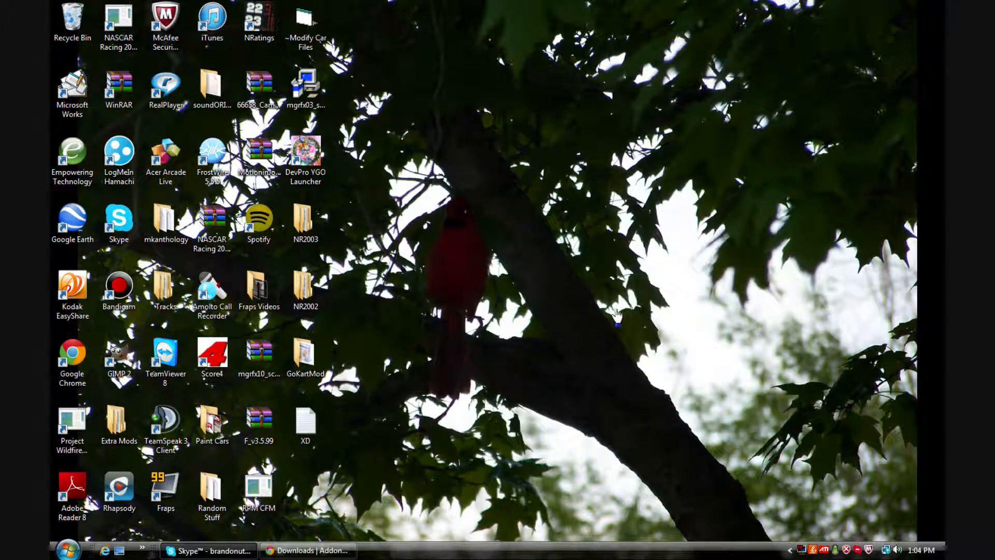
{"action": "mouse_move", "coordinate": [407, 420]}
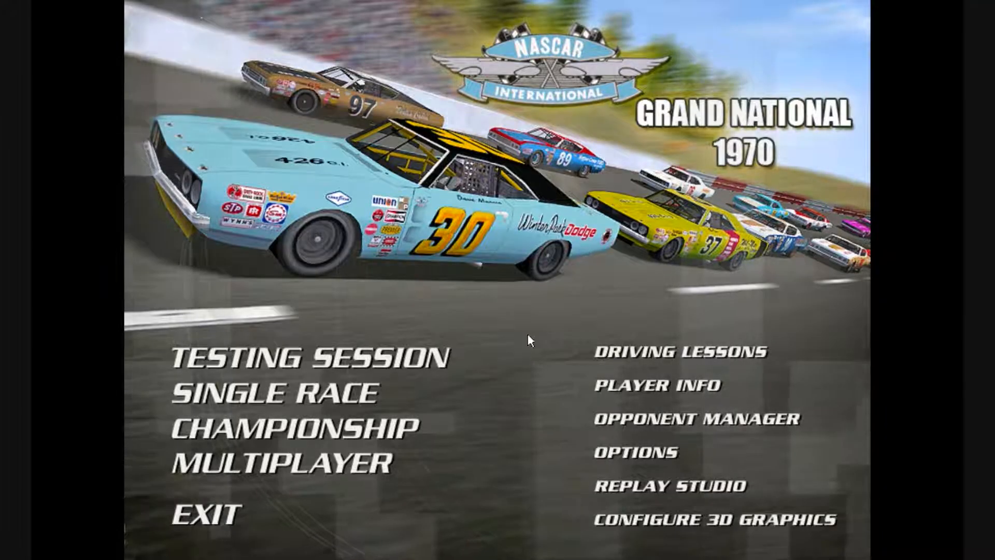
{"action": "mouse_move", "coordinate": [309, 356]}
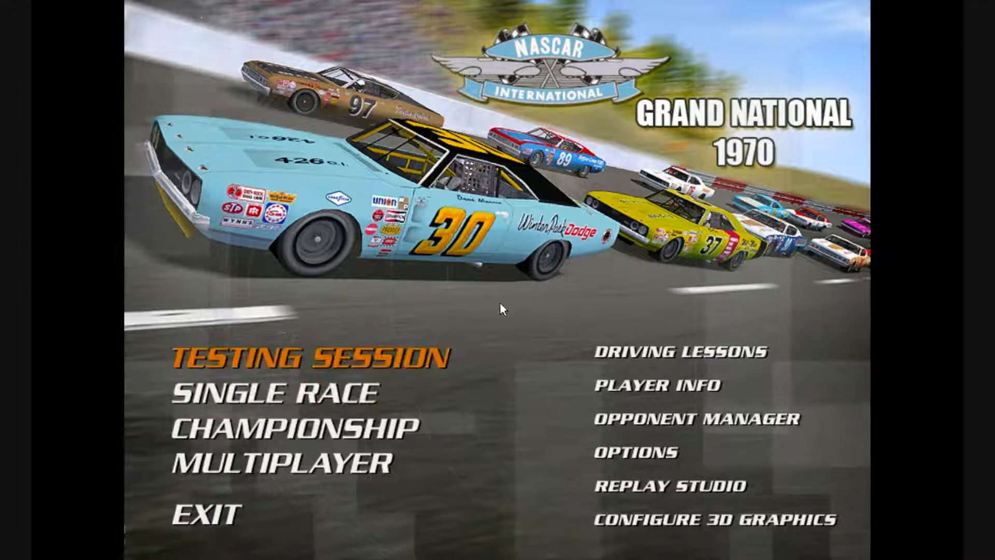
{"action": "mouse_move", "coordinate": [635, 204]}
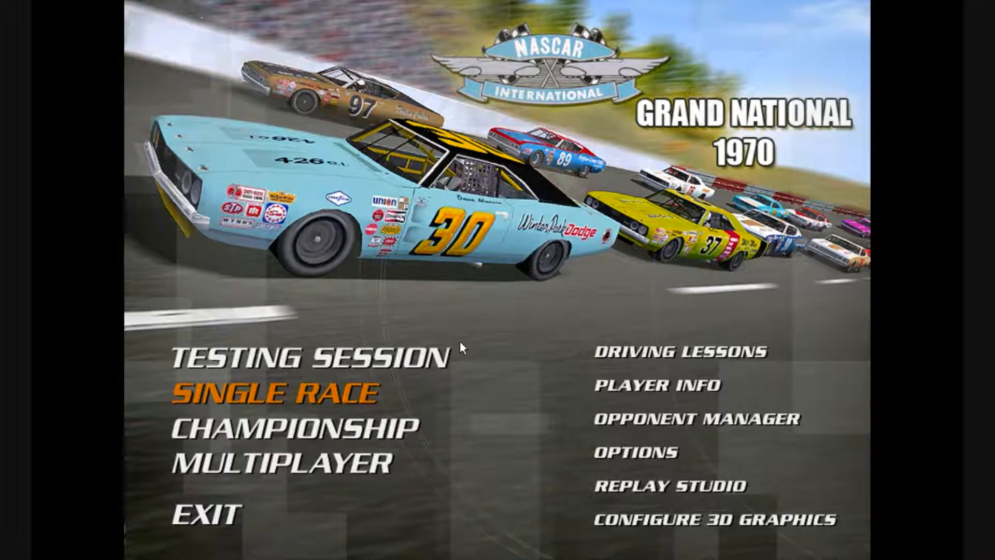
Choose SINGLE RACE on the main menu, reaching the setup screen with Atlanta 1970 selected.
{"action": "left_click", "coordinate": [276, 392]}
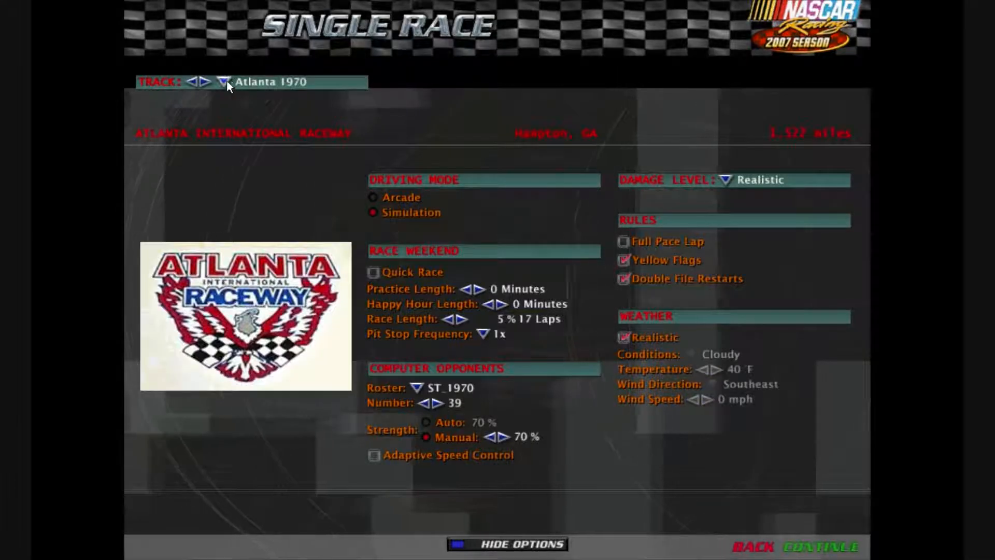
Pick Bristol_70 from the track list and continue into its race weekend.
{"action": "left_click", "coordinate": [224, 82]}
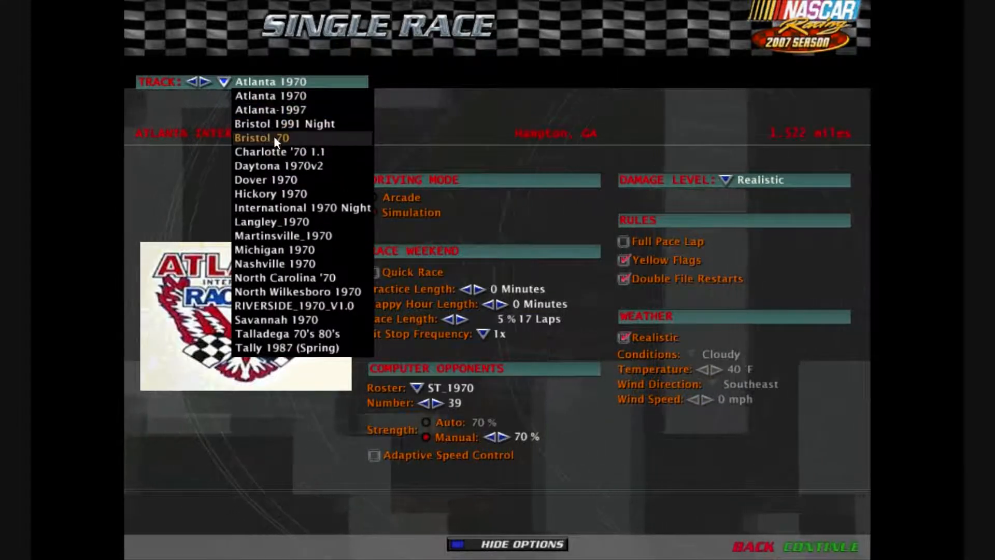
{"action": "left_click", "coordinate": [261, 138]}
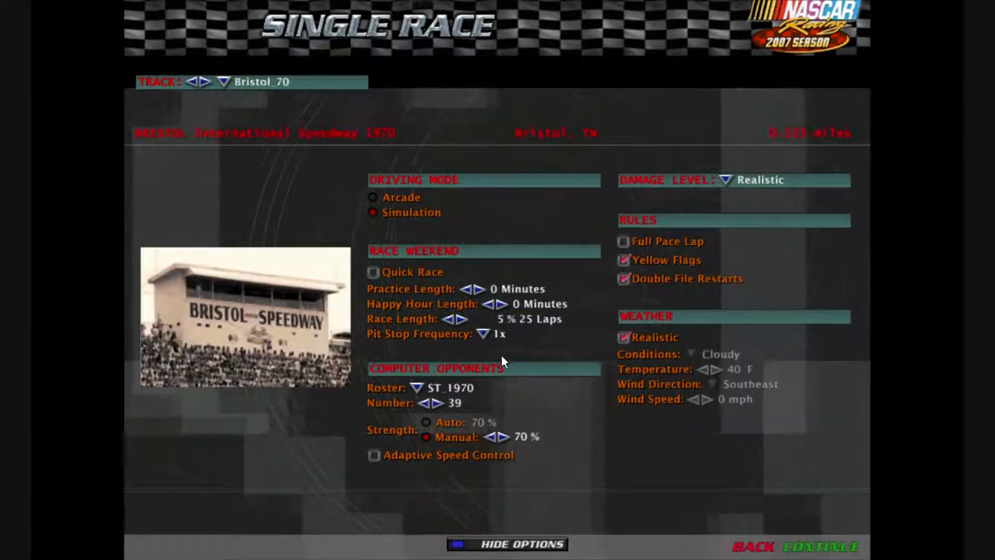
{"action": "left_click", "coordinate": [829, 547]}
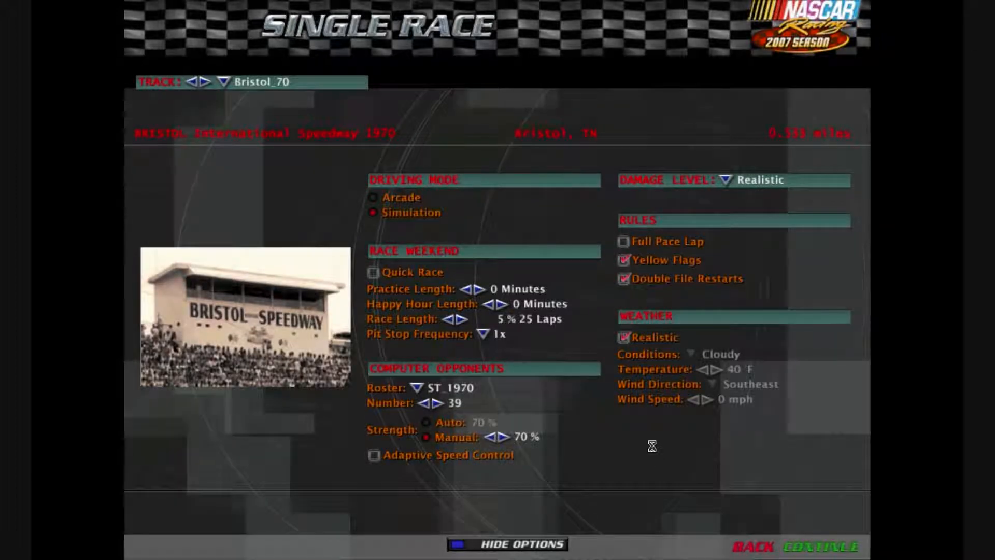
{"action": "left_click", "coordinate": [834, 547]}
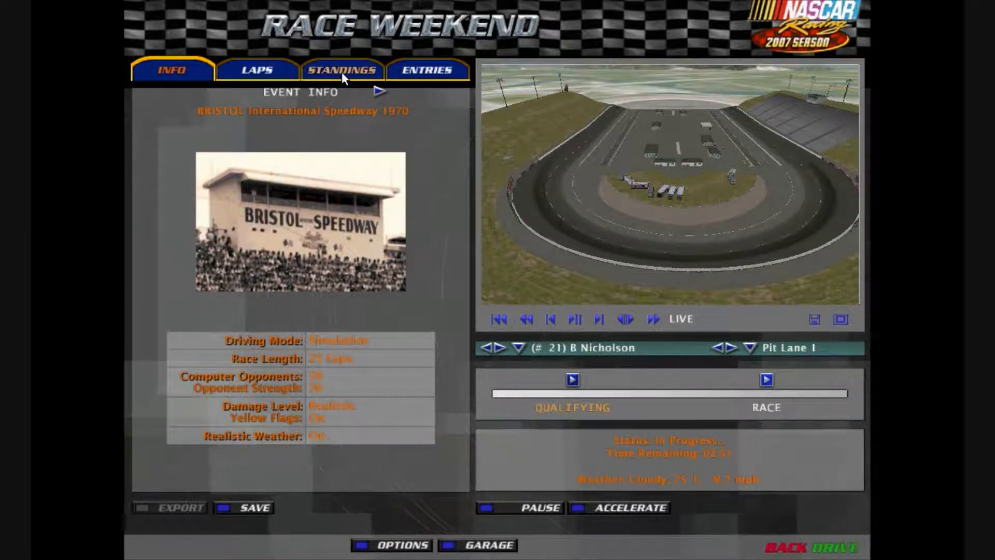
From Standings, jump ahead to the race session and drive the #21 car onto the track.
{"action": "left_click", "coordinate": [341, 69]}
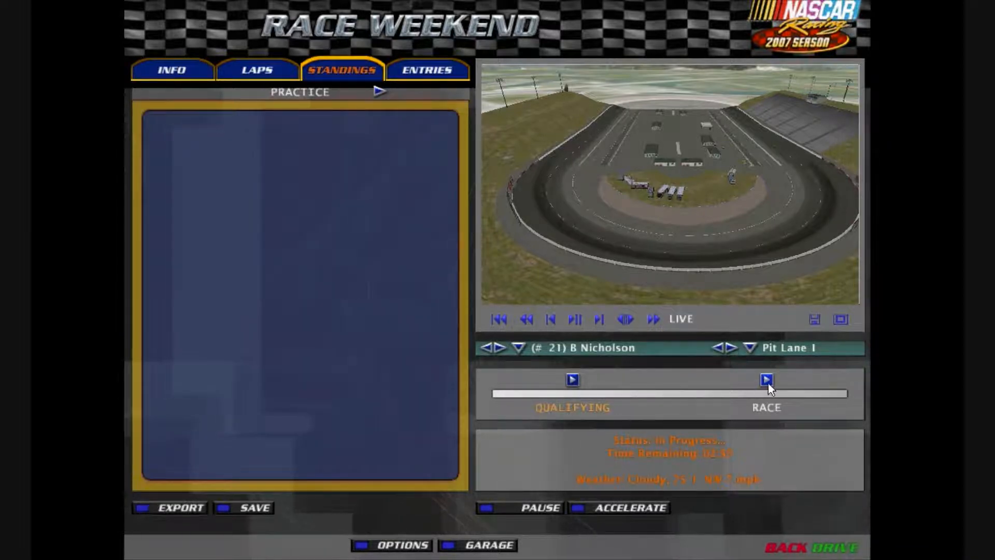
{"action": "left_click", "coordinate": [766, 379]}
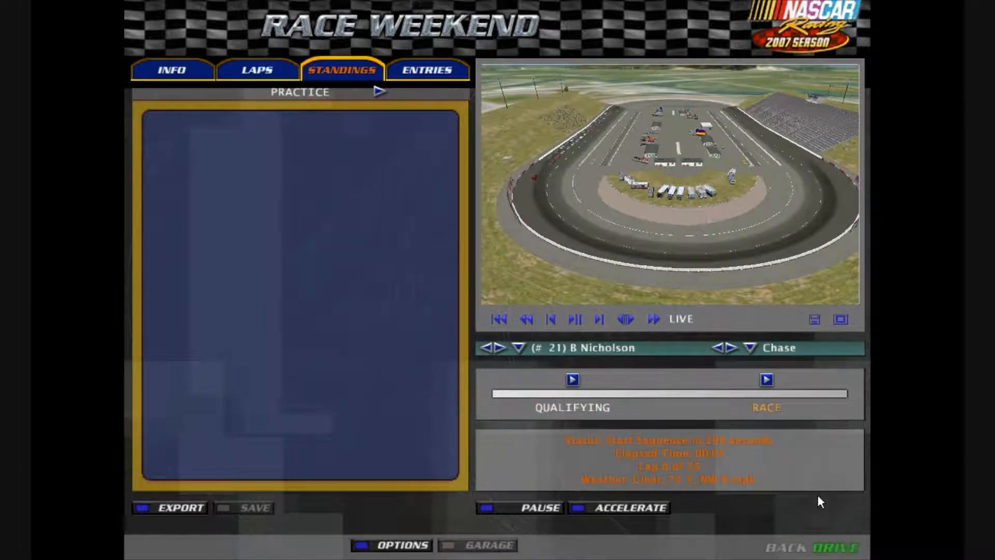
{"action": "left_click", "coordinate": [835, 548]}
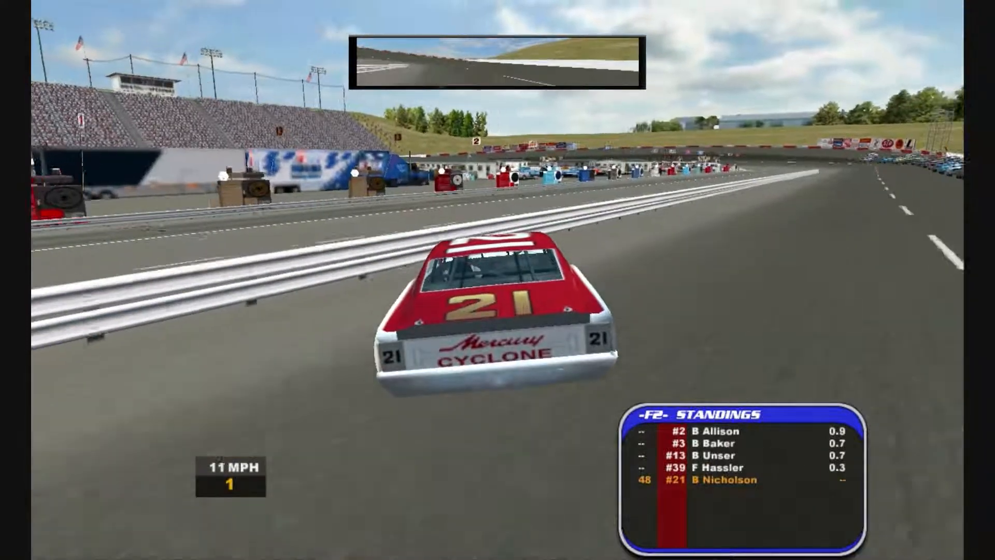
Retire the #21 car via the in-race menu, landing back on Single Race setup.
{"action": "key", "text": "Escape"}
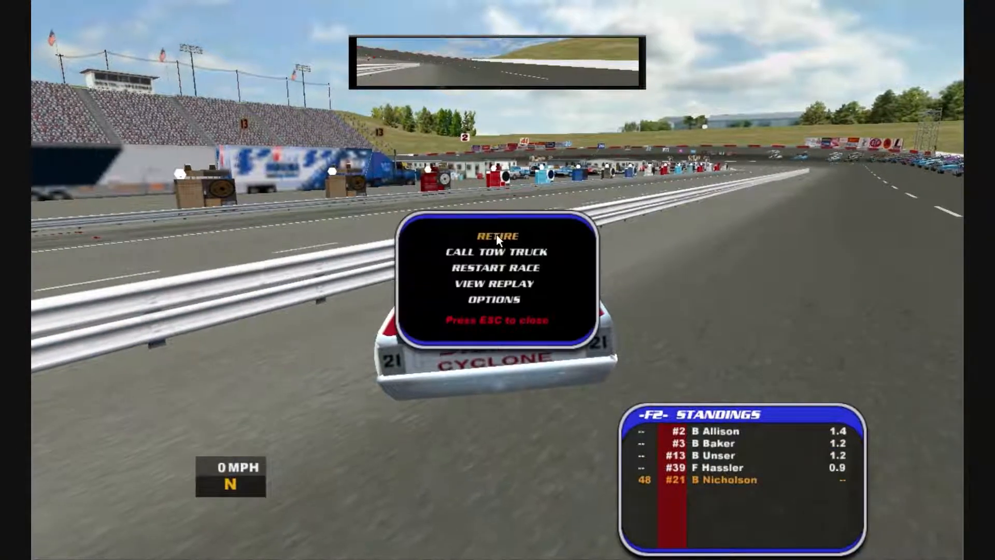
{"action": "left_click", "coordinate": [498, 235]}
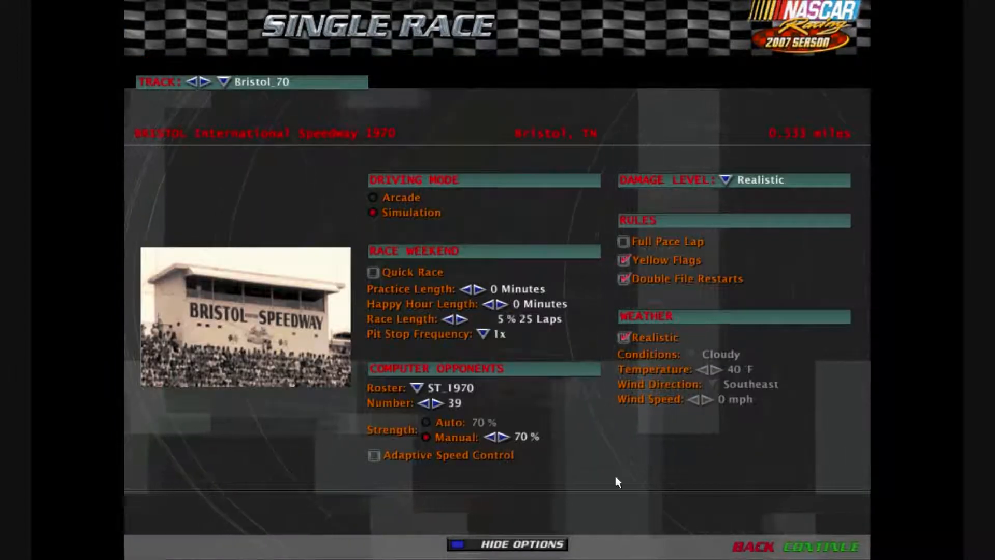
Back out of Single Race setup to the Grand National 1970 main menu.
{"action": "left_click", "coordinate": [753, 547]}
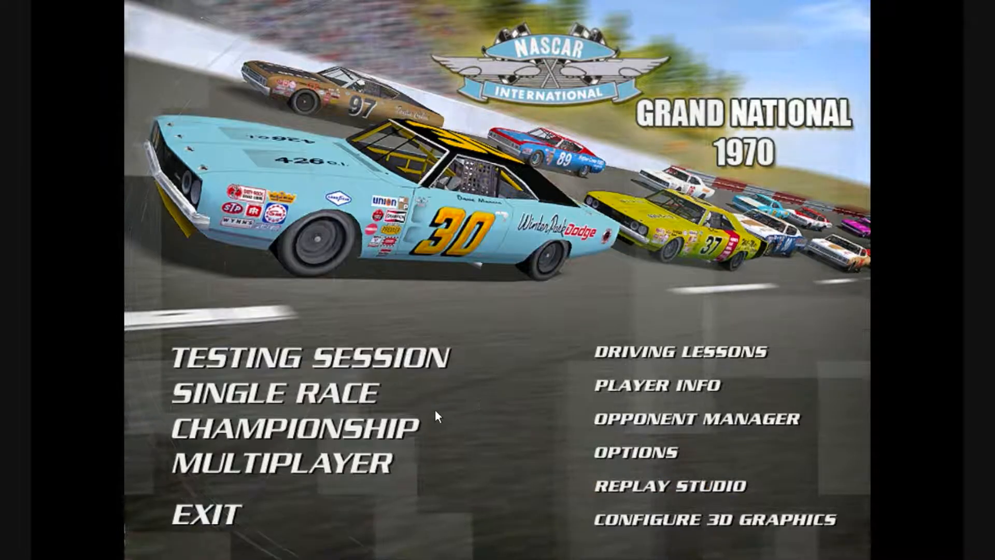
{"action": "mouse_move", "coordinate": [477, 402]}
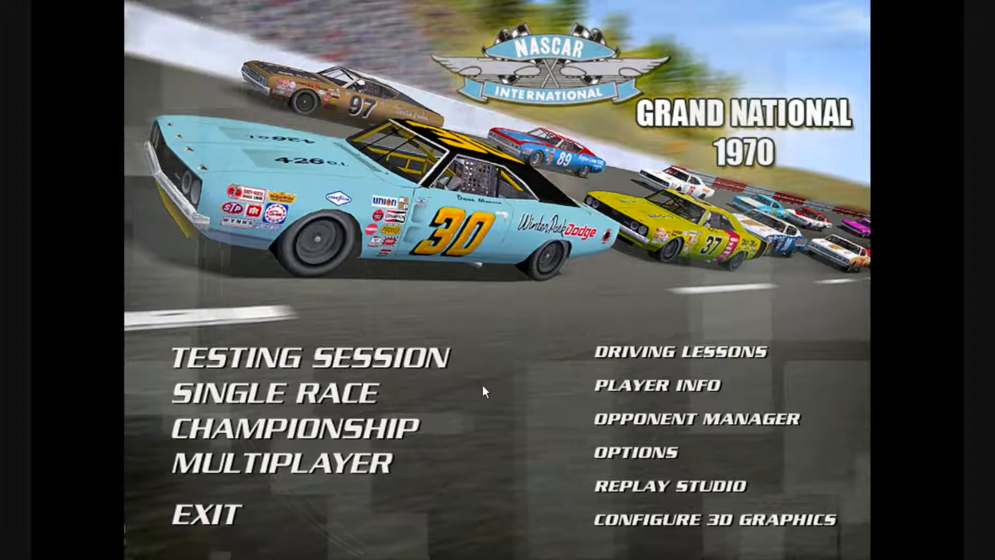
{"action": "mouse_move", "coordinate": [520, 370]}
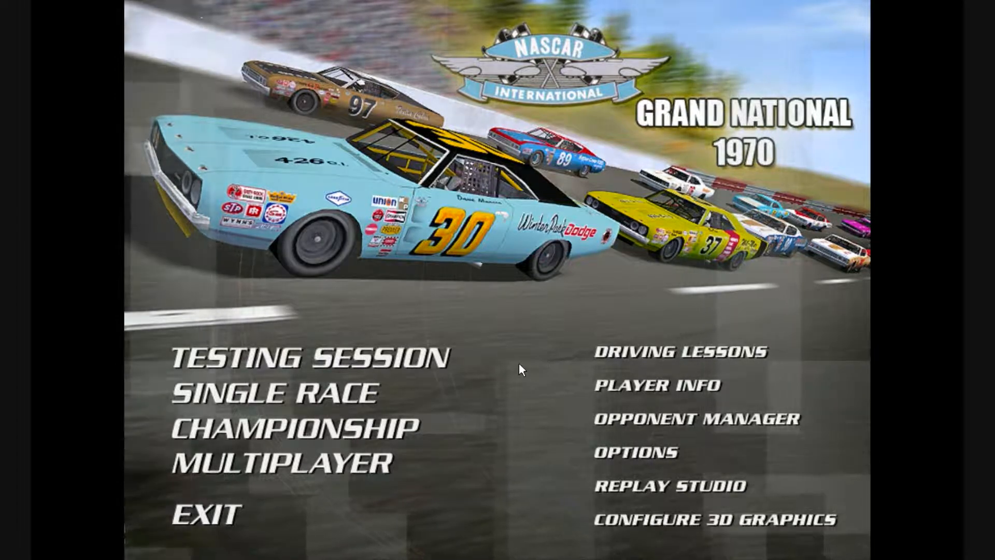